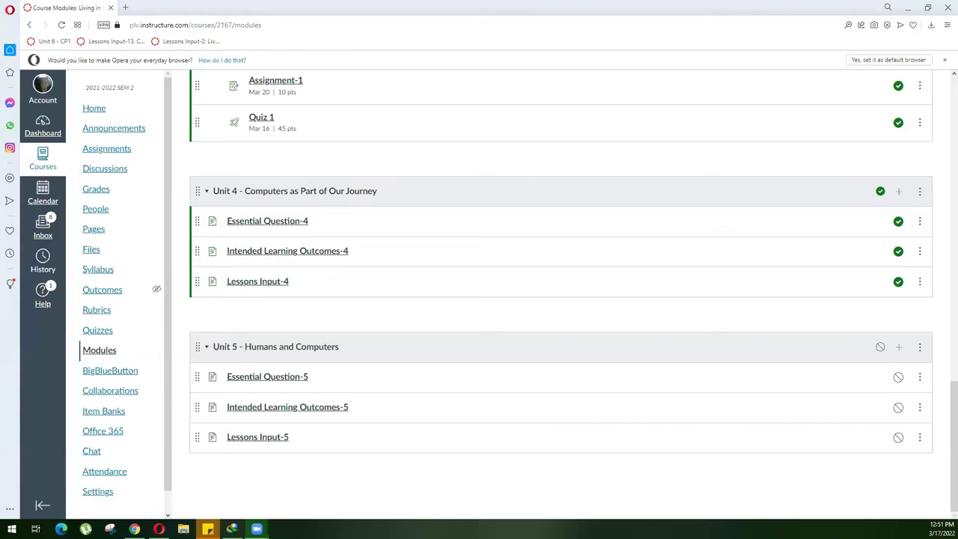
pyautogui.moveTo(532, 192)
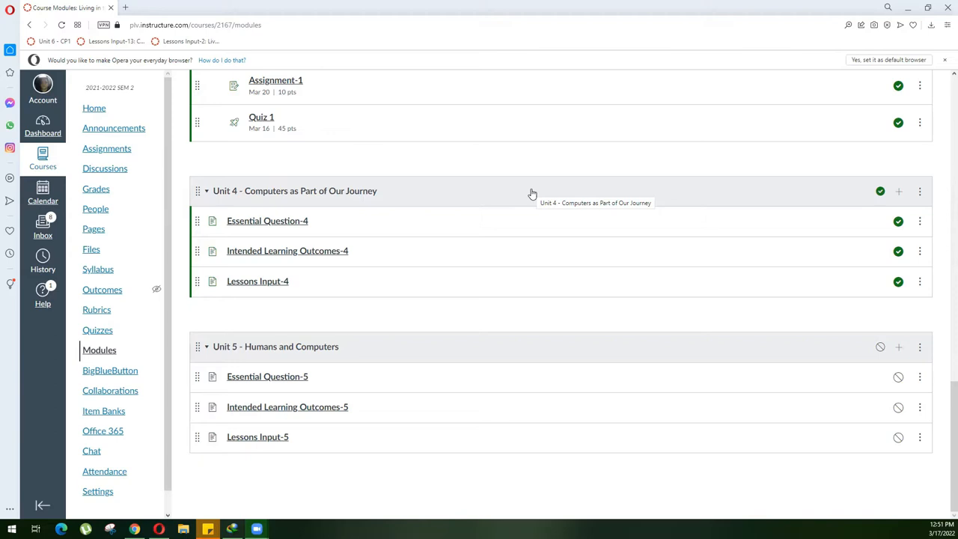
pyautogui.moveTo(266, 375)
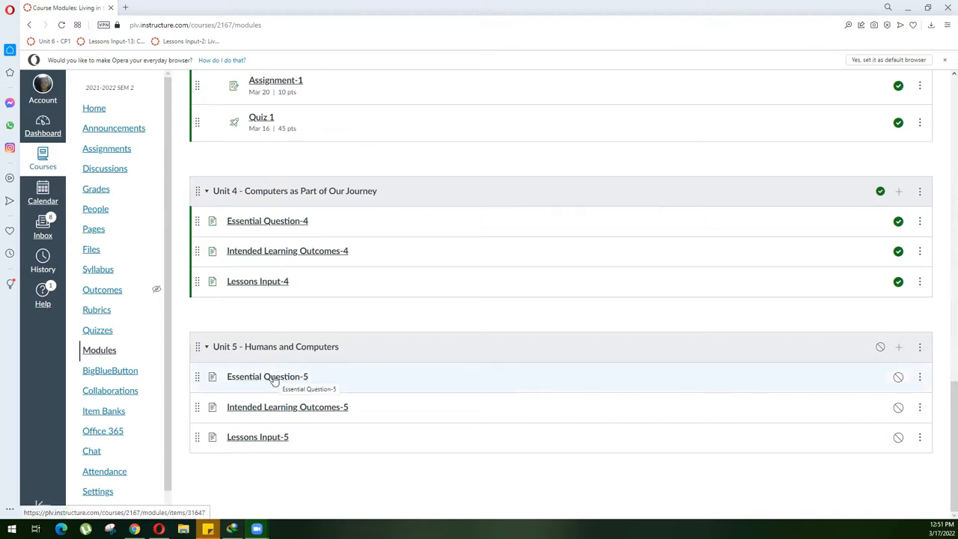
# - View the Essential Question-5 page, then return to the Unit 5 modules list
pyautogui.click(266, 376)
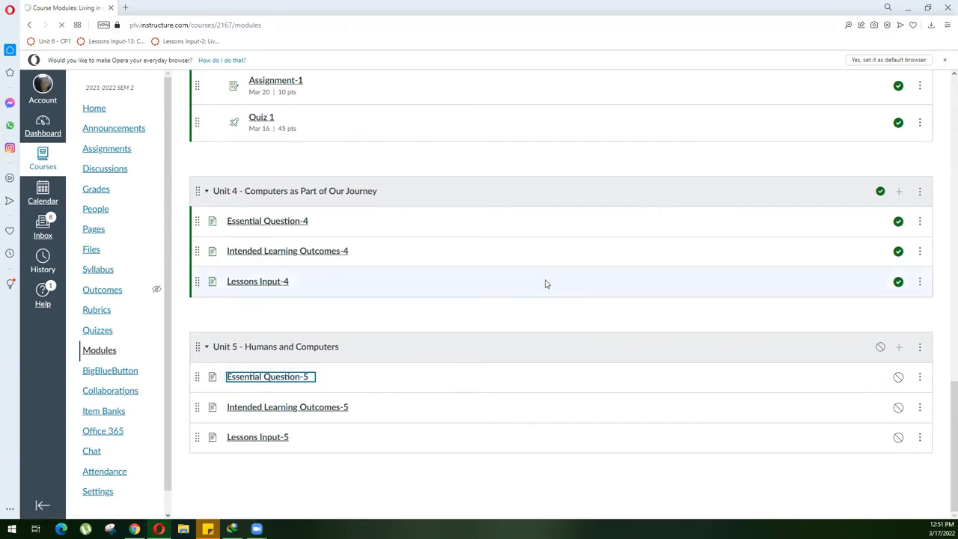
pyautogui.click(266, 377)
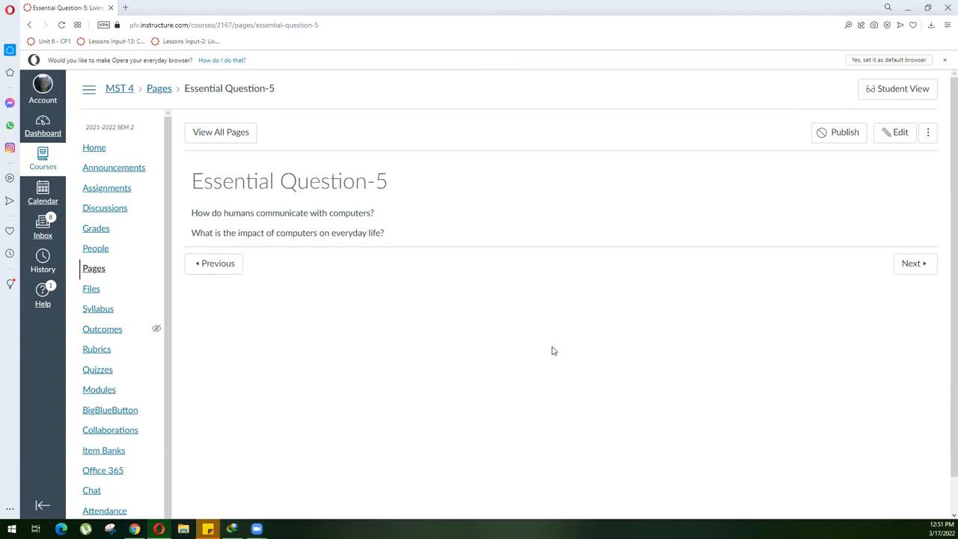
pyautogui.click(30, 24)
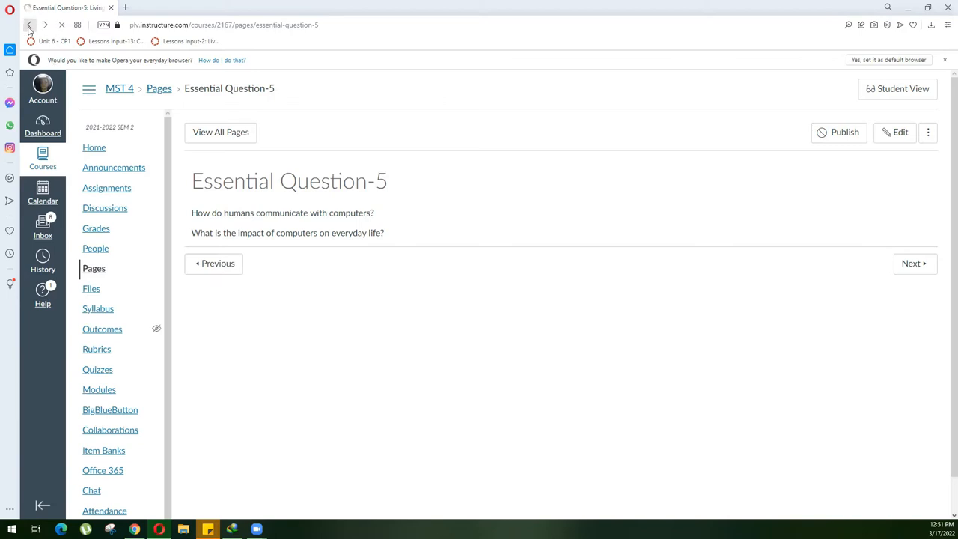
pyautogui.click(28, 24)
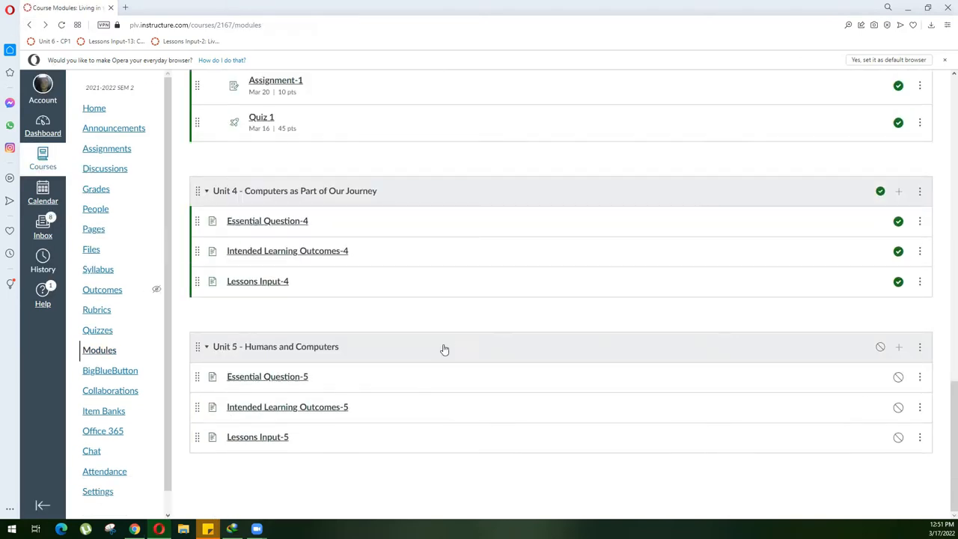
# - View Intended Learning Outcomes-5, return to modules, then open Lessons Input-5 and scroll into its content
pyautogui.click(288, 407)
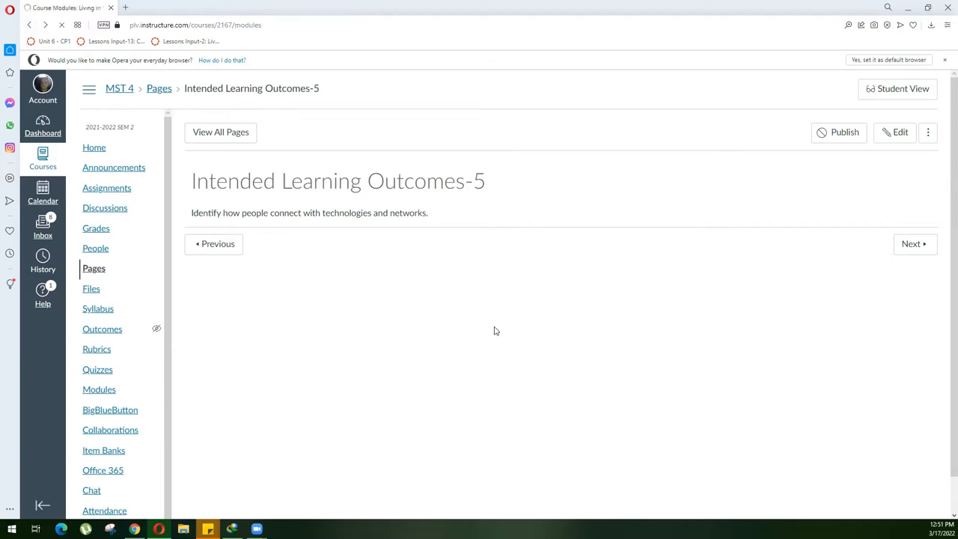
pyautogui.click(99, 389)
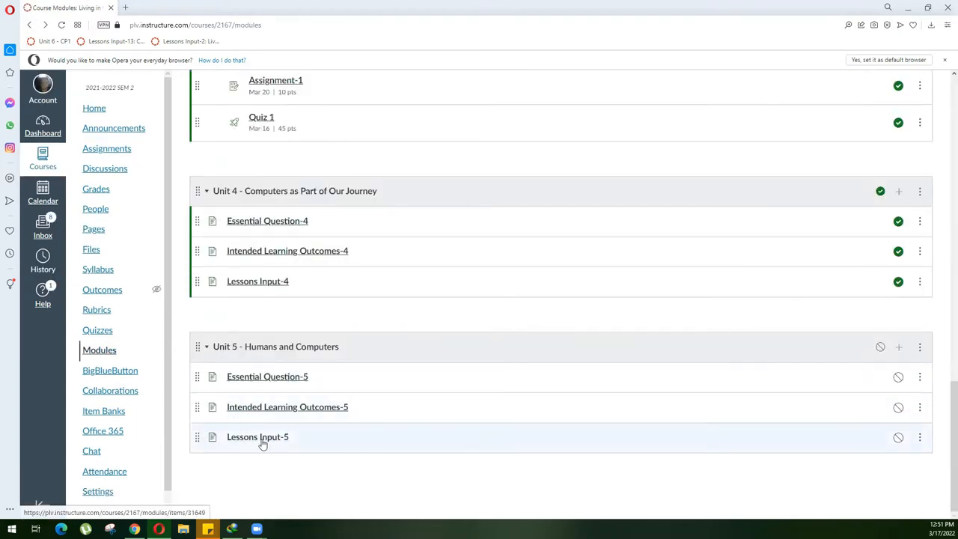
pyautogui.click(257, 437)
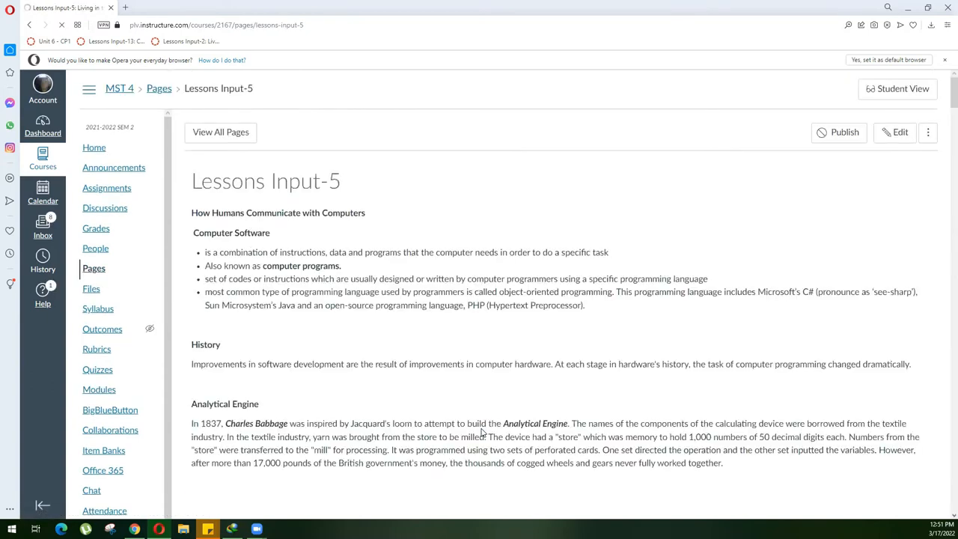
pyautogui.scroll(-3)
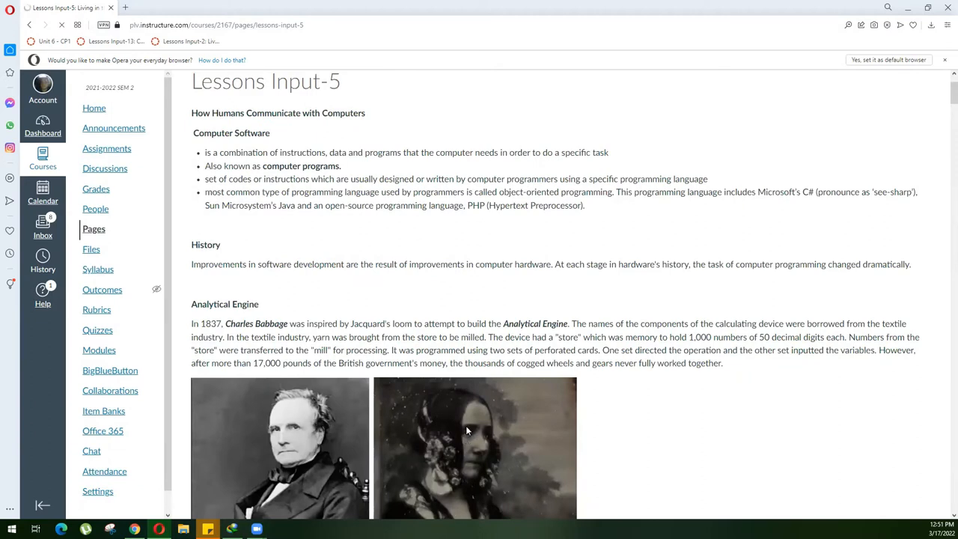
pyautogui.moveTo(459, 310)
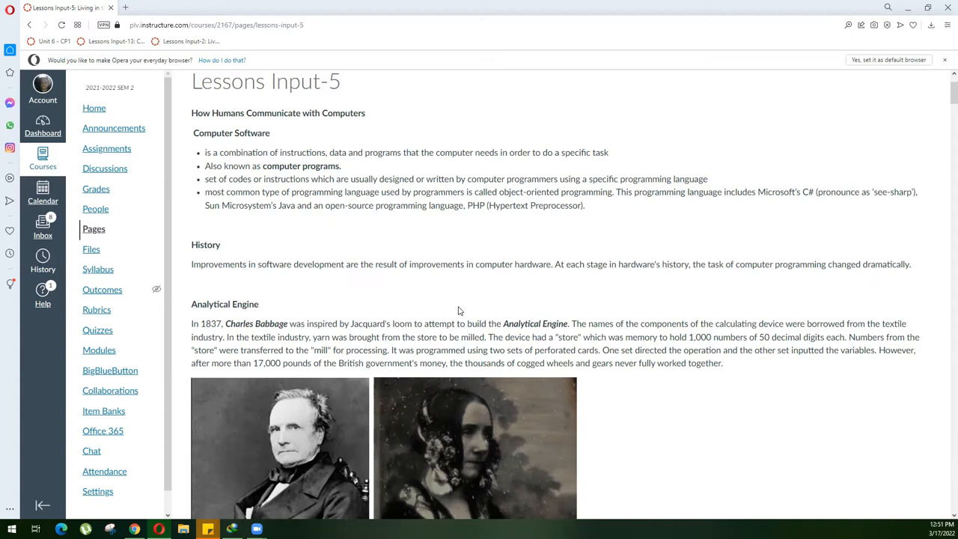
pyautogui.moveTo(593, 36)
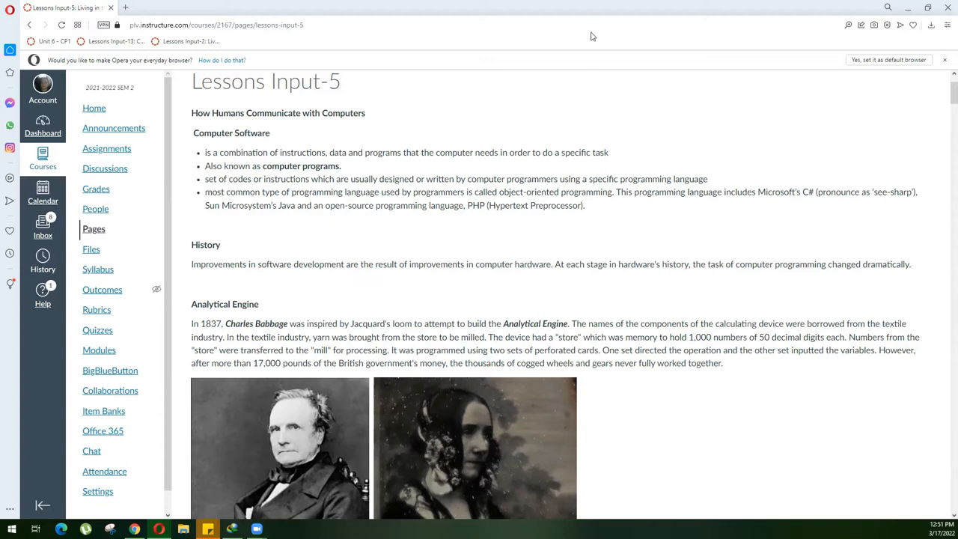
pyautogui.moveTo(580, 153)
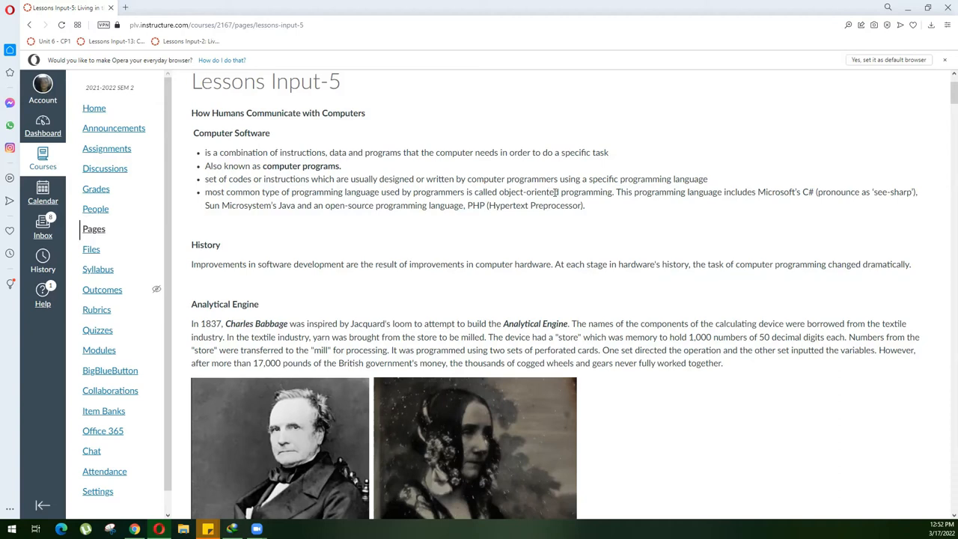
pyautogui.moveTo(808, 214)
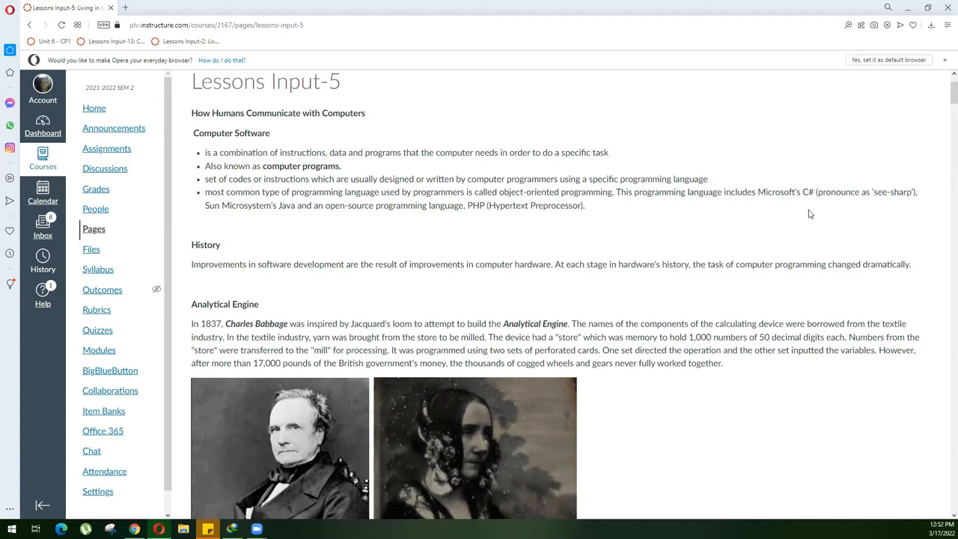
pyautogui.moveTo(293, 218)
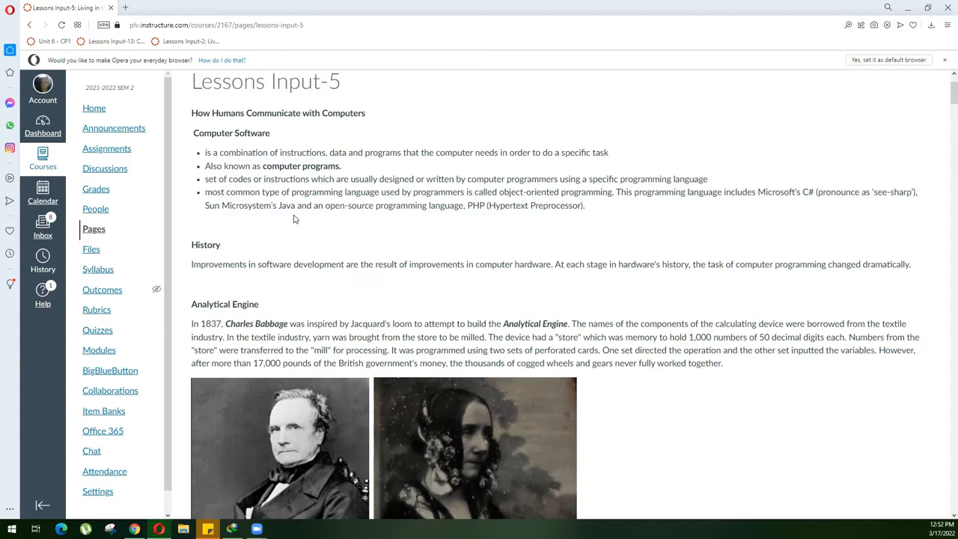
pyautogui.moveTo(431, 229)
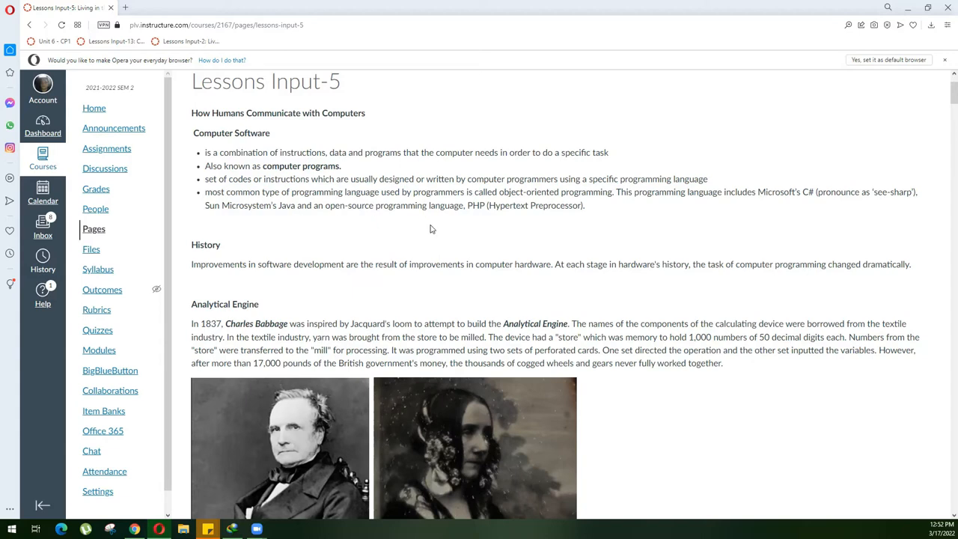
pyautogui.moveTo(473, 216)
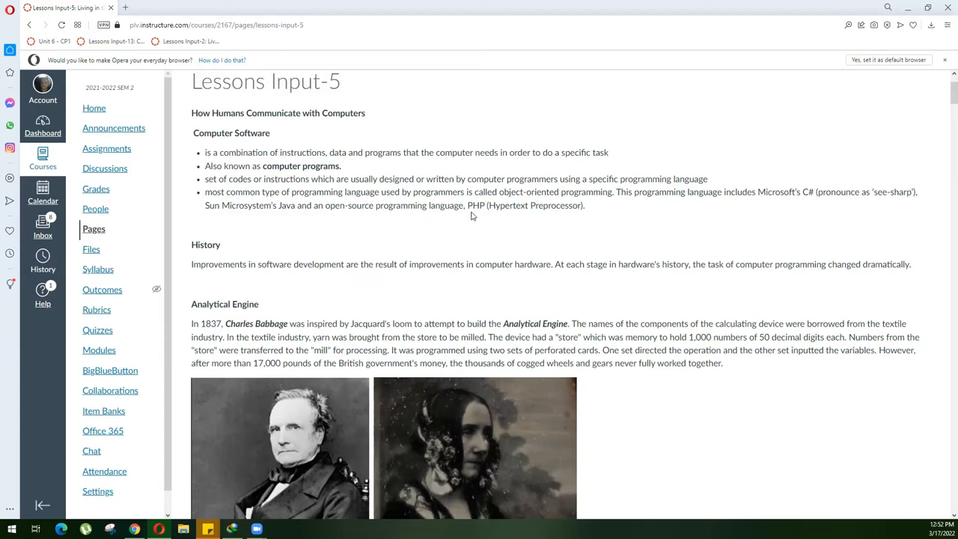
# - Scroll to the Analytical Engine section with the Babbage and Lovelace portraits and Note G paragraph
pyautogui.scroll(-3)
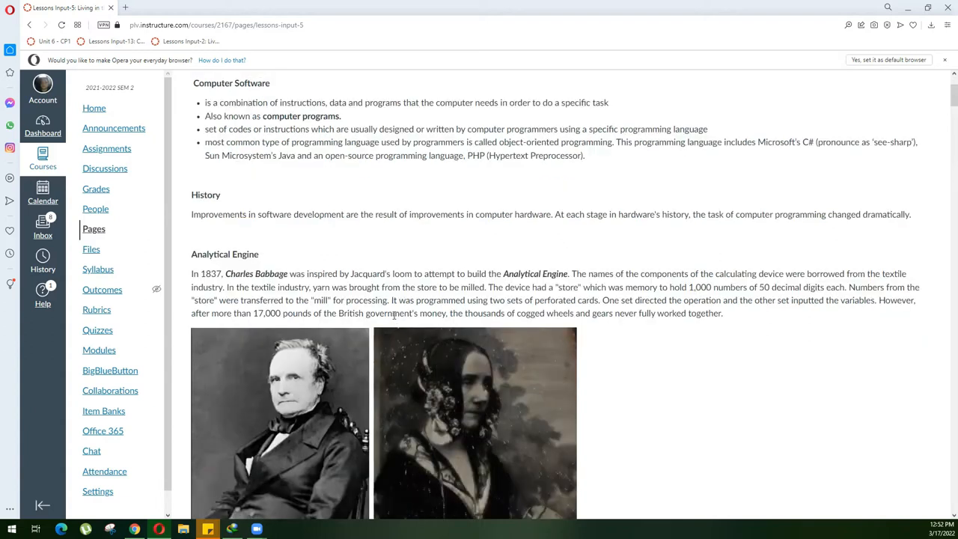
pyautogui.scroll(-3)
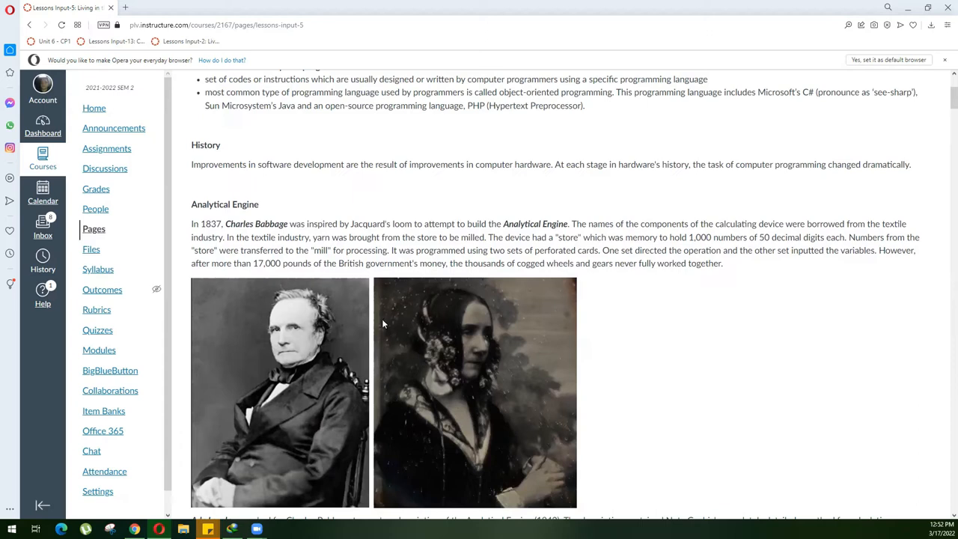
pyautogui.moveTo(401, 292)
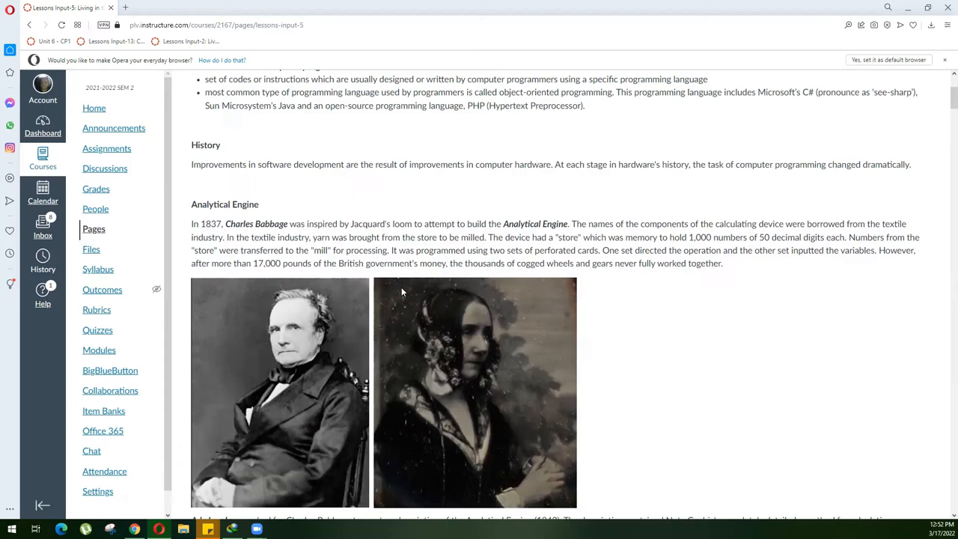
pyautogui.moveTo(410, 282)
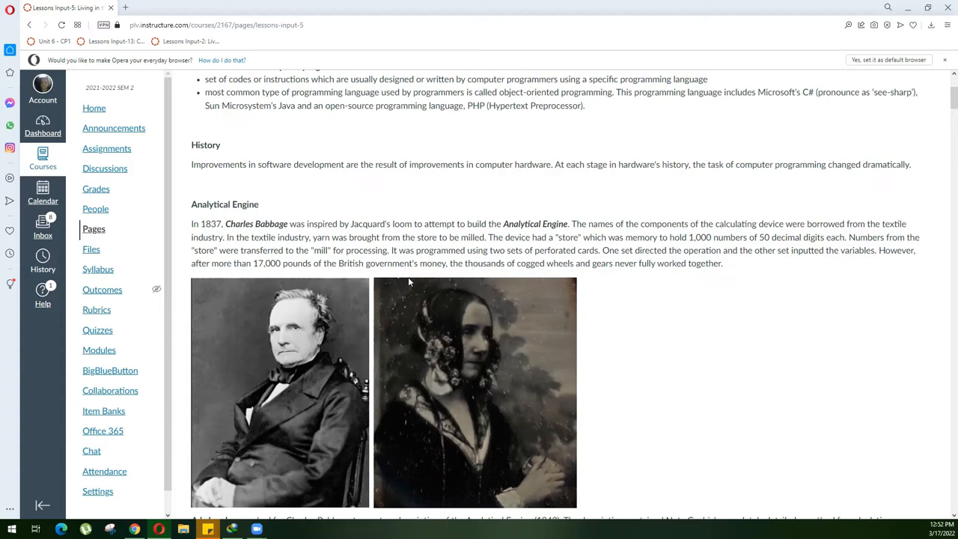
pyautogui.moveTo(395, 283)
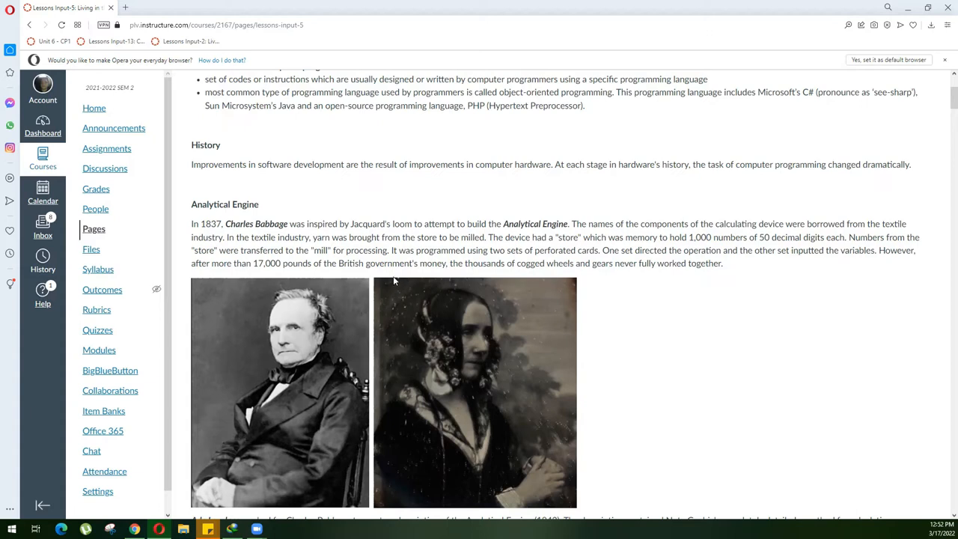
pyautogui.scroll(-3)
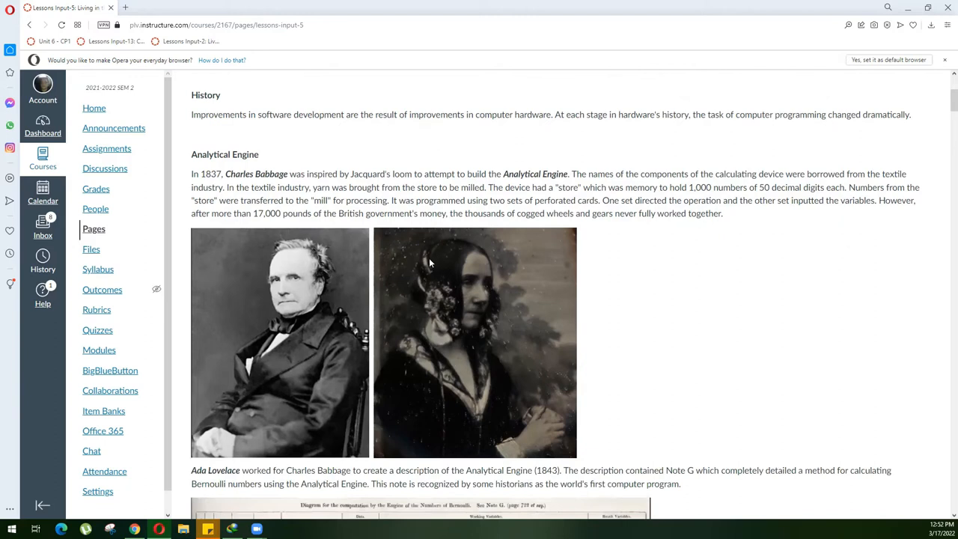
pyautogui.moveTo(416, 270)
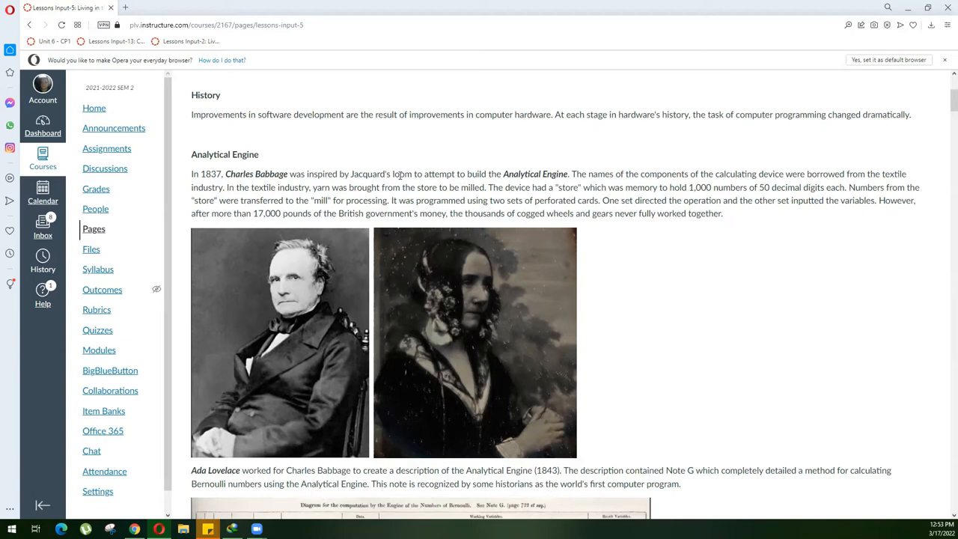
pyautogui.doubleClick(403, 173)
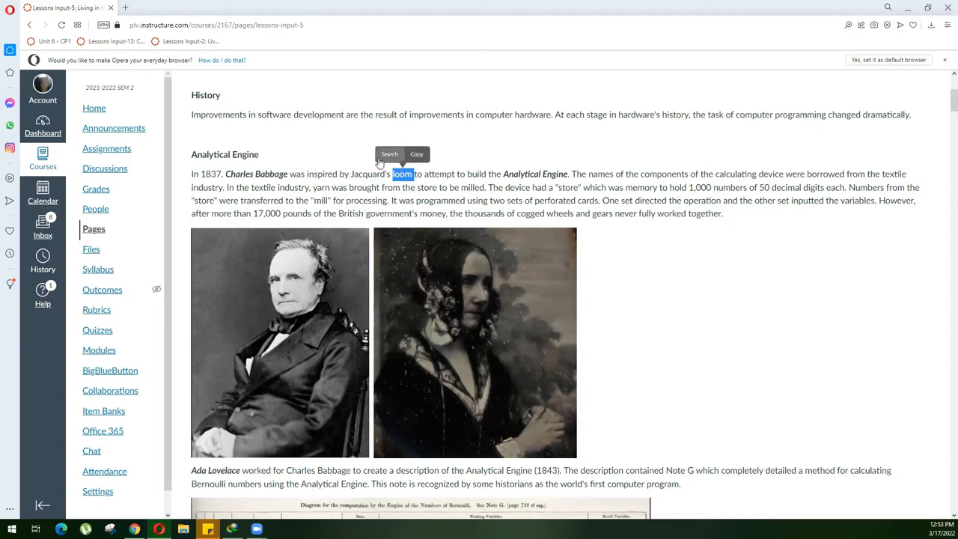
pyautogui.moveTo(314, 163)
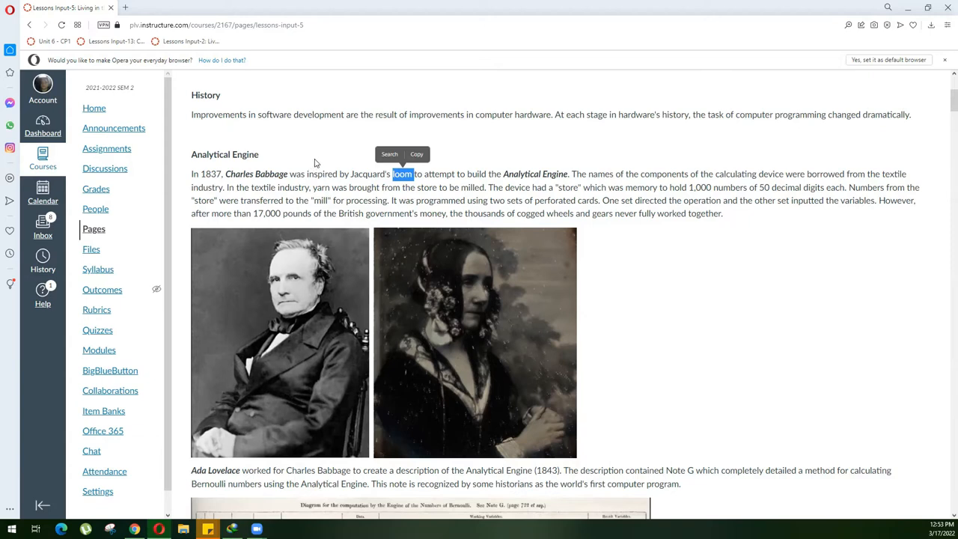
pyautogui.moveTo(666, 176)
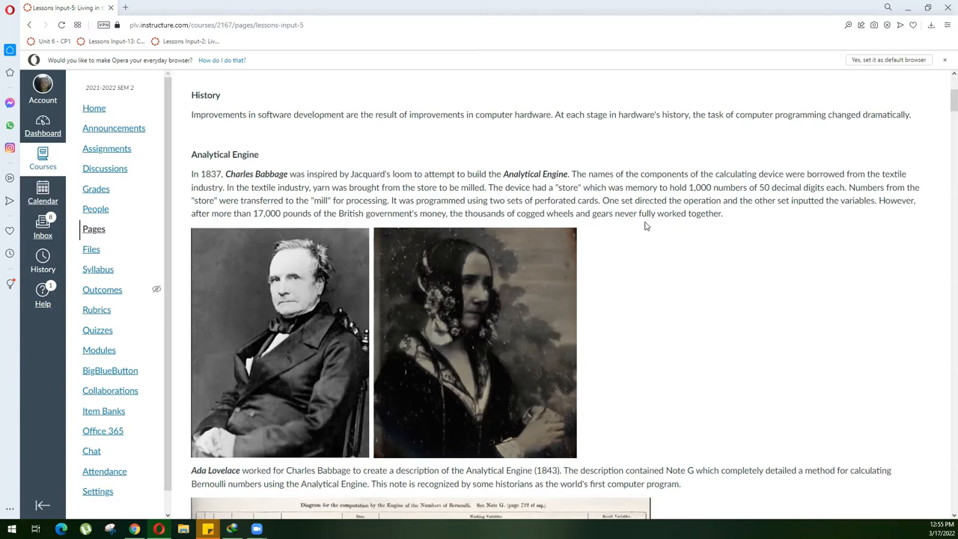
# - Scroll past the Note G diagram to the Universal Turing machine section with Turing's portrait
pyautogui.scroll(-3)
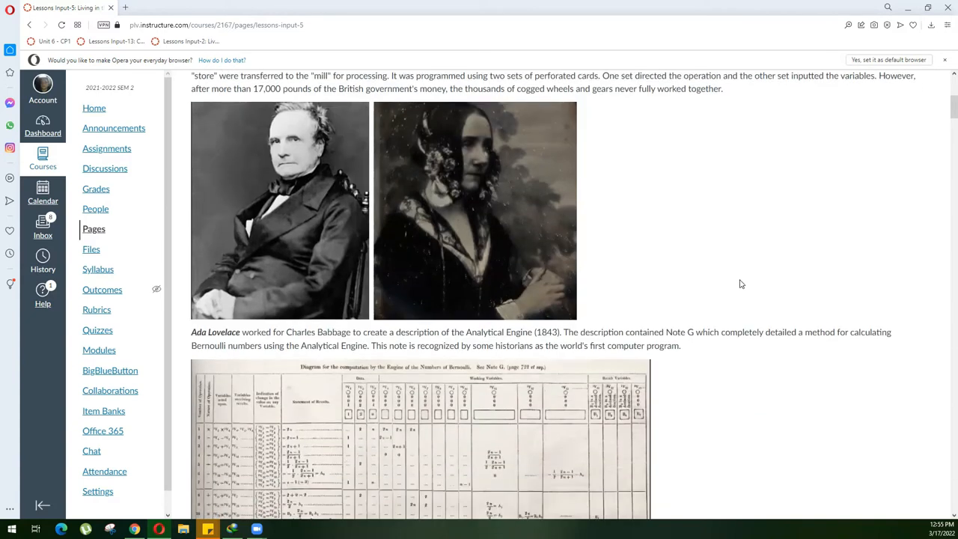
pyautogui.scroll(-3)
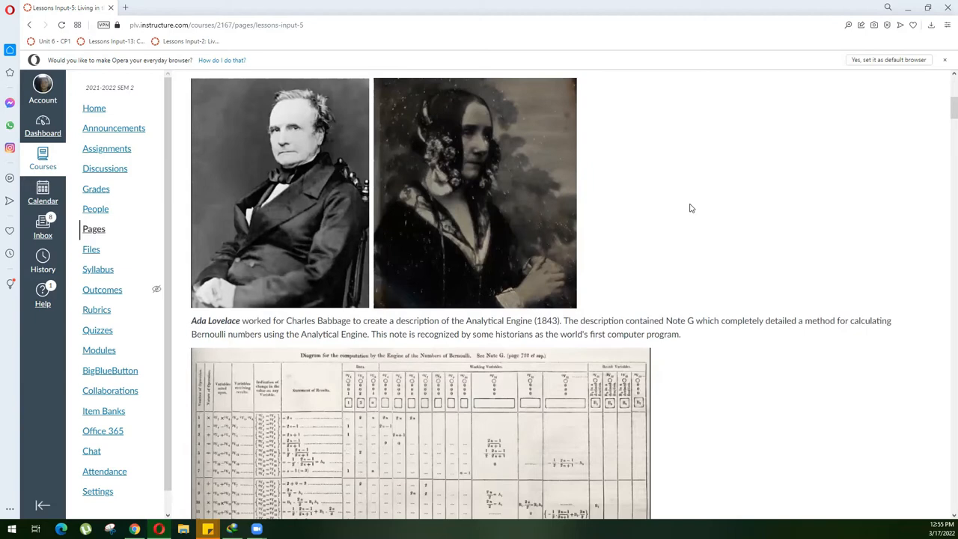
pyautogui.moveTo(473, 188)
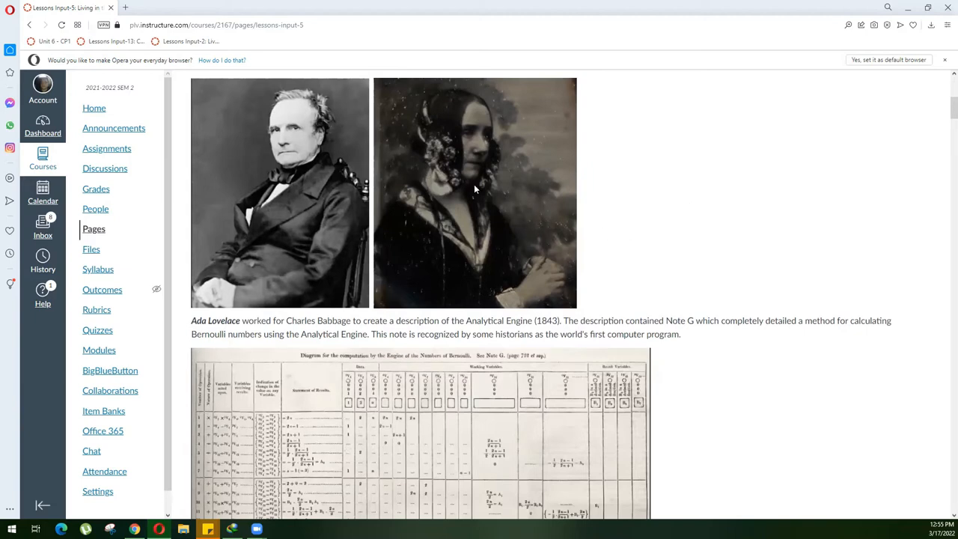
pyautogui.moveTo(282, 196)
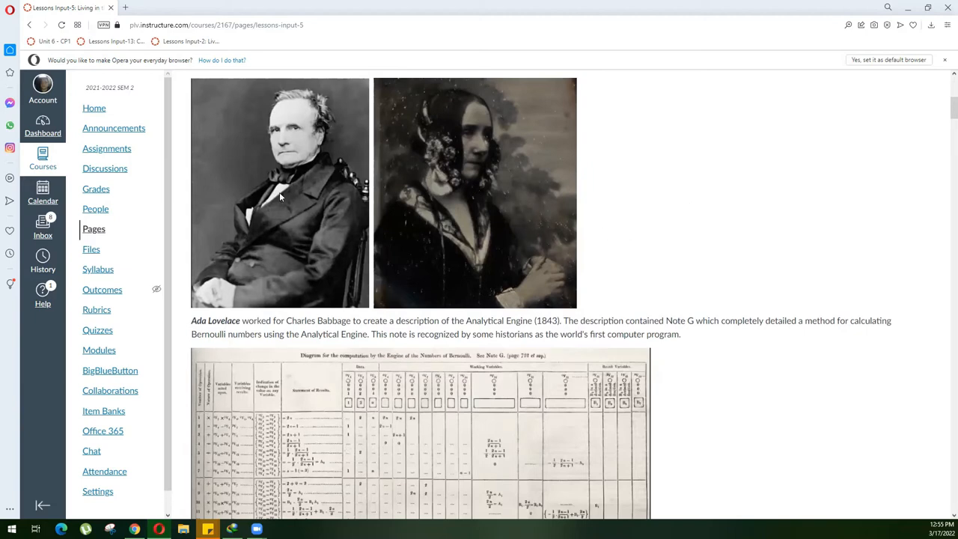
pyautogui.moveTo(281, 160)
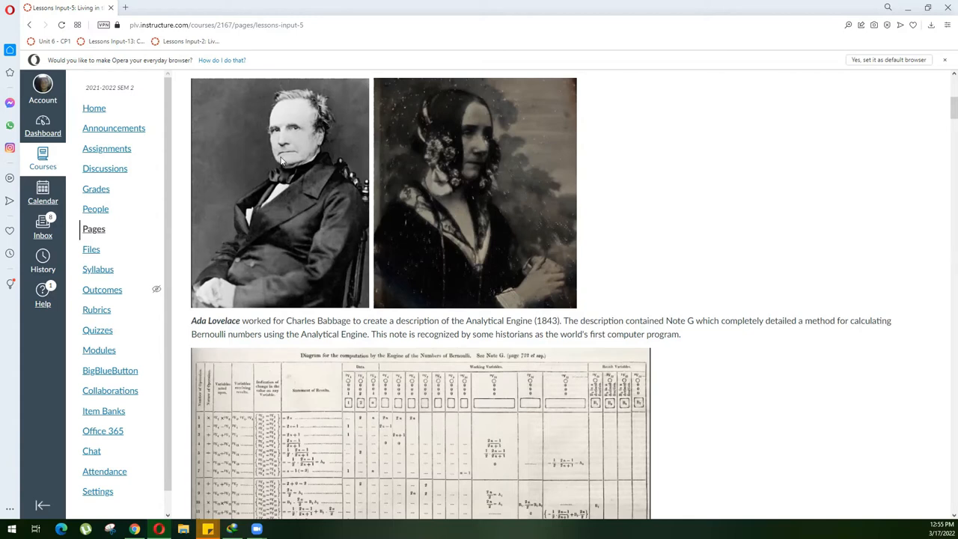
pyautogui.moveTo(335, 173)
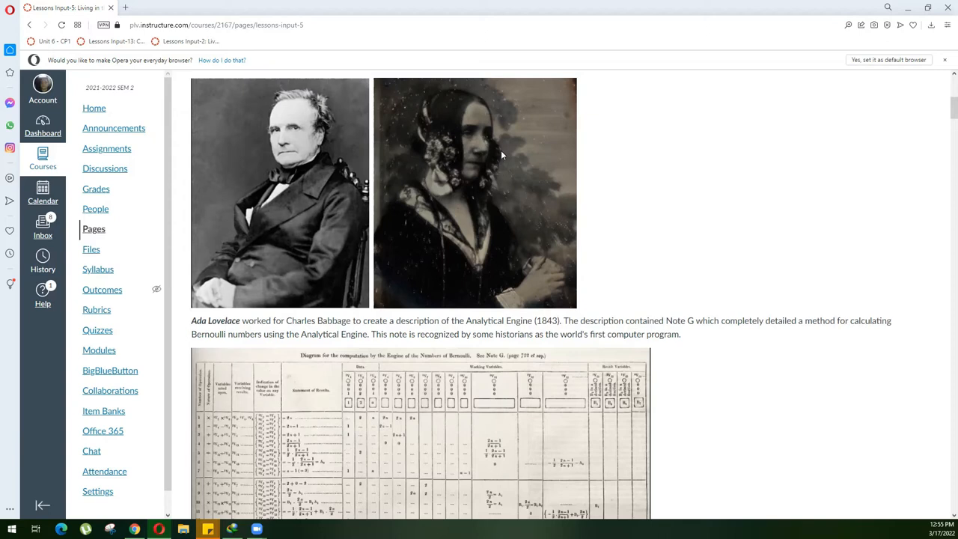
pyautogui.moveTo(494, 158)
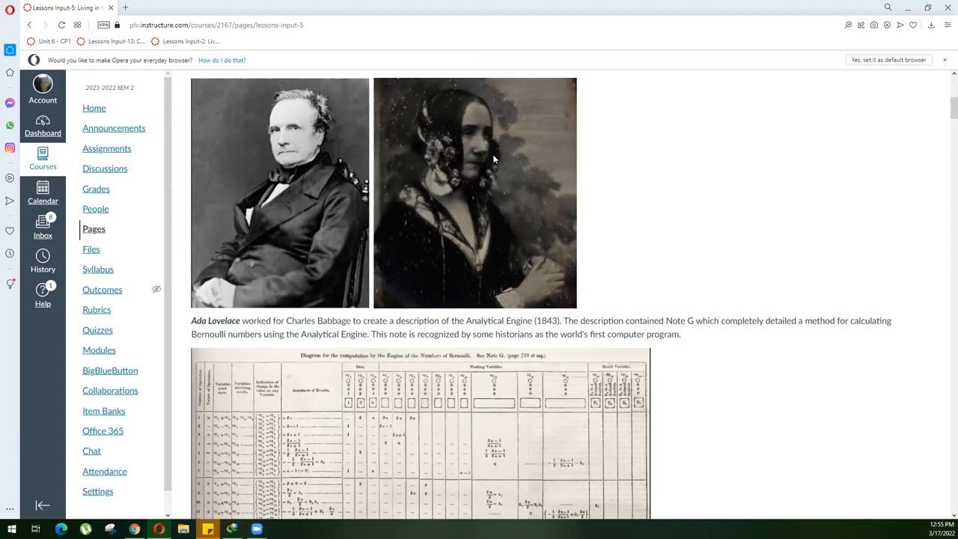
pyautogui.moveTo(561, 164)
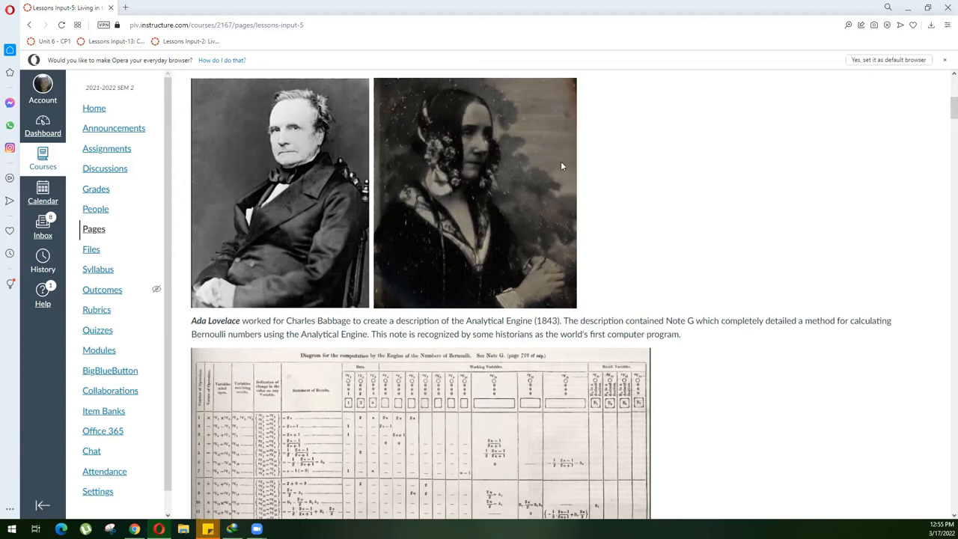
pyautogui.moveTo(403, 194)
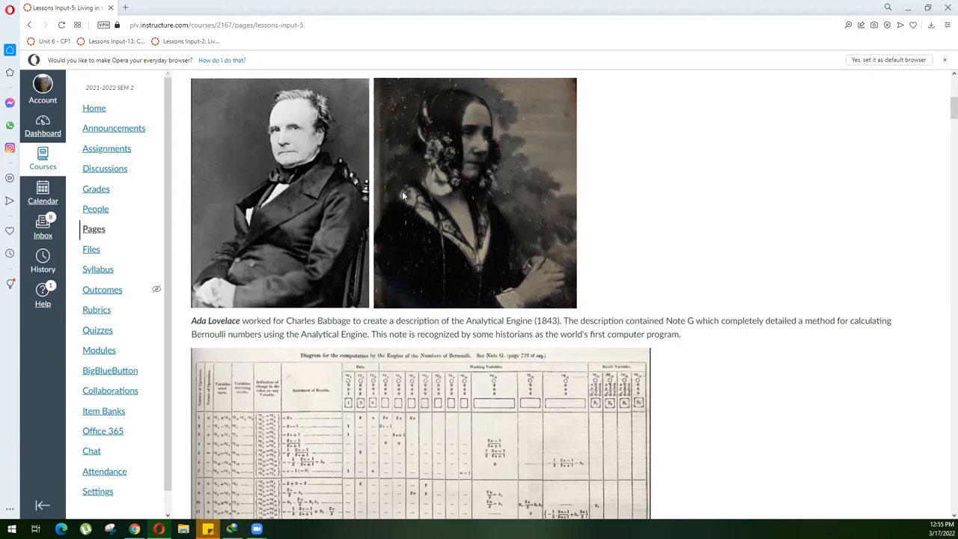
pyautogui.moveTo(631, 217)
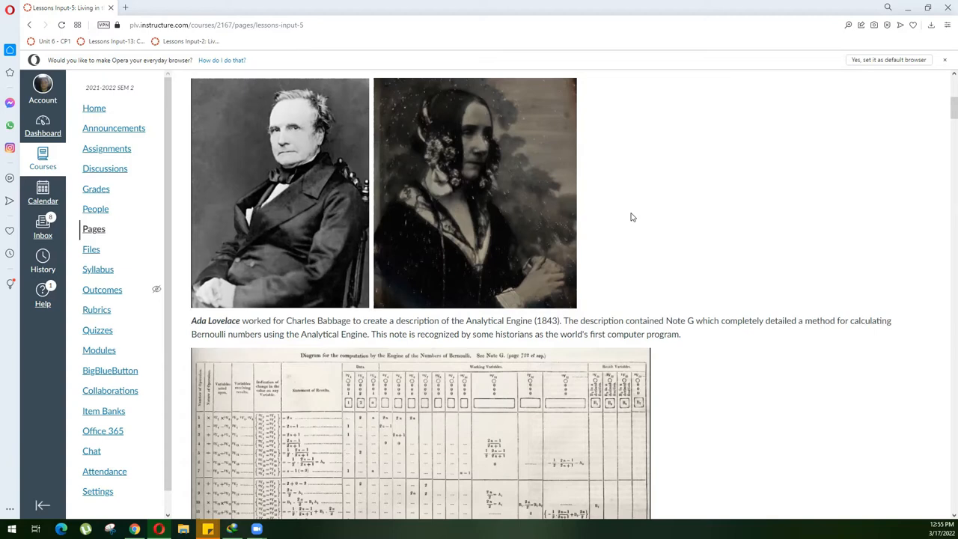
pyautogui.moveTo(647, 270)
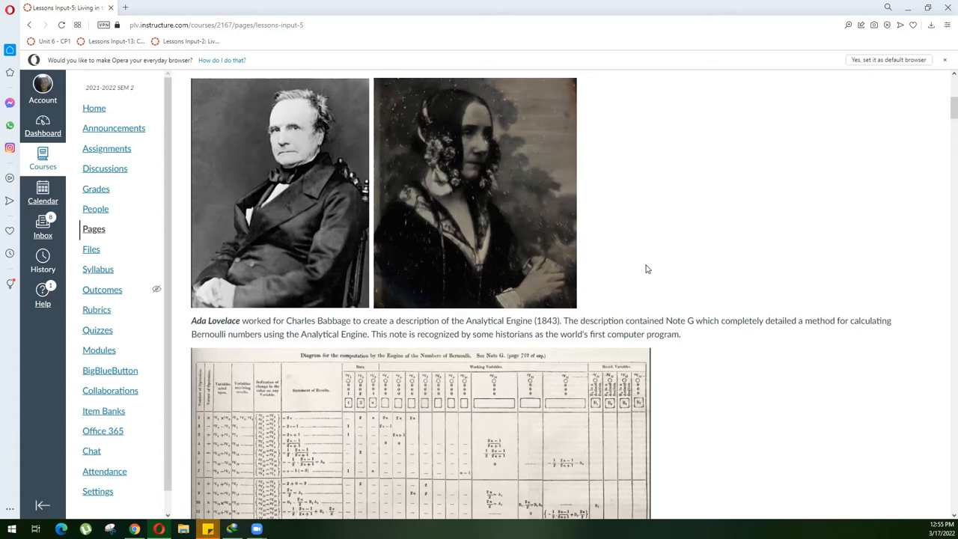
pyautogui.moveTo(634, 271)
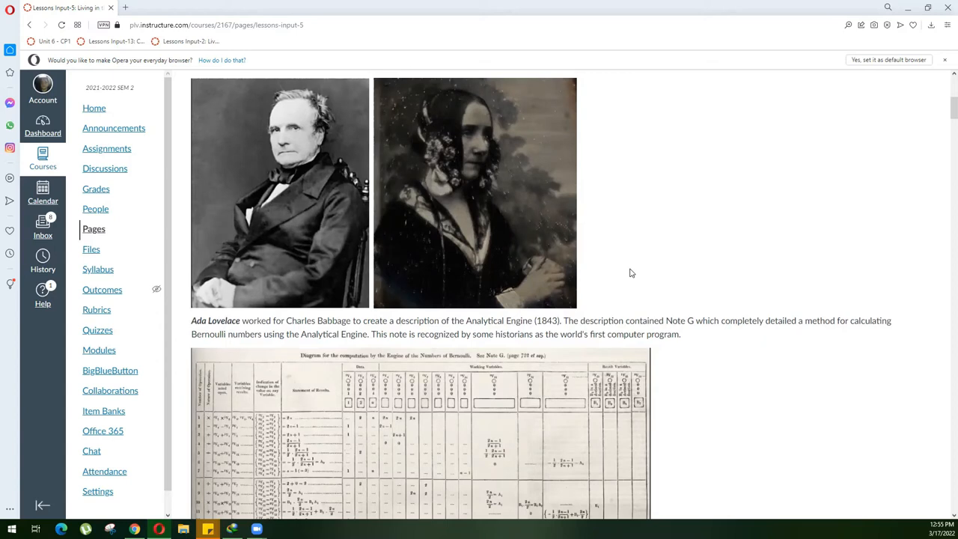
pyautogui.scroll(-3)
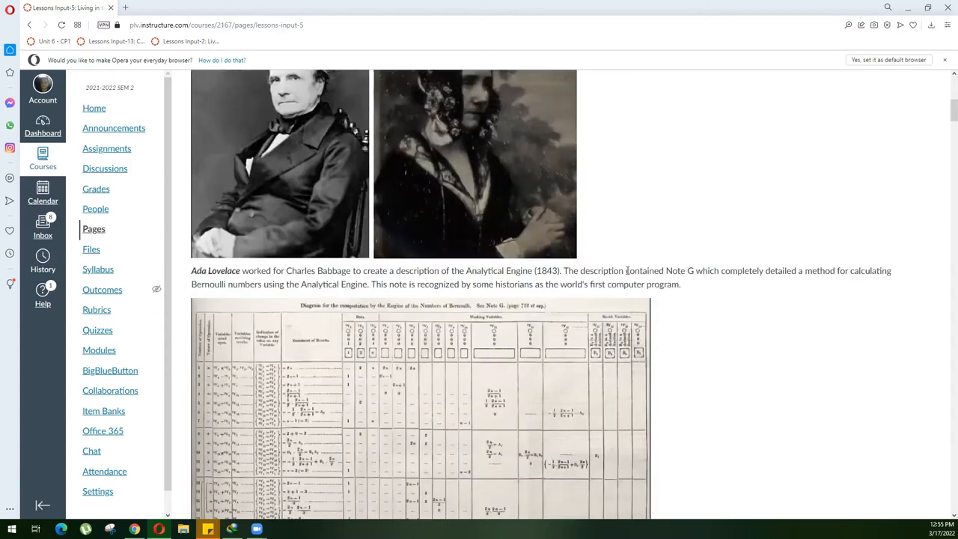
pyautogui.scroll(-3)
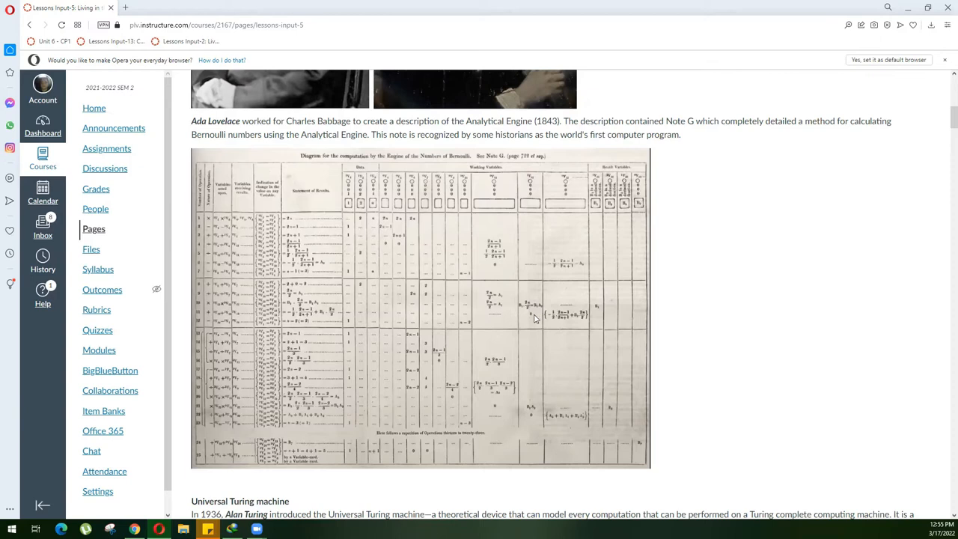
pyautogui.scroll(3)
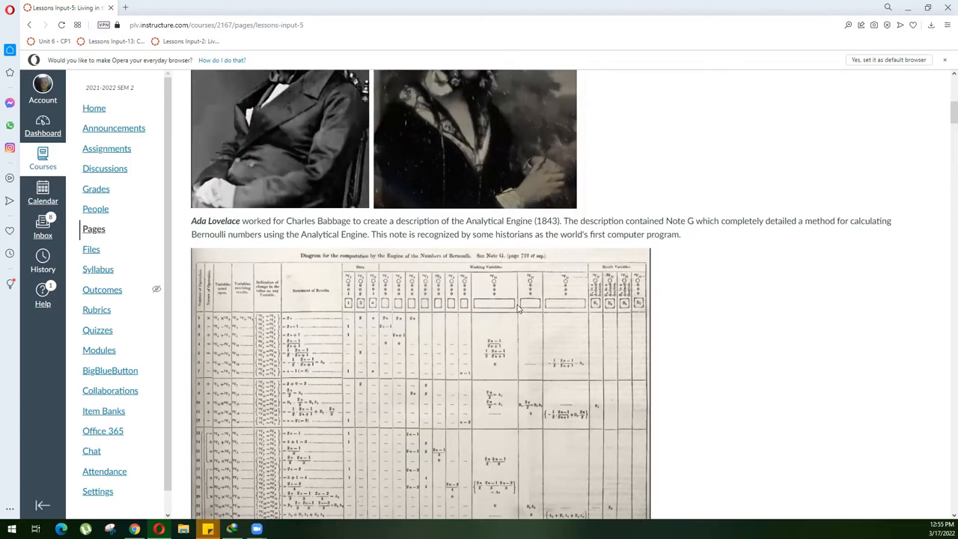
pyautogui.scroll(3)
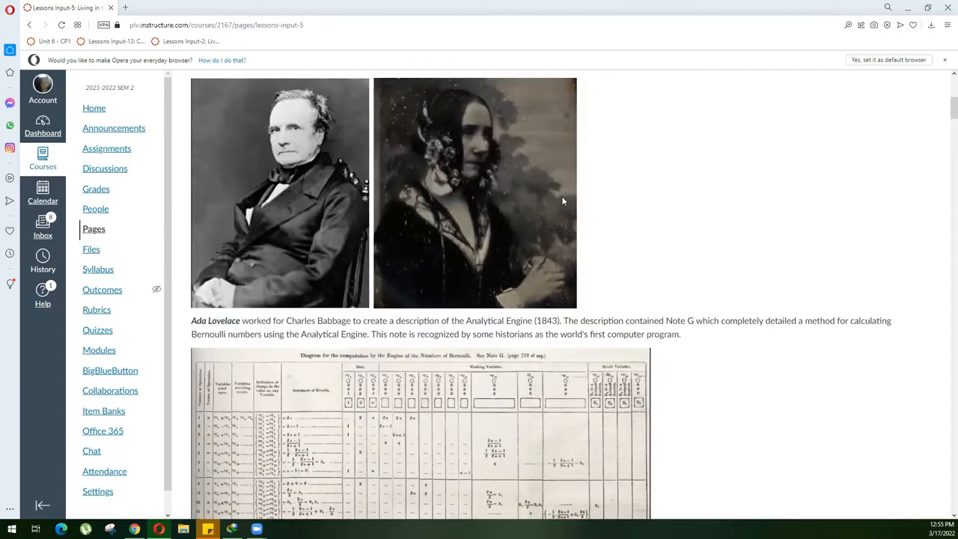
pyautogui.scroll(-3)
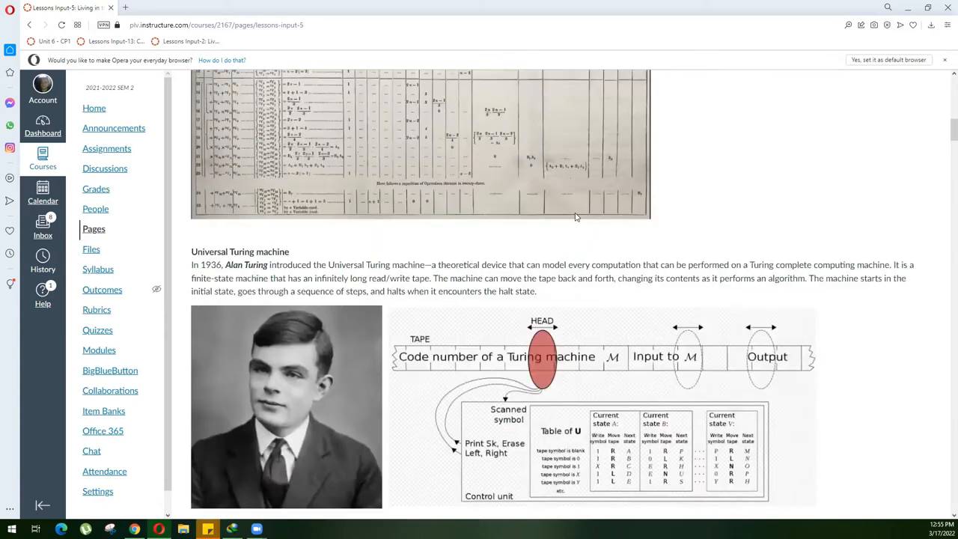
# - Scroll through the Turing machine tape diagram down to the Relay-based computers text on Zuse's Z3 and Z4
pyautogui.scroll(-3)
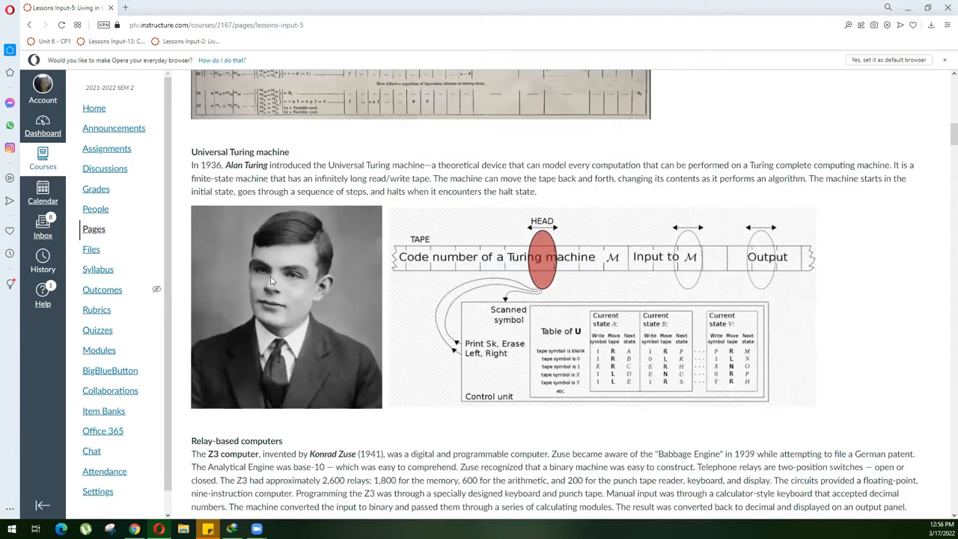
pyautogui.moveTo(341, 314)
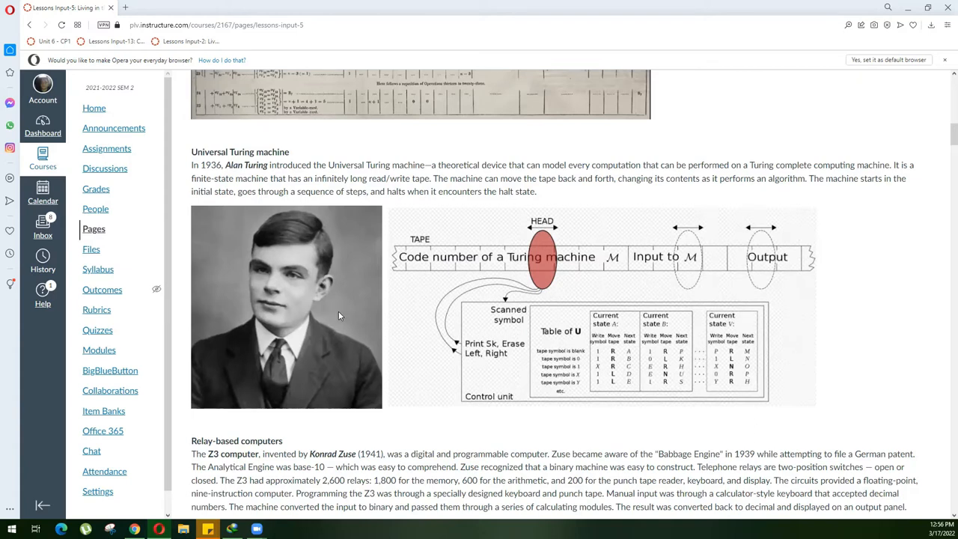
pyautogui.moveTo(334, 319)
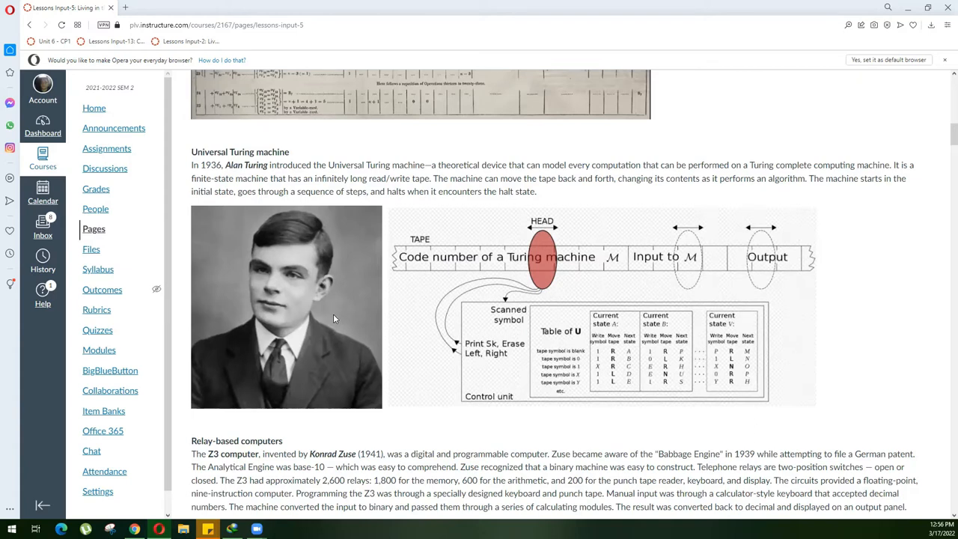
pyautogui.moveTo(345, 305)
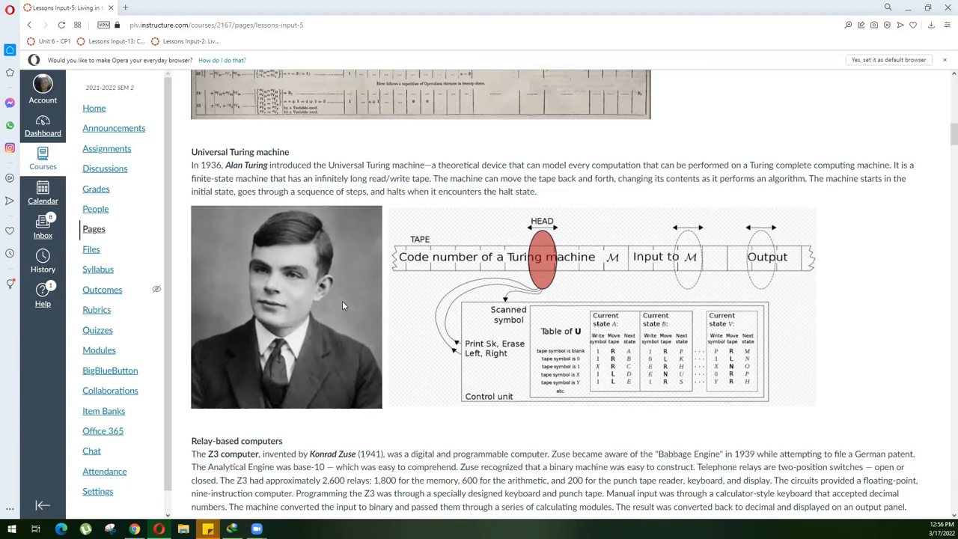
pyautogui.moveTo(350, 301)
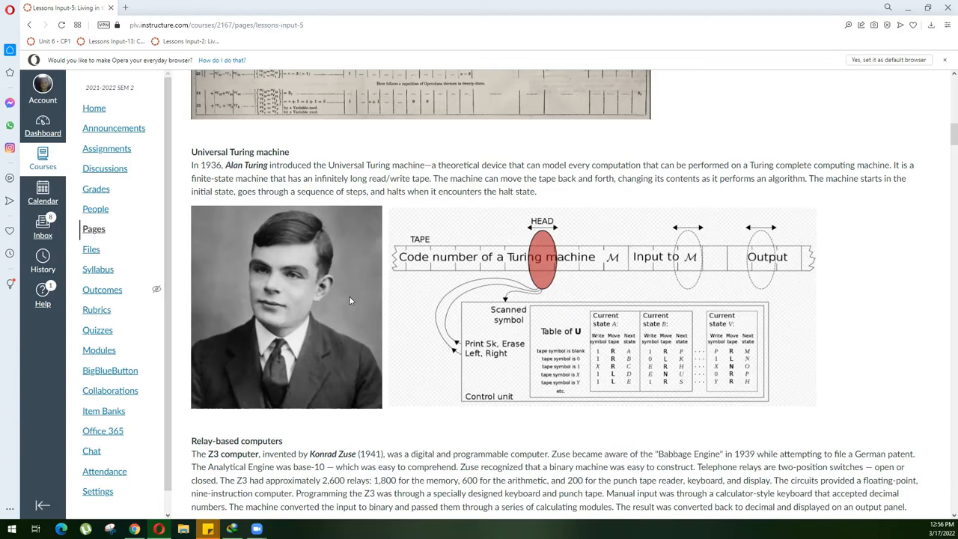
pyautogui.moveTo(357, 297)
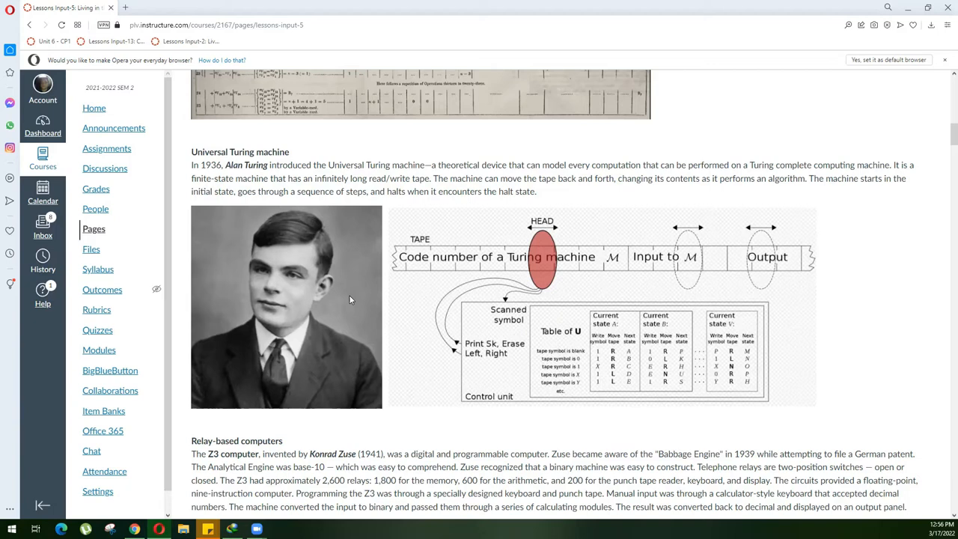
pyautogui.moveTo(297, 363)
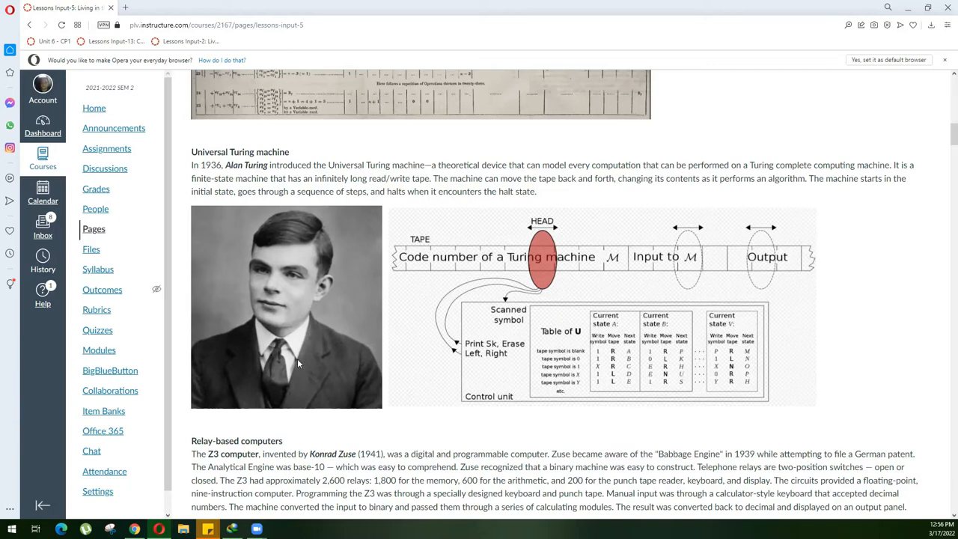
pyautogui.moveTo(422, 352)
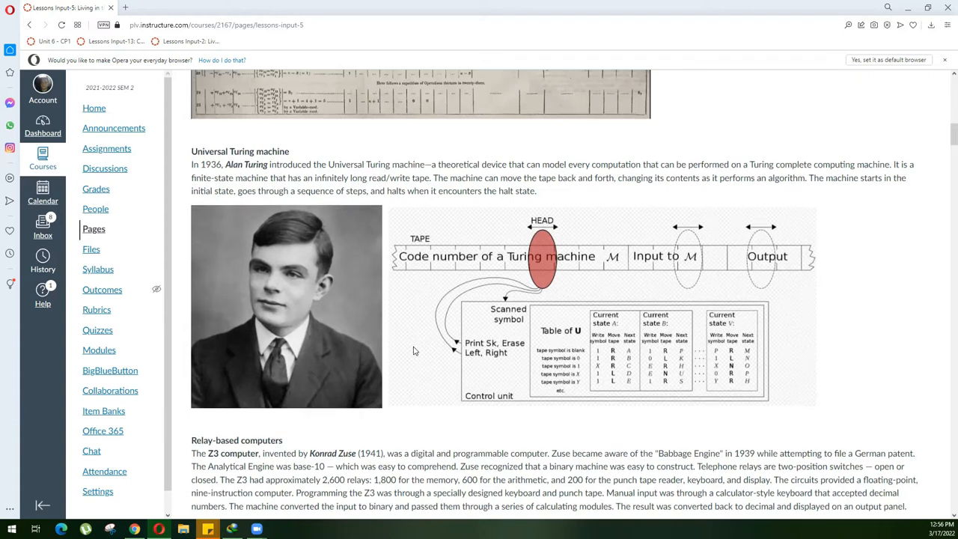
pyautogui.scroll(-3)
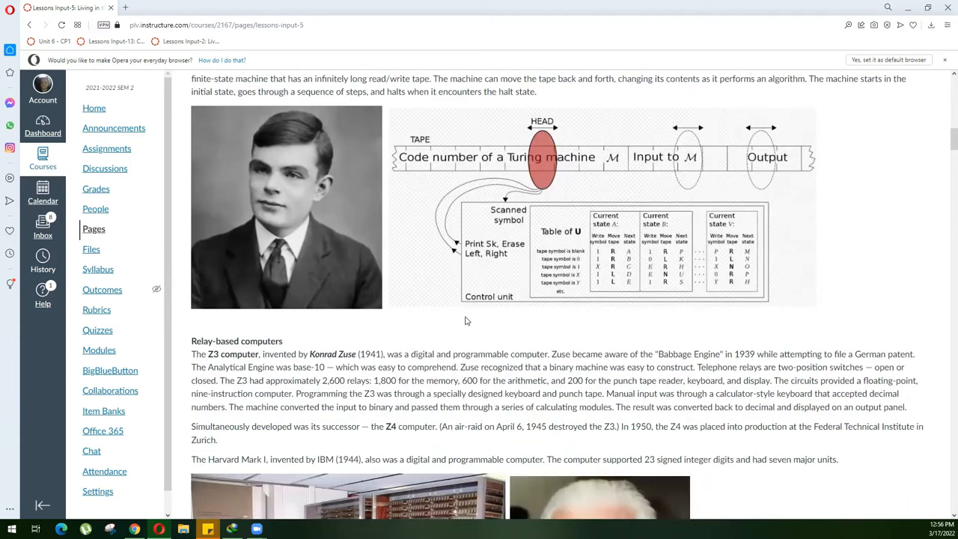
pyautogui.moveTo(703, 206)
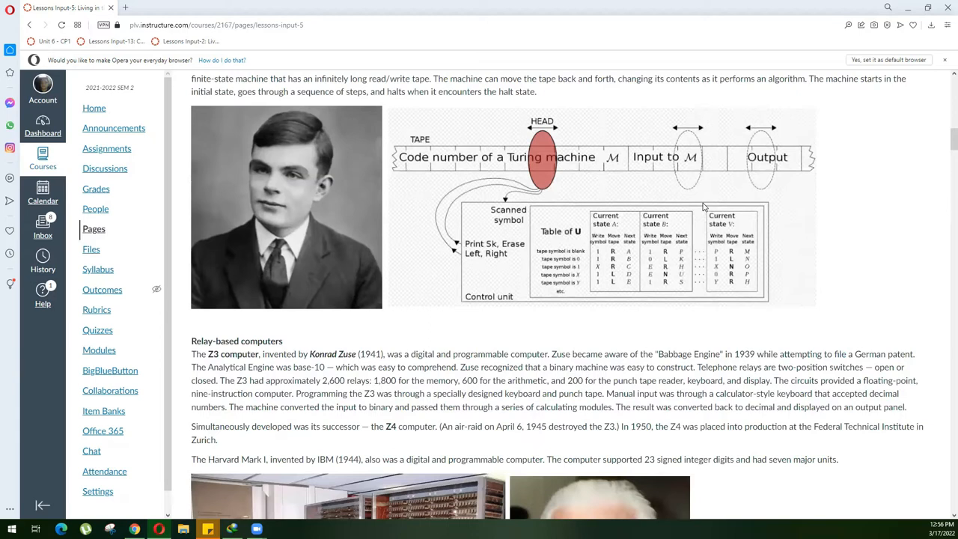
pyautogui.moveTo(661, 162)
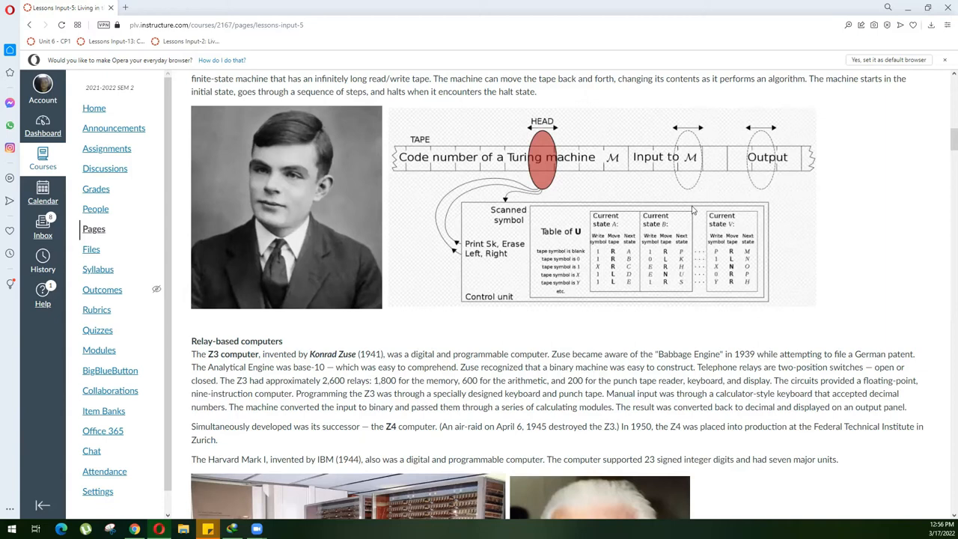
pyautogui.scroll(3)
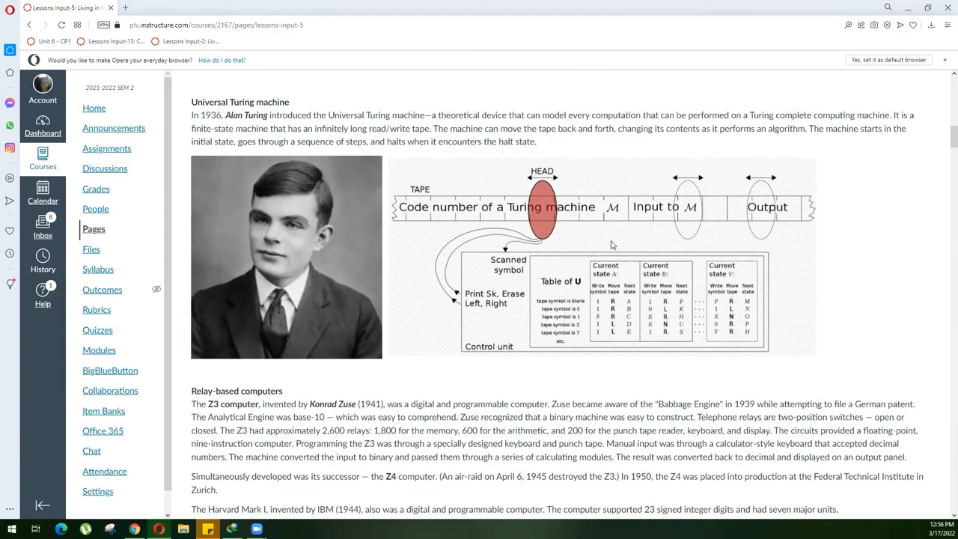
pyautogui.moveTo(657, 266)
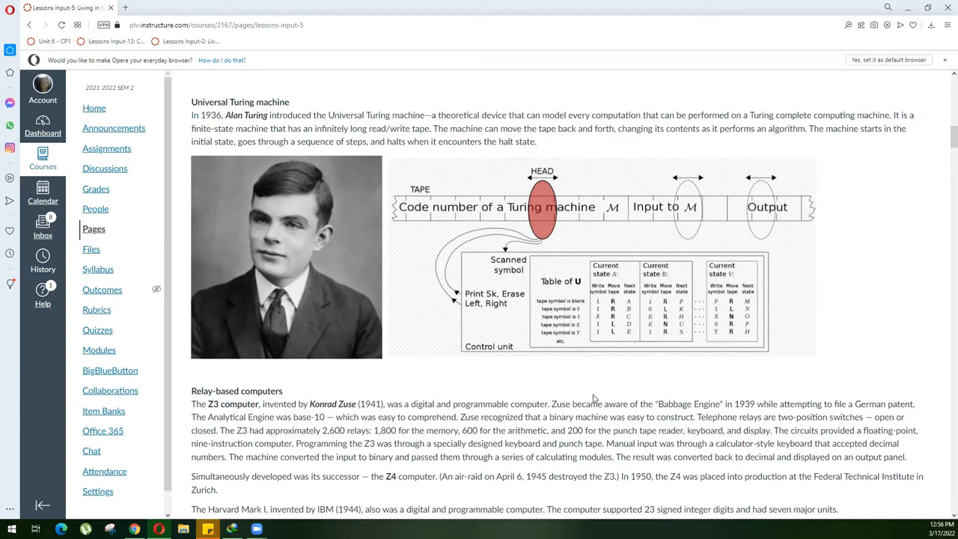
pyautogui.moveTo(572, 327)
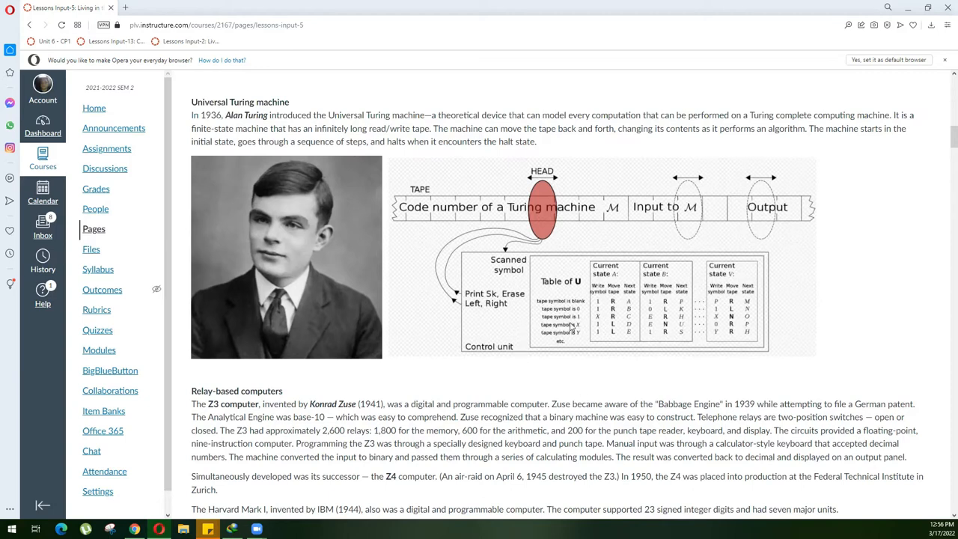
pyautogui.moveTo(576, 339)
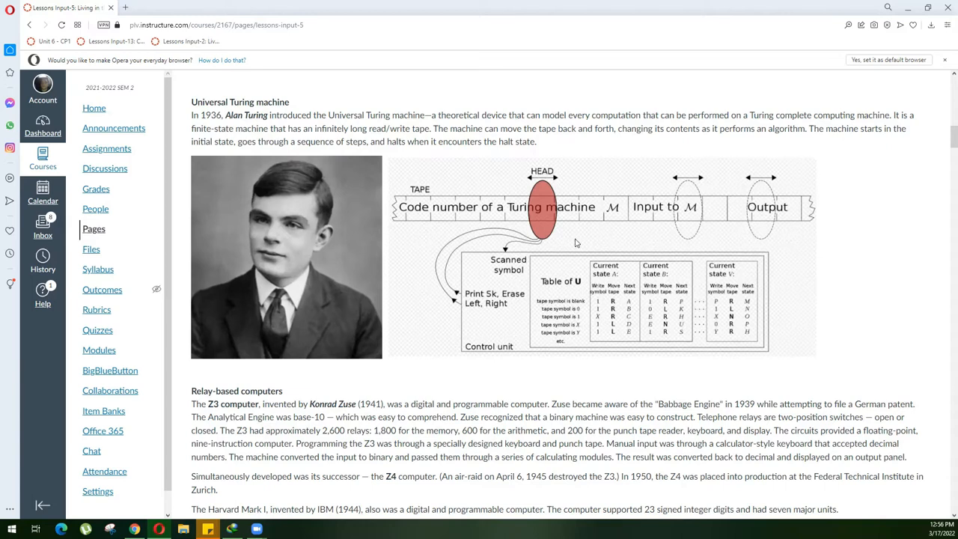
pyautogui.moveTo(772, 225)
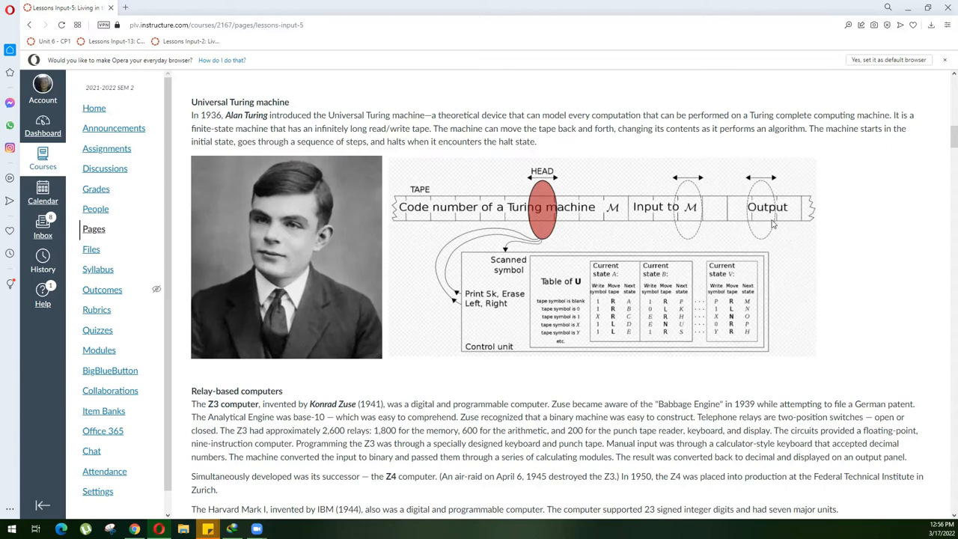
pyautogui.scroll(-3)
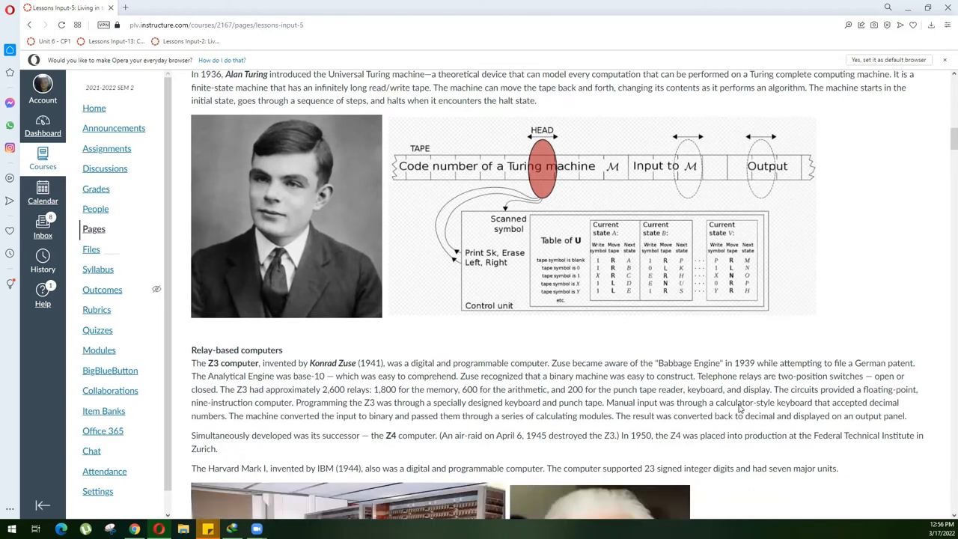
# - Scroll through the Relay-based computers section to the Harvard Mark I line, Z3 and Zuse photos and ENIAC heading
pyautogui.scroll(-3)
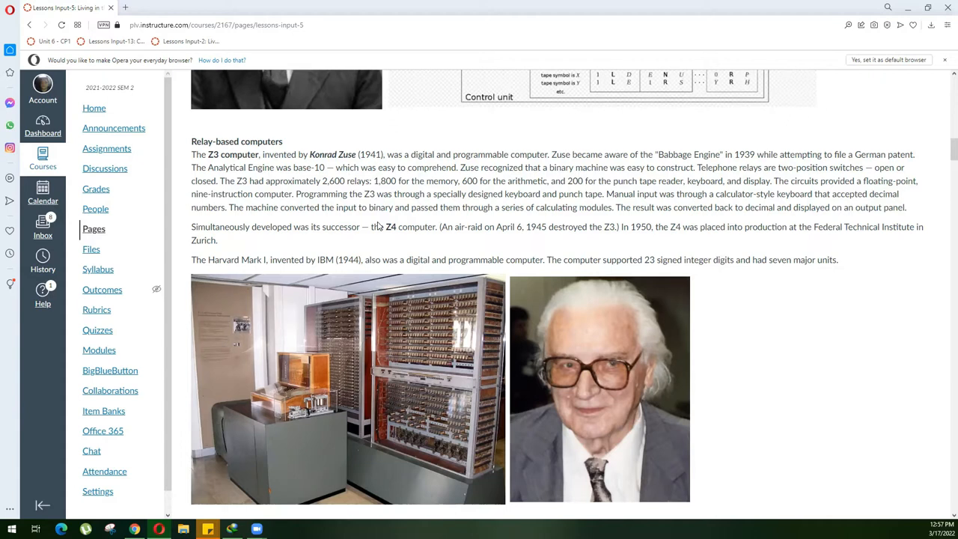
pyautogui.moveTo(629, 256)
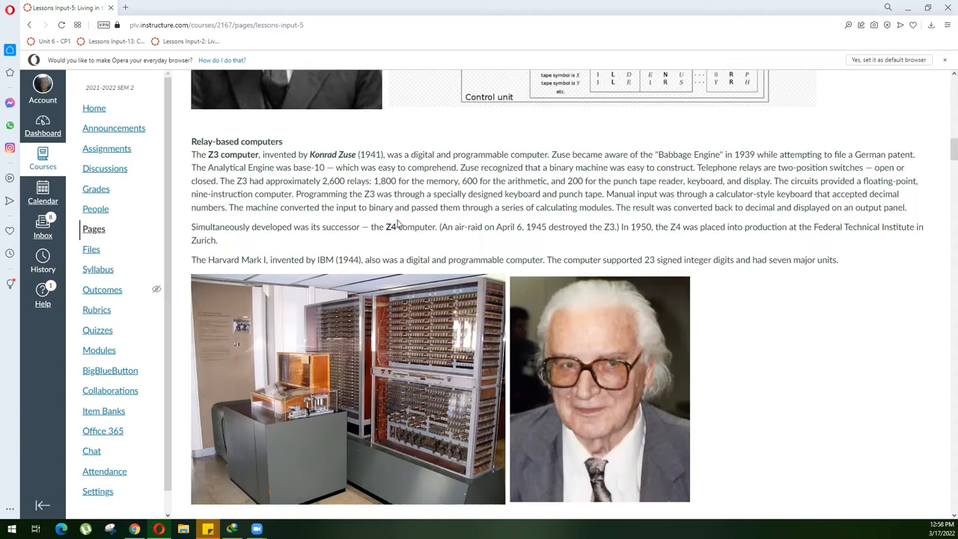
pyautogui.moveTo(452, 218)
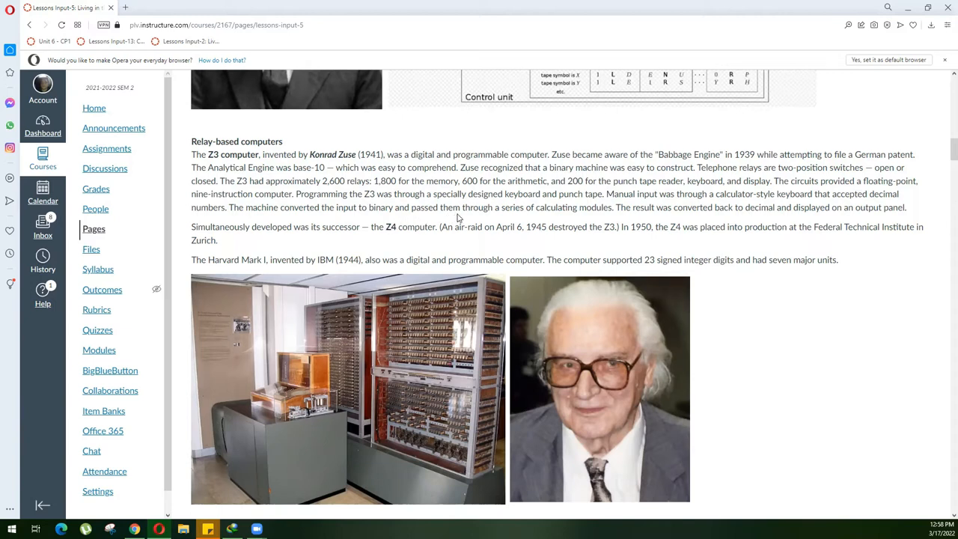
pyautogui.moveTo(662, 225)
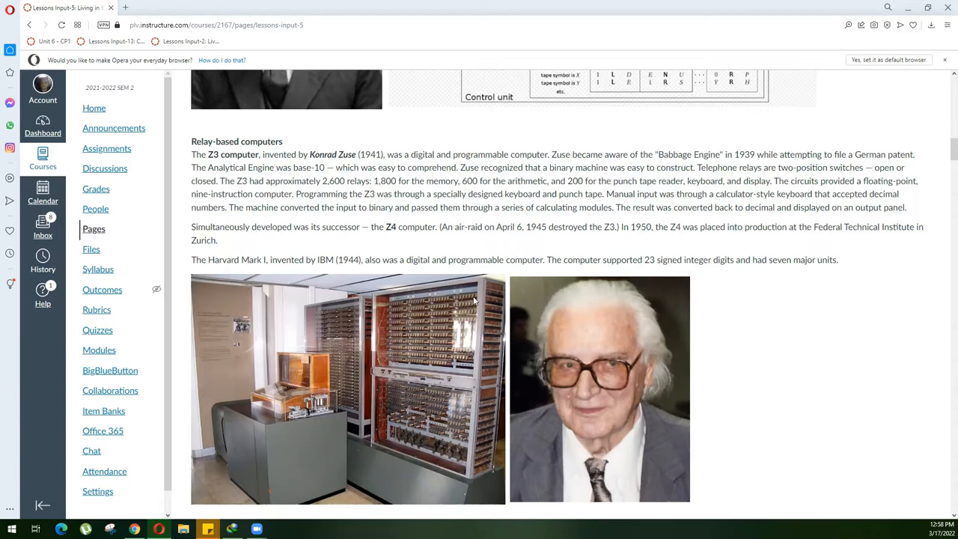
pyautogui.scroll(-3)
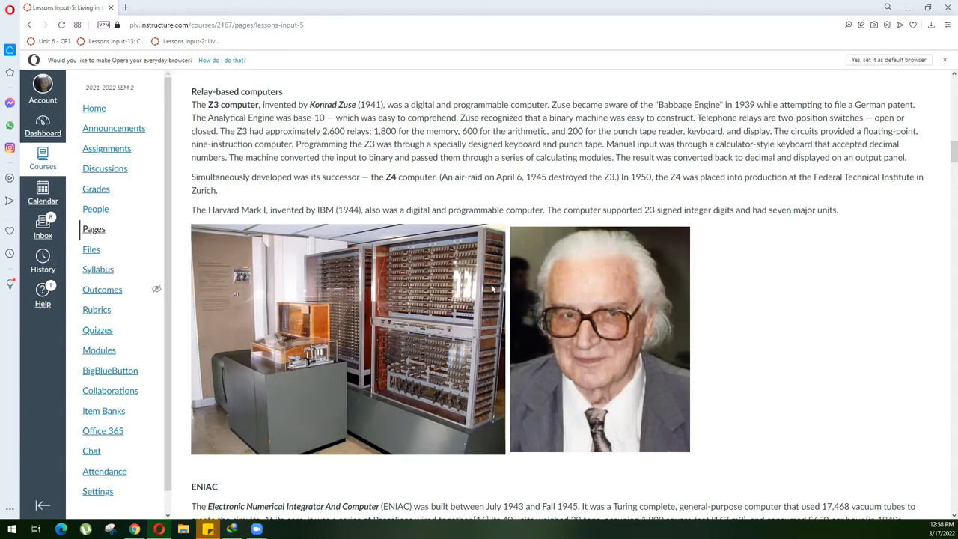
pyautogui.moveTo(494, 263)
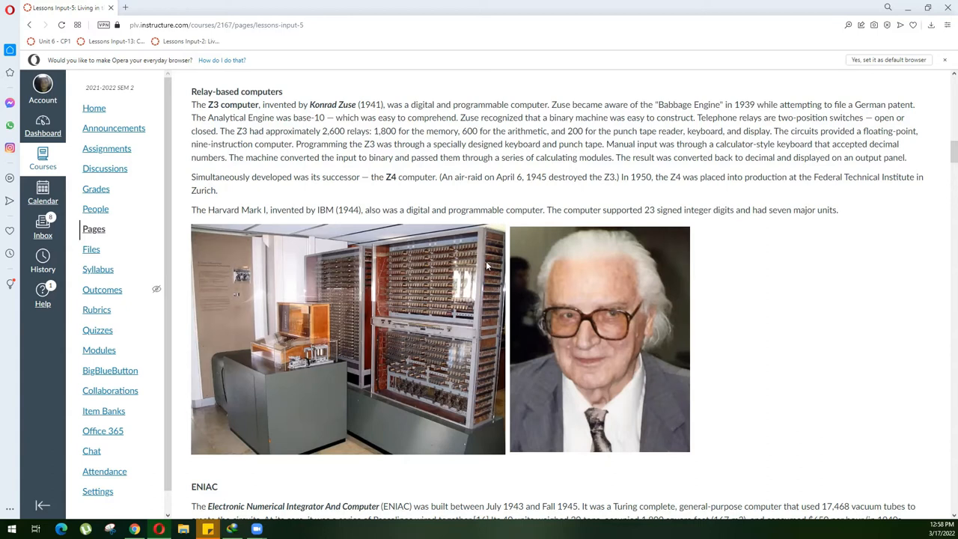
pyautogui.moveTo(738, 219)
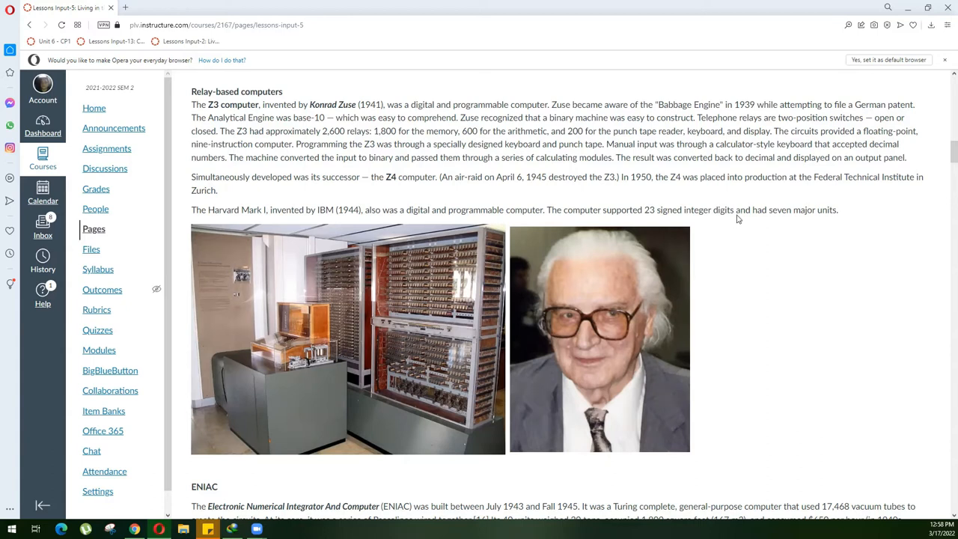
pyautogui.scroll(-3)
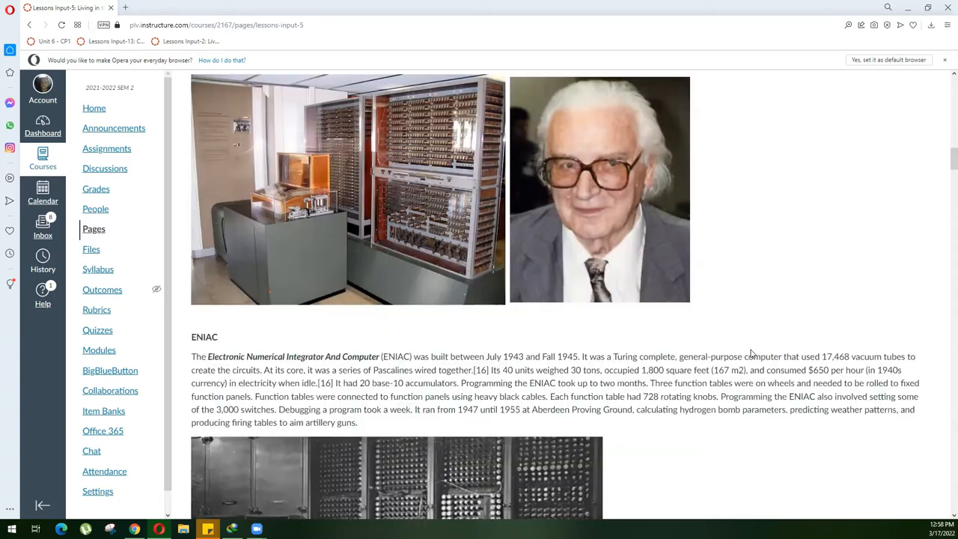
pyautogui.scroll(3)
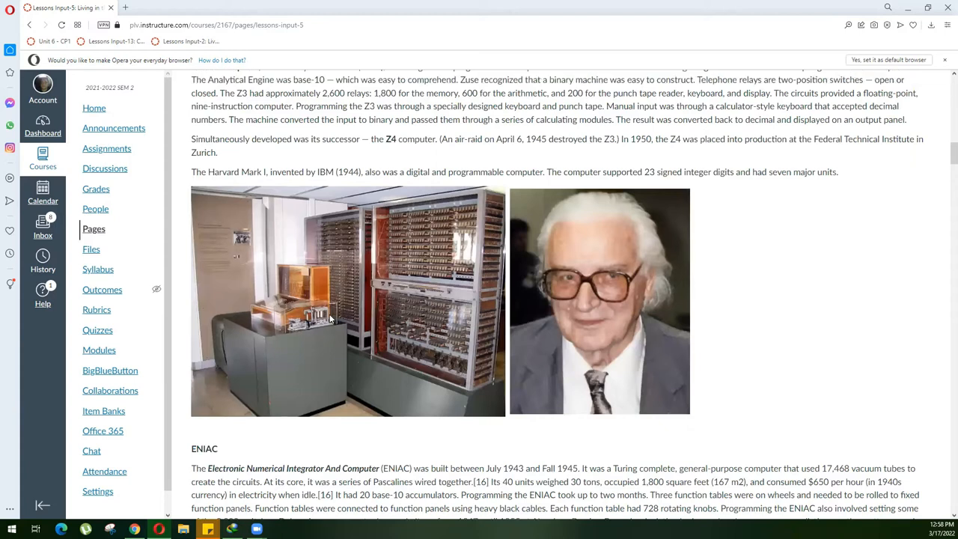
pyautogui.scroll(3)
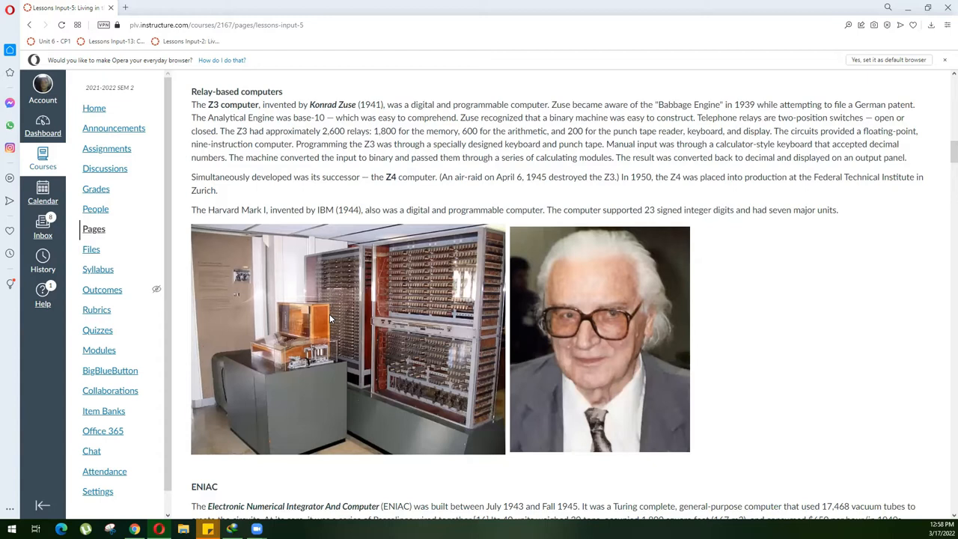
pyautogui.moveTo(357, 314)
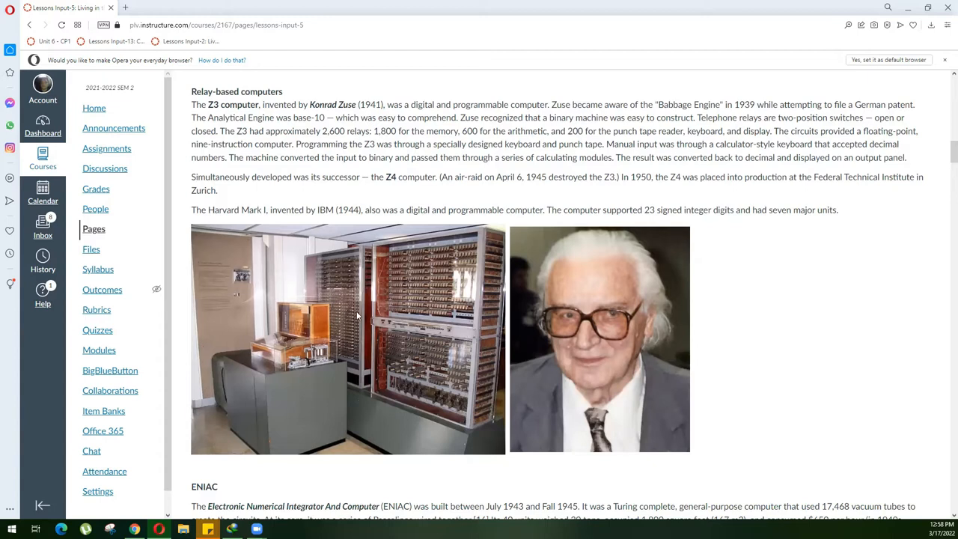
pyautogui.moveTo(411, 326)
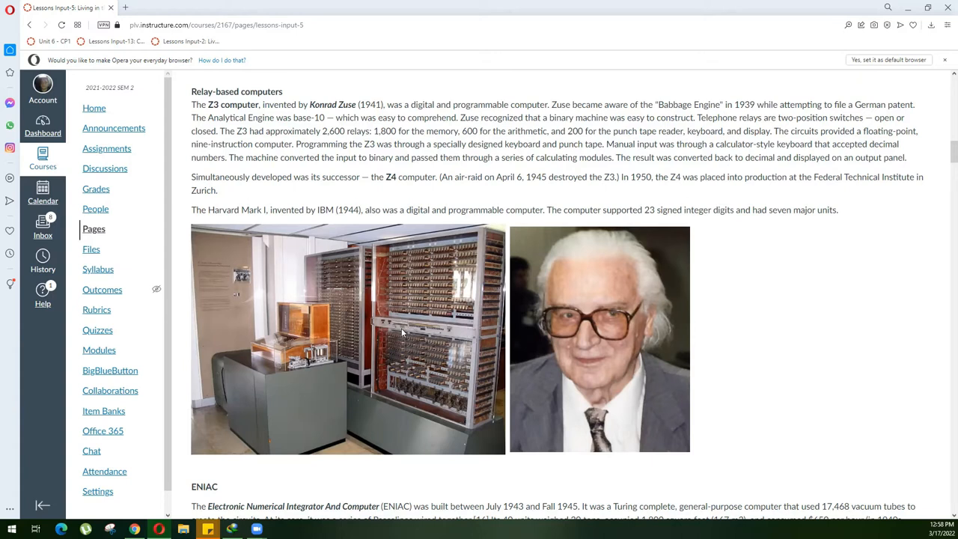
pyautogui.scroll(-3)
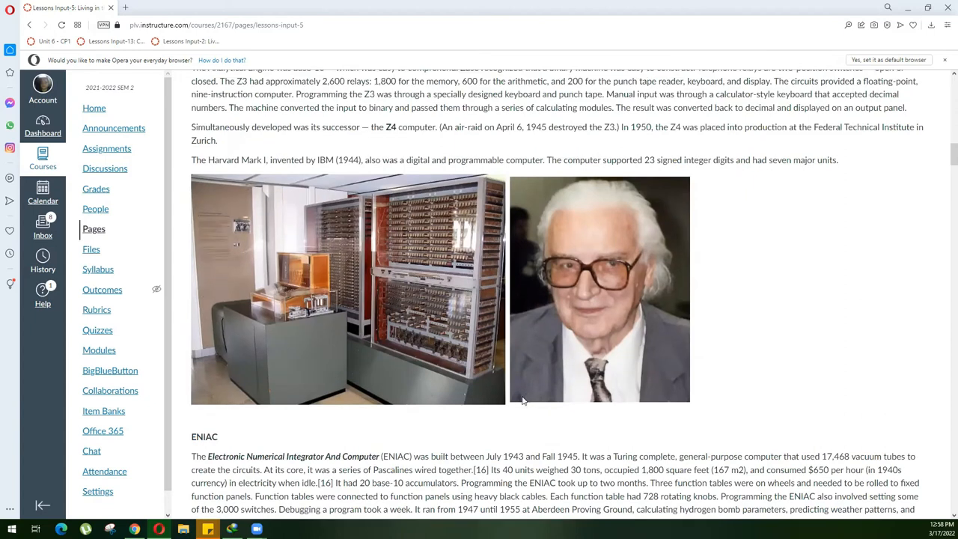
pyautogui.scroll(-3)
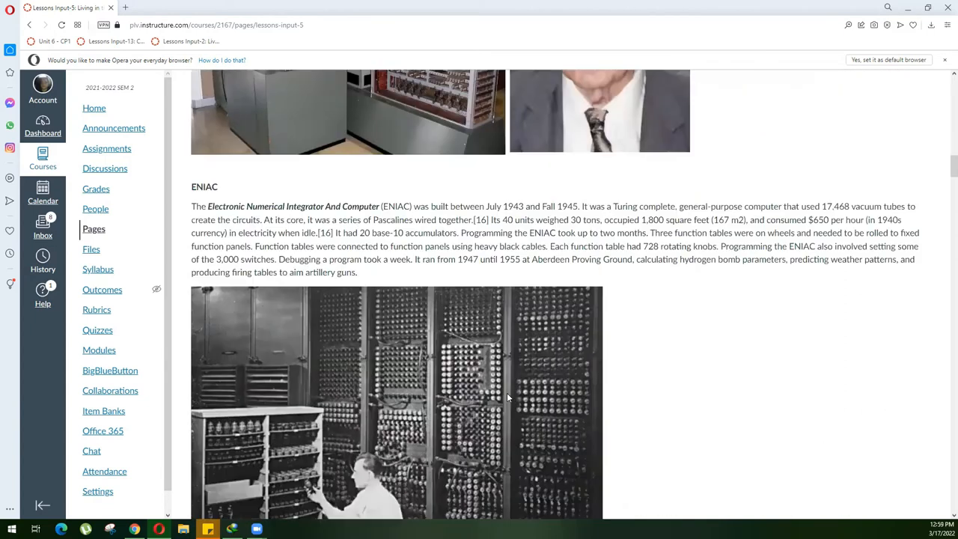
pyautogui.scroll(-3)
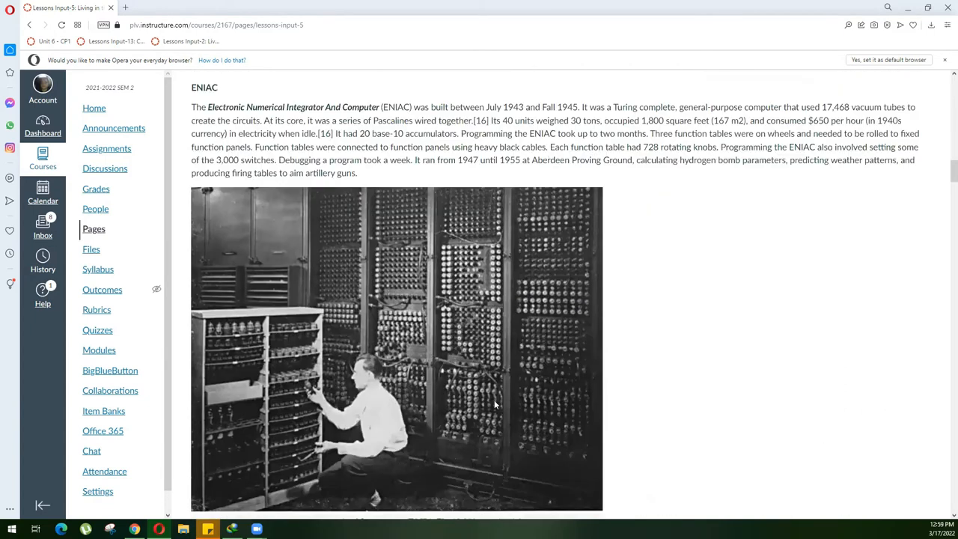
pyautogui.scroll(-3)
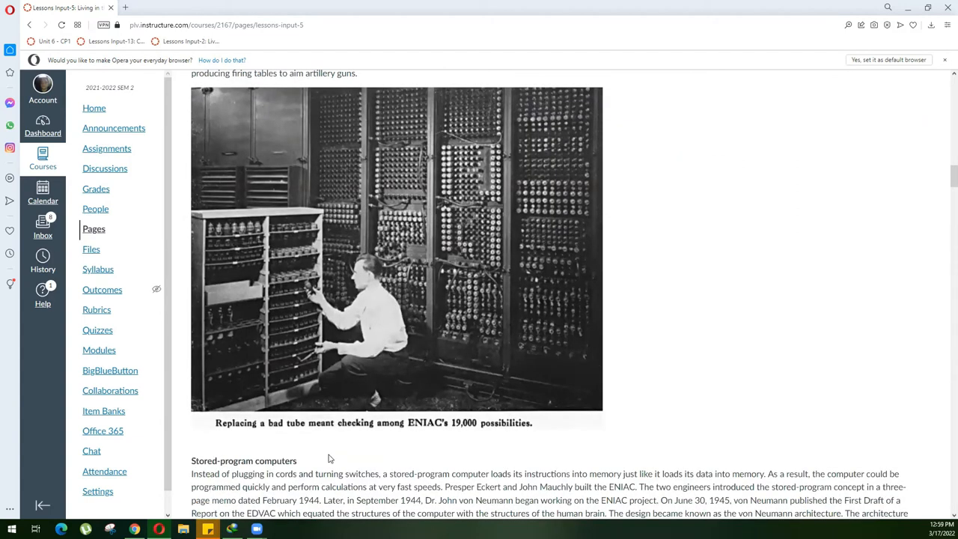
pyautogui.moveTo(347, 437)
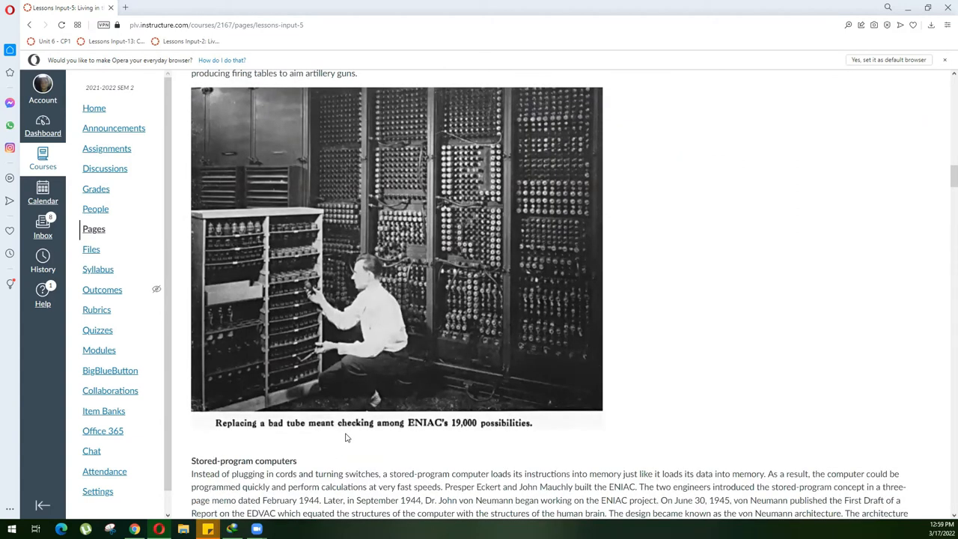
pyautogui.moveTo(618, 357)
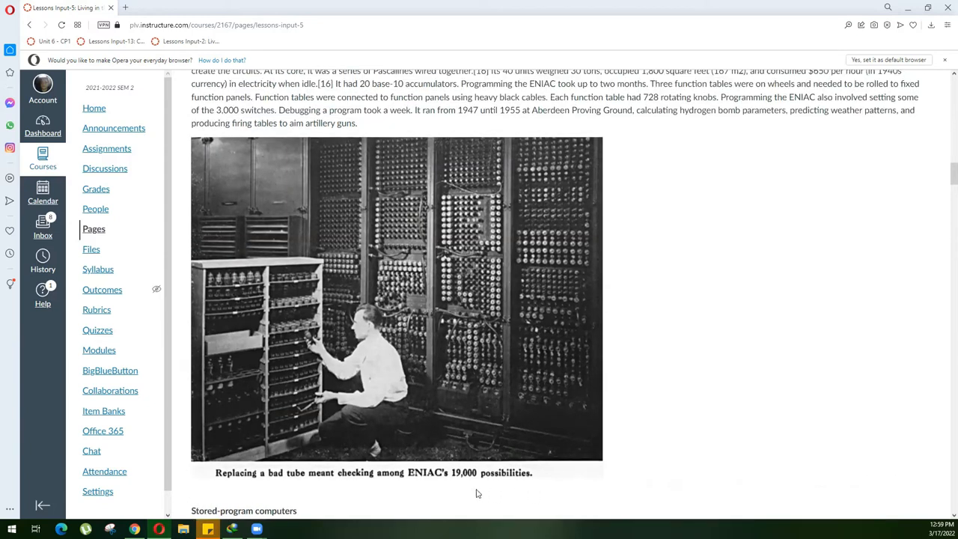
pyautogui.moveTo(533, 470)
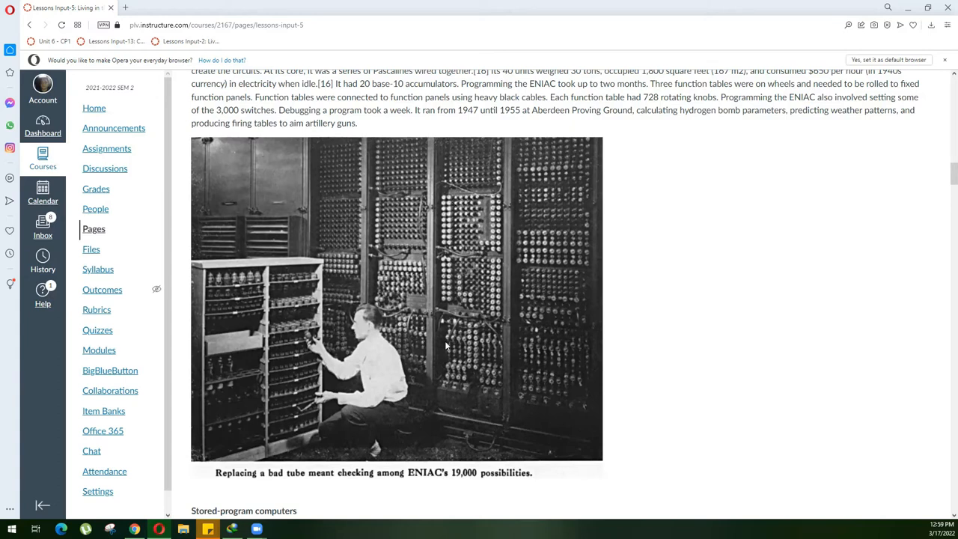
pyautogui.scroll(3)
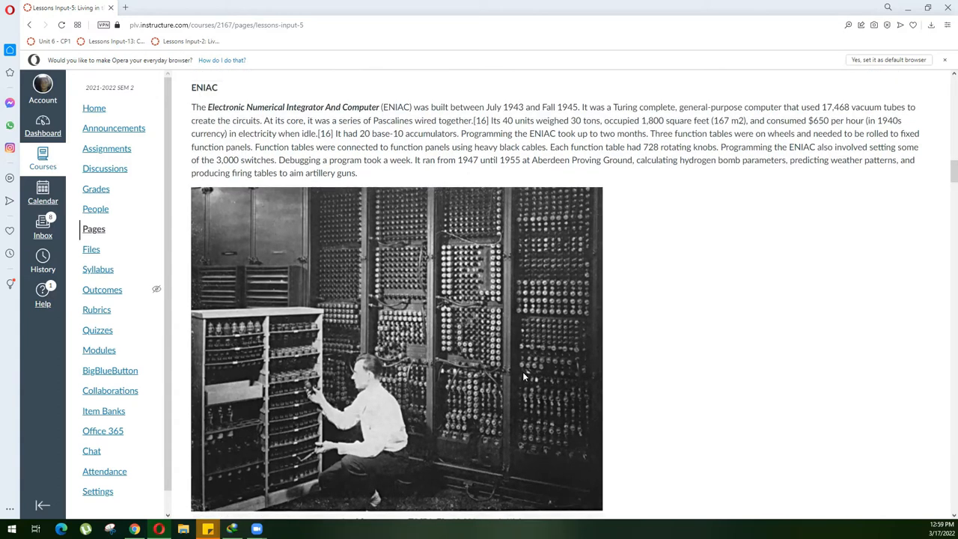
pyautogui.scroll(-3)
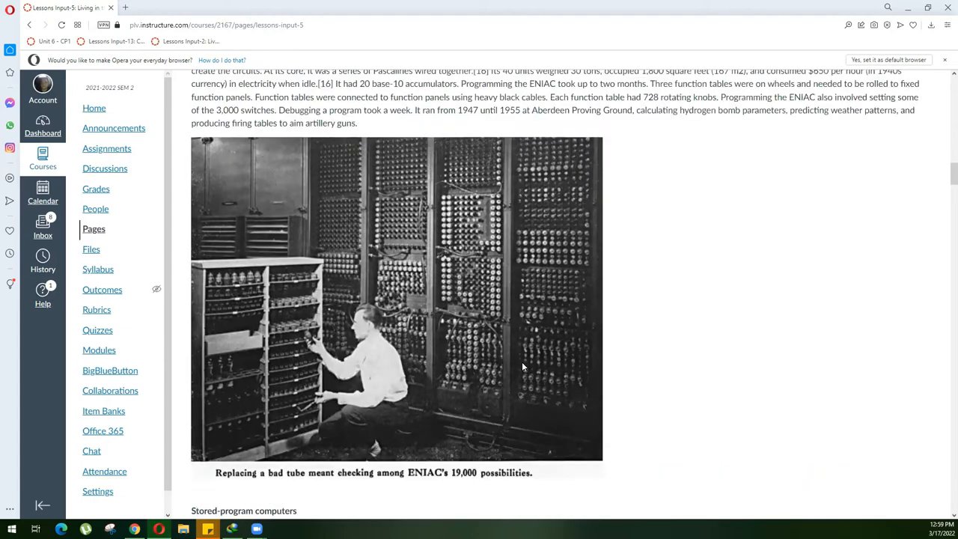
pyautogui.moveTo(532, 327)
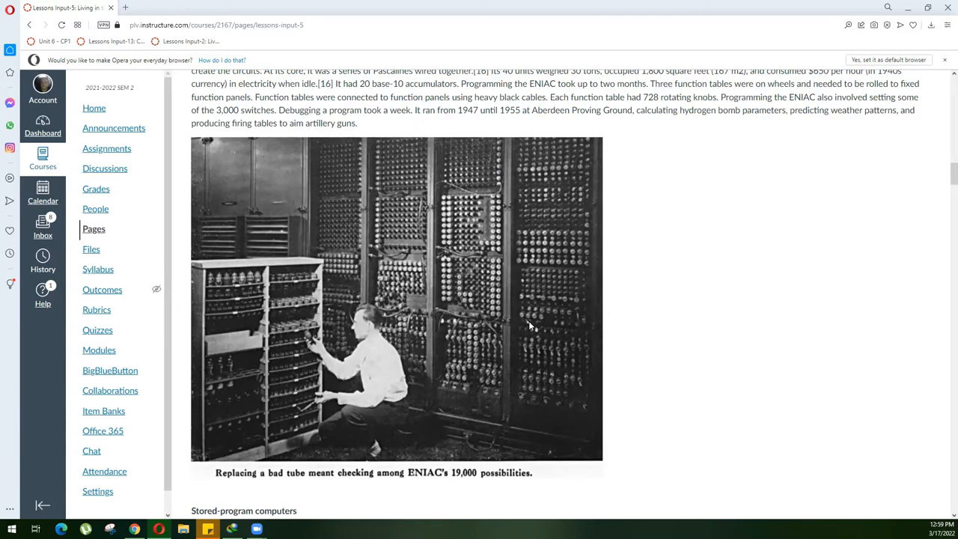
pyautogui.scroll(3)
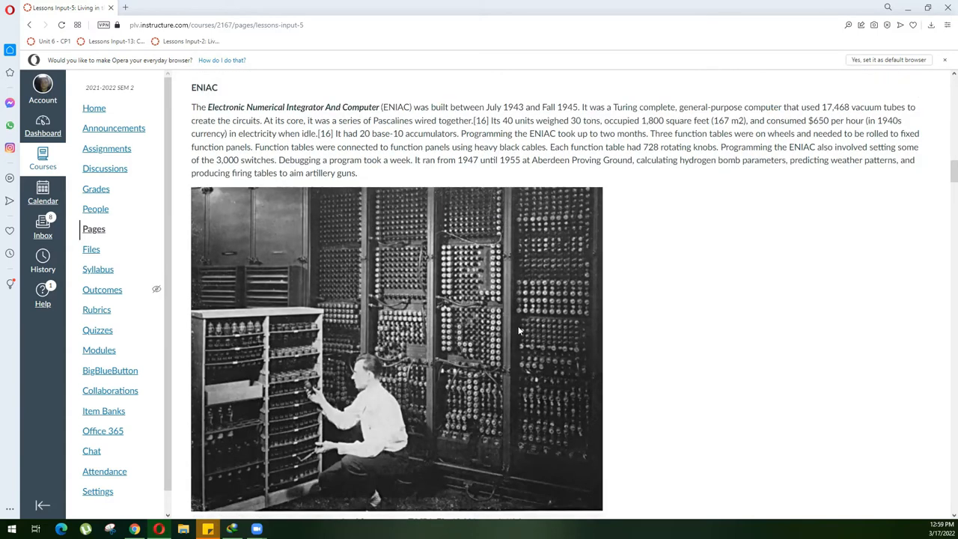
pyautogui.moveTo(509, 339)
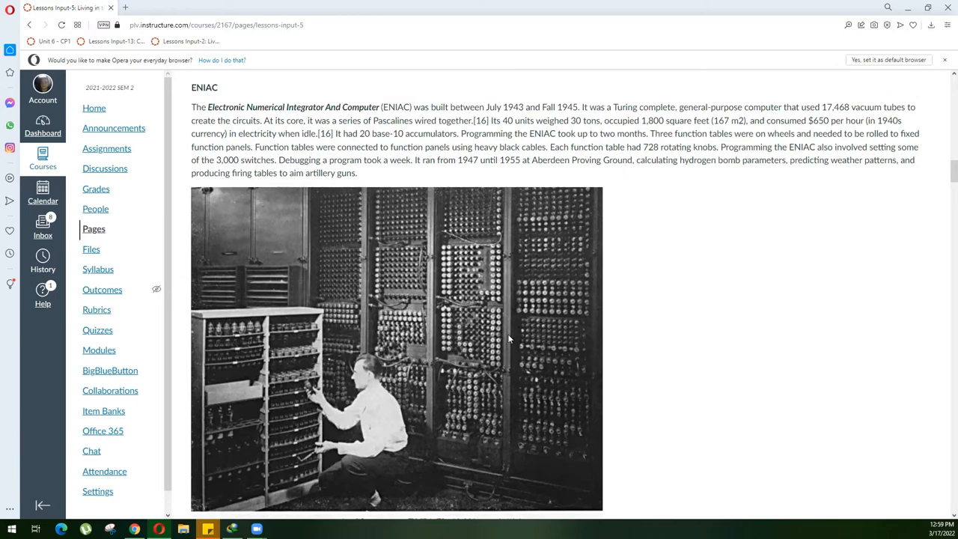
pyautogui.moveTo(520, 332)
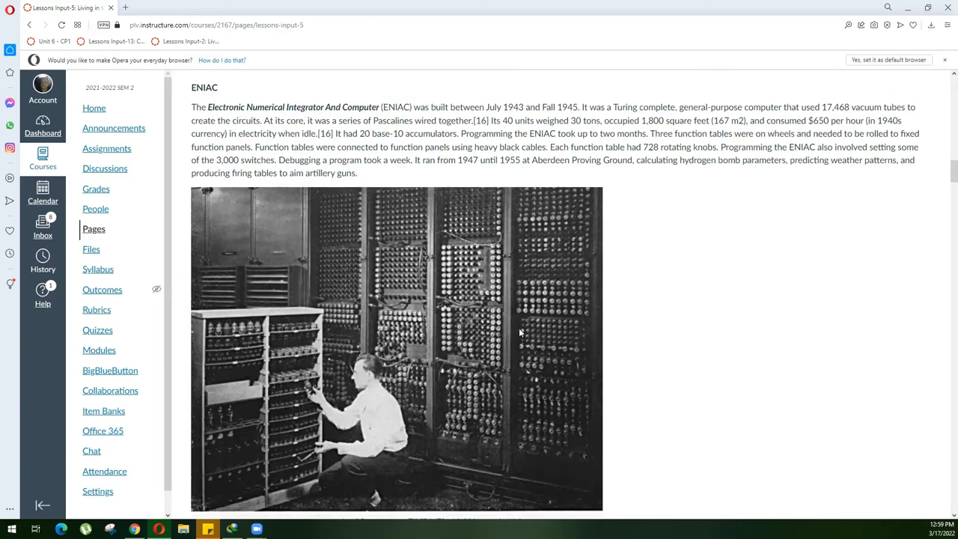
pyautogui.moveTo(527, 327)
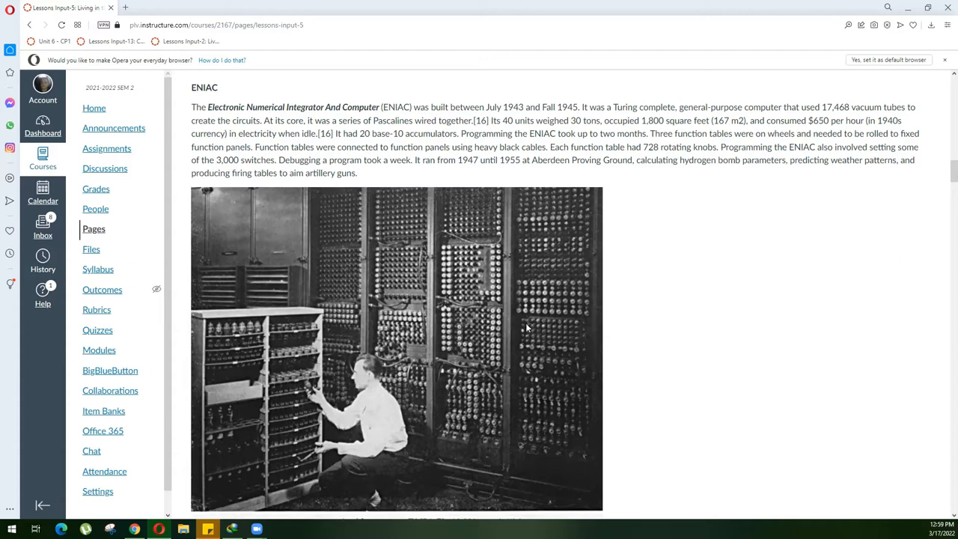
pyautogui.moveTo(518, 336)
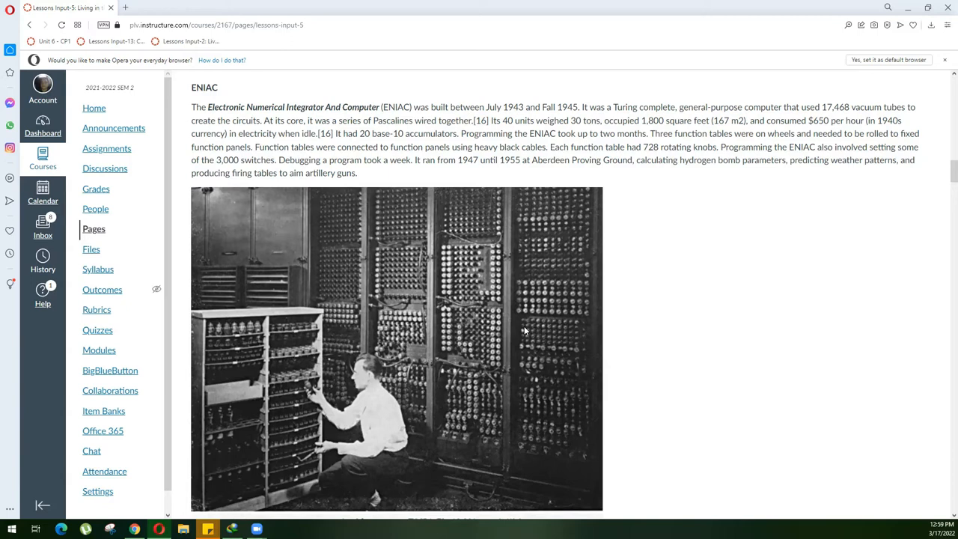
pyautogui.moveTo(516, 335)
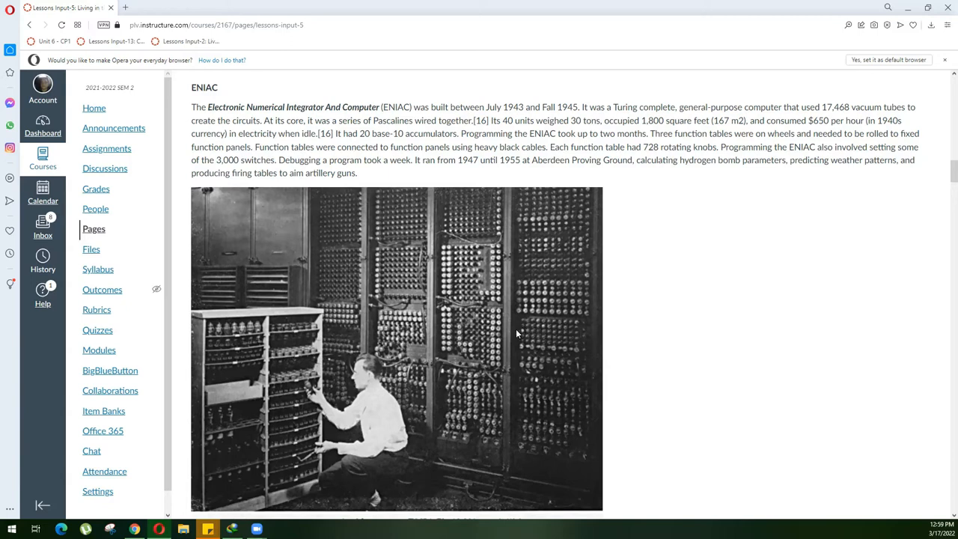
pyautogui.moveTo(526, 326)
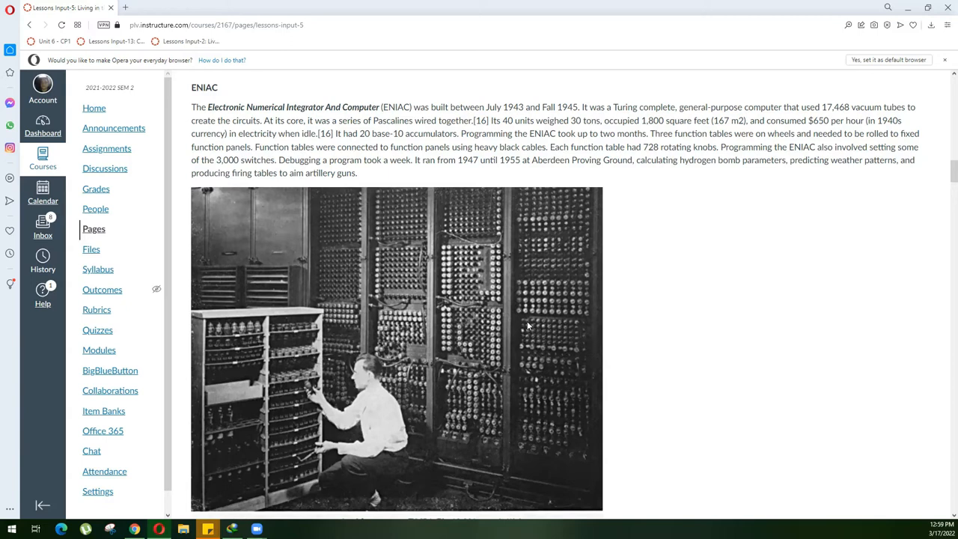
pyautogui.moveTo(532, 324)
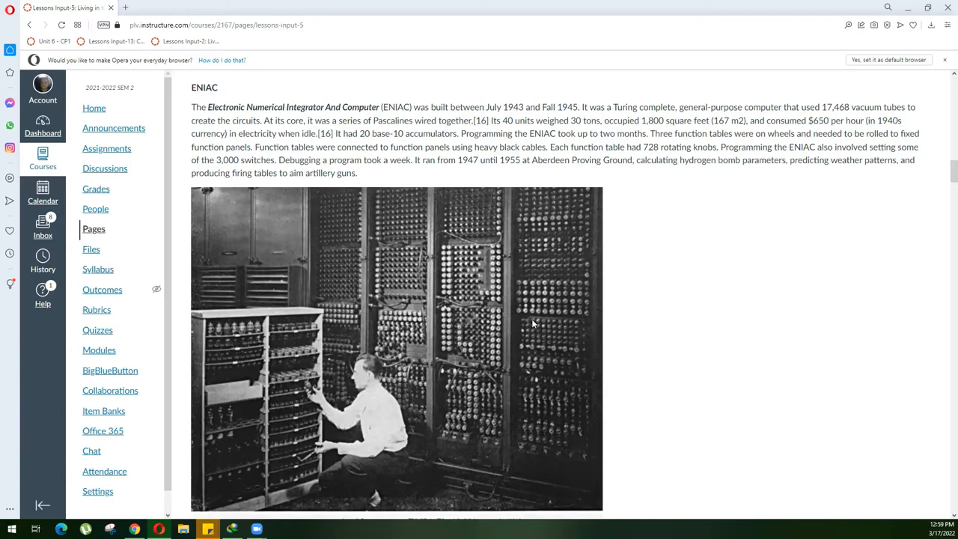
pyautogui.moveTo(529, 325)
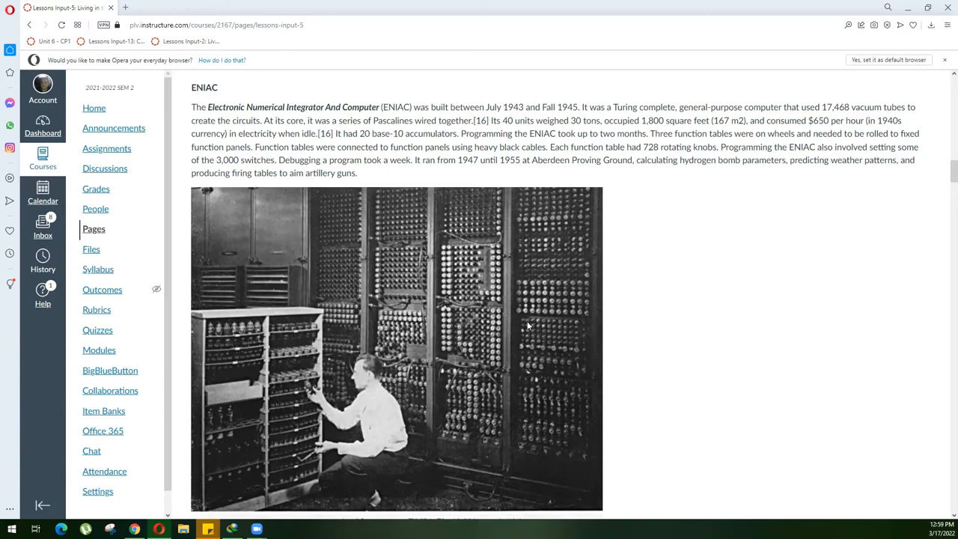
pyautogui.moveTo(510, 337)
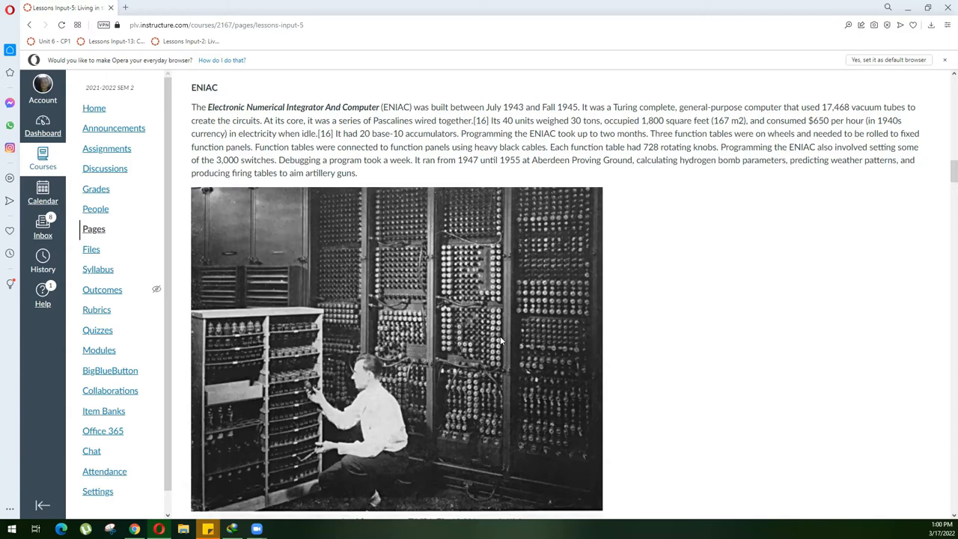
pyautogui.moveTo(354, 313)
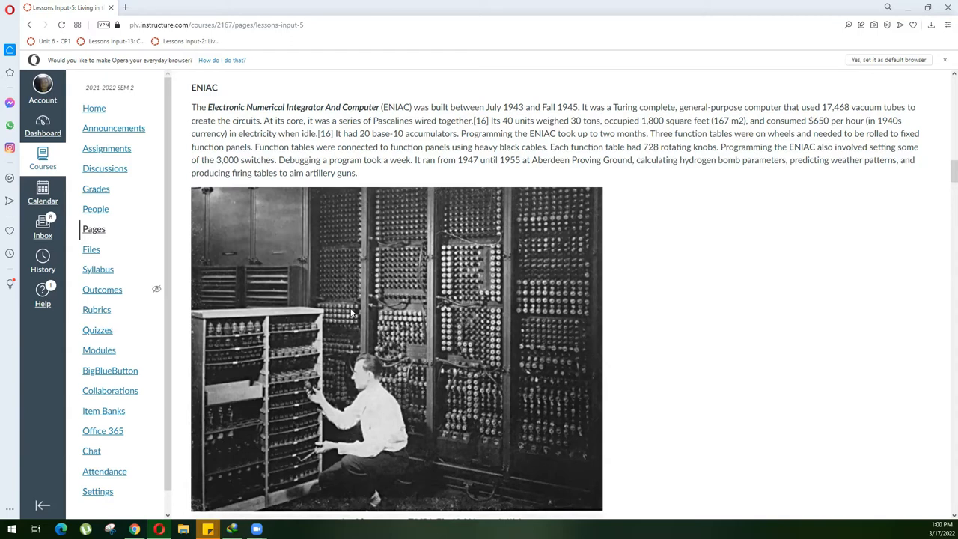
pyautogui.moveTo(561, 335)
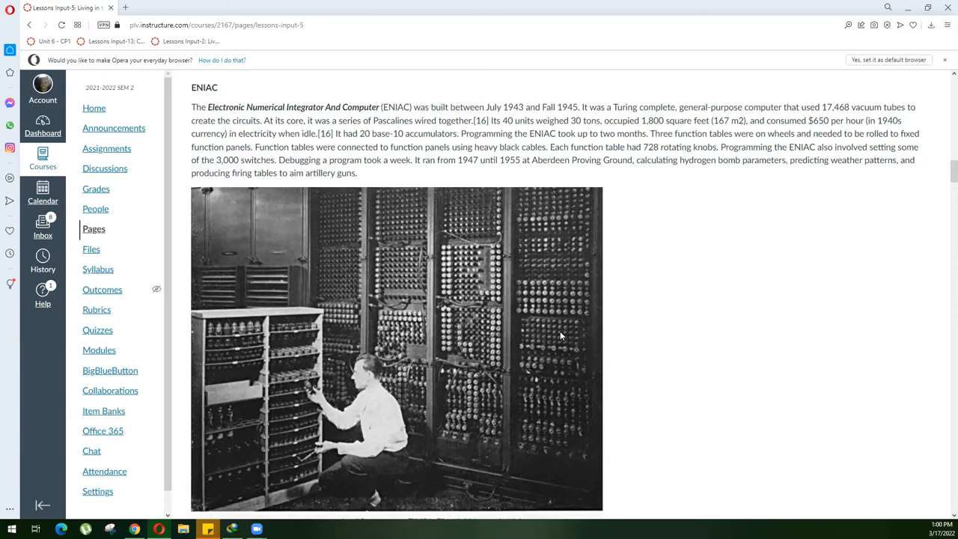
pyautogui.moveTo(706, 16)
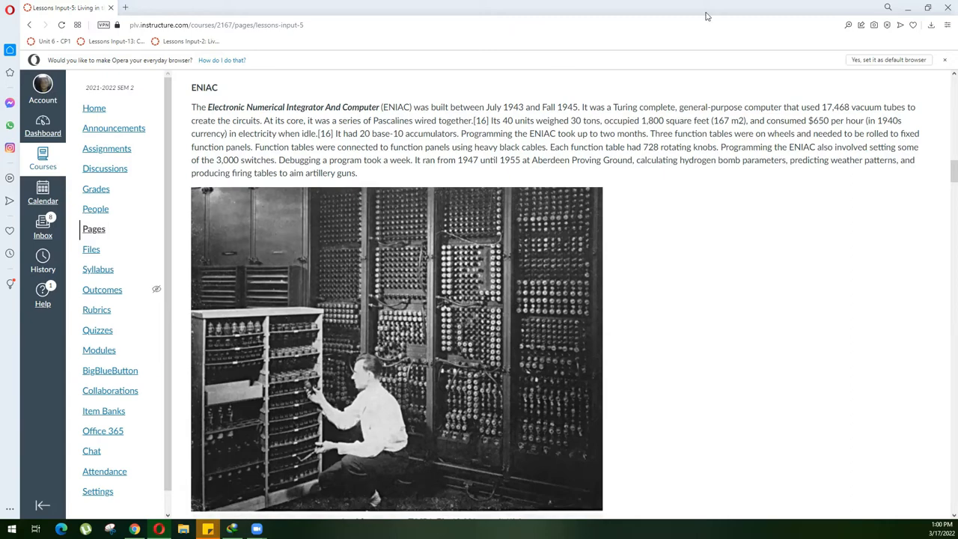
# - Scroll past the ENIAC material to the Stored-program computers section on von Neumann and IBM System/360
pyautogui.scroll(-3)
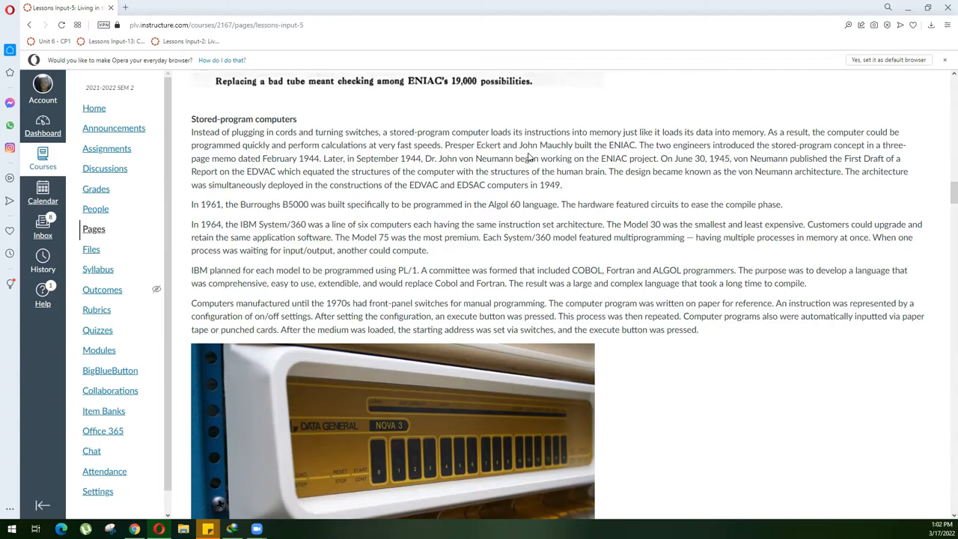
pyautogui.moveTo(590, 159)
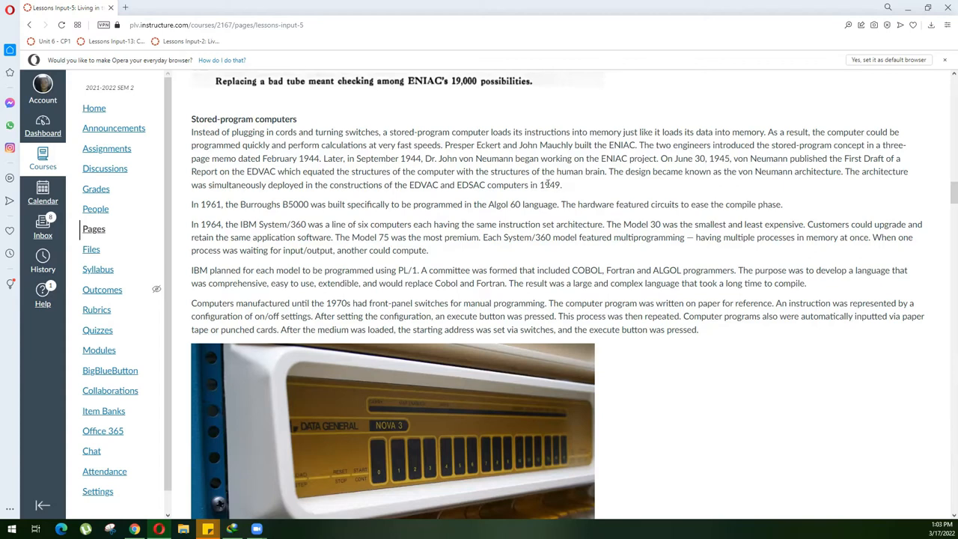
pyautogui.moveTo(537, 197)
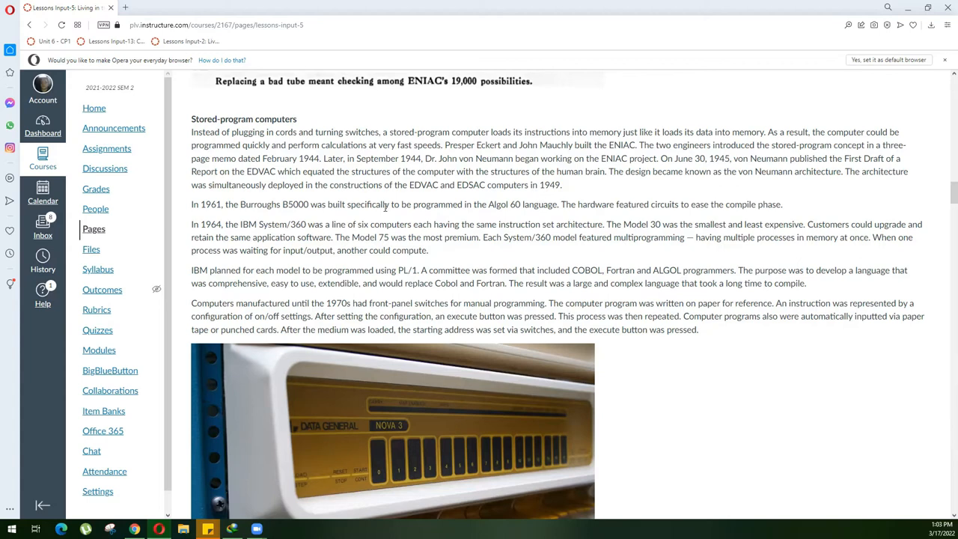
pyautogui.moveTo(378, 200)
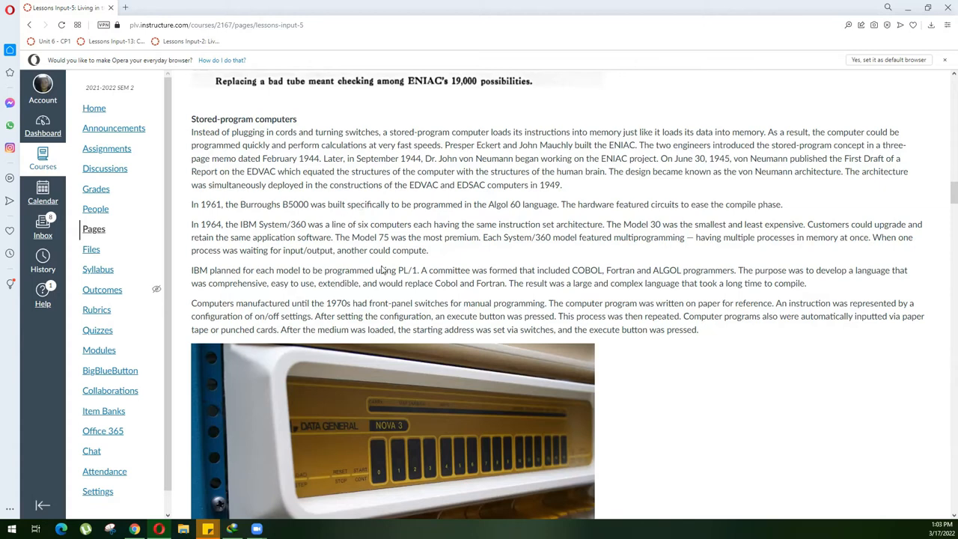
pyautogui.moveTo(402, 267)
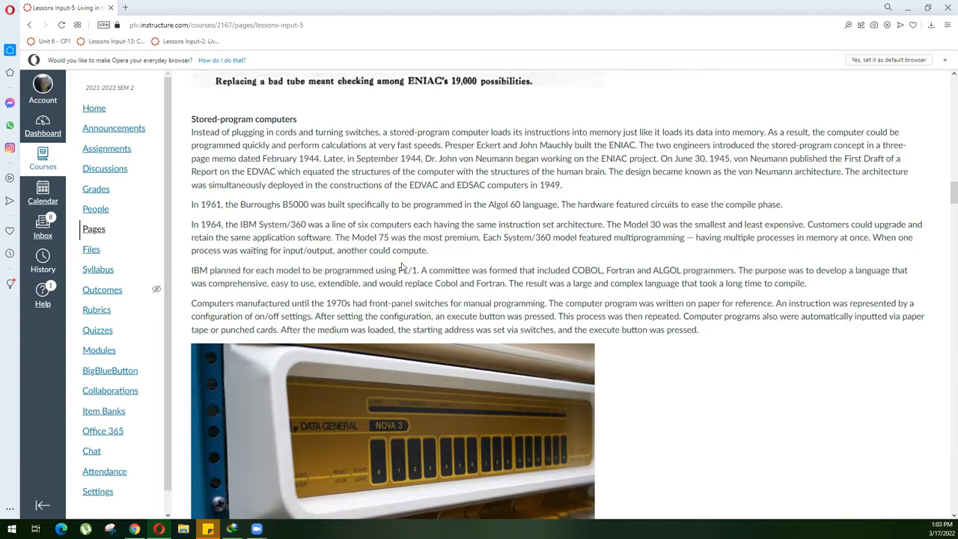
pyautogui.moveTo(389, 267)
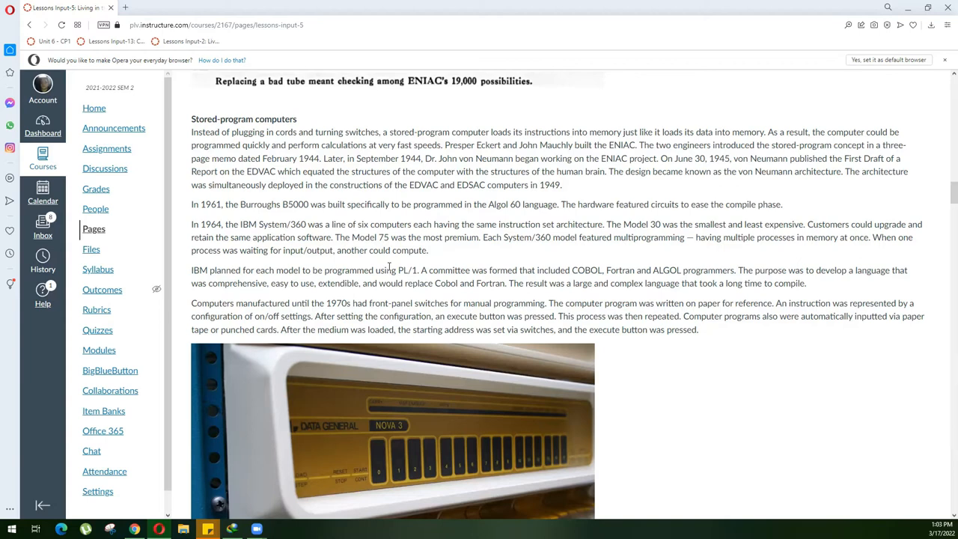
pyautogui.moveTo(455, 242)
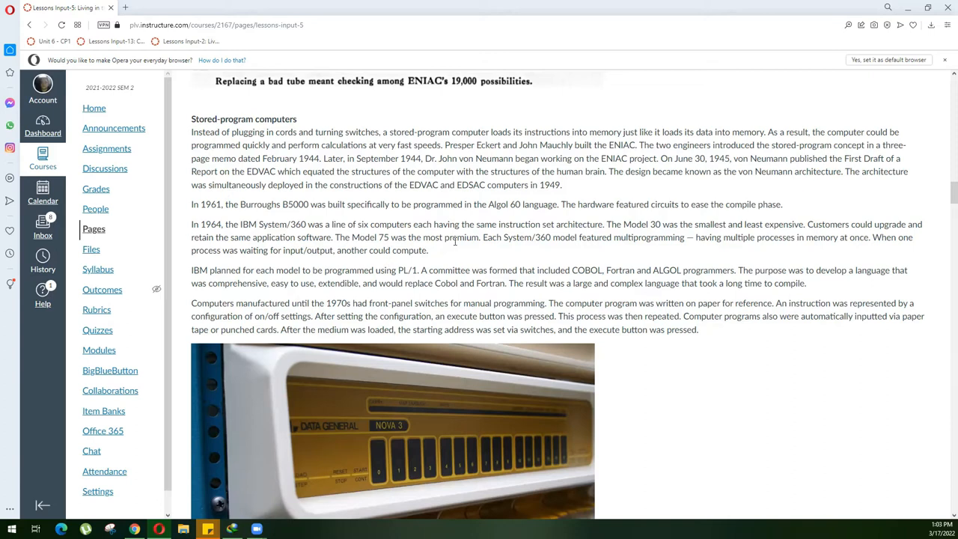
pyautogui.moveTo(458, 302)
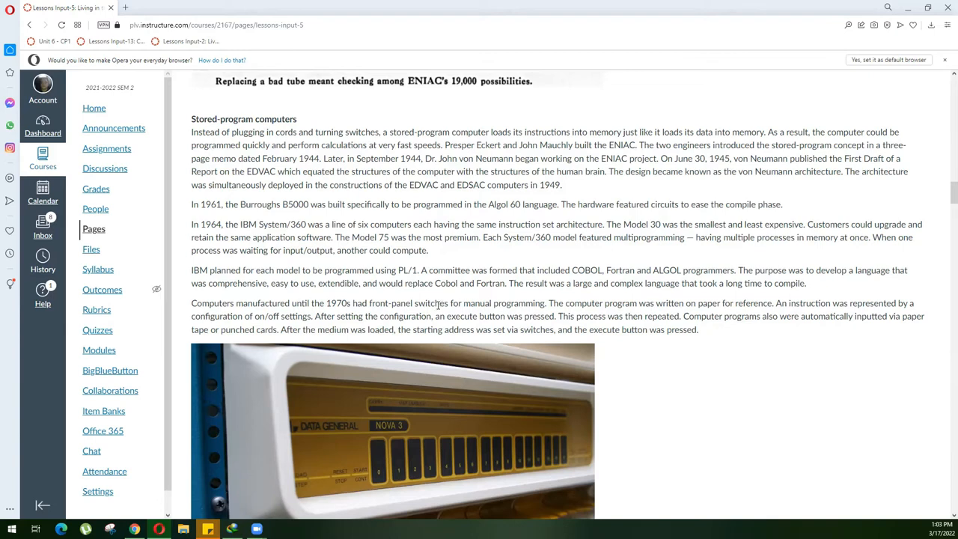
pyautogui.moveTo(449, 302)
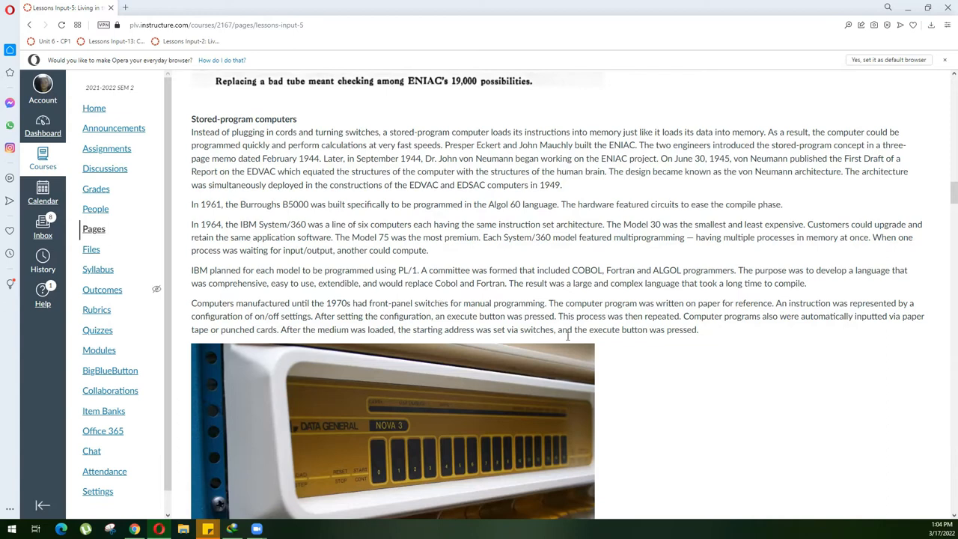
# - Scroll past the Data General Nova photo and front-panel switches paragraph to the Very Large Scale Integration heading
pyautogui.scroll(-3)
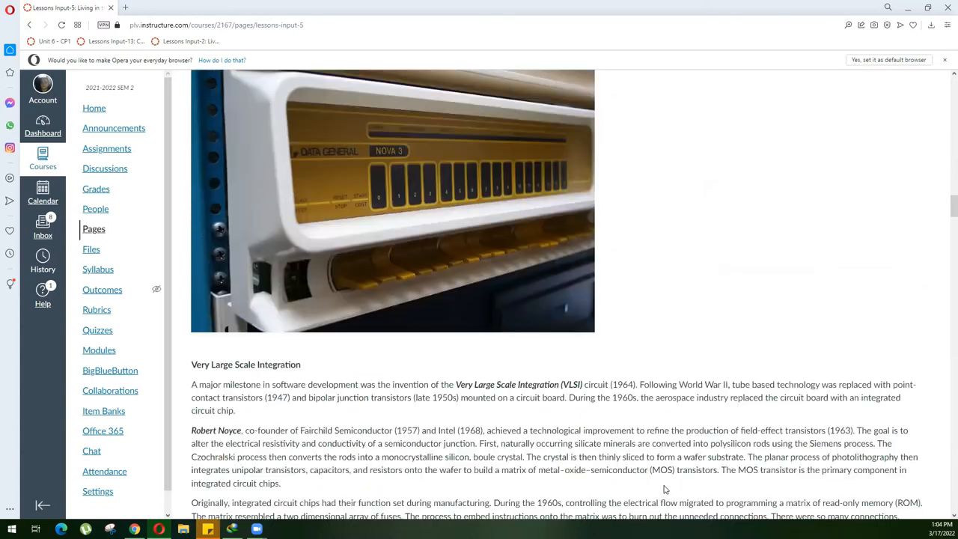
pyautogui.scroll(3)
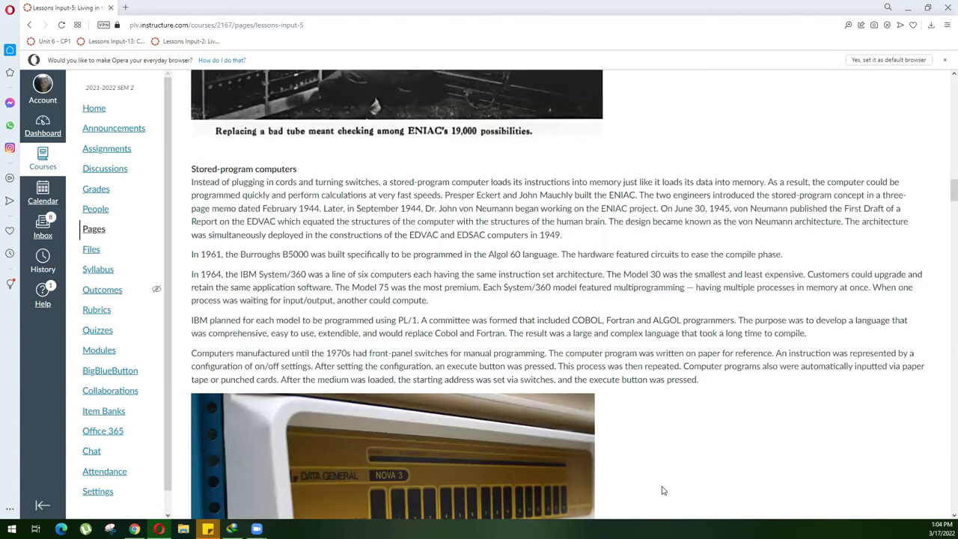
pyautogui.scroll(-3)
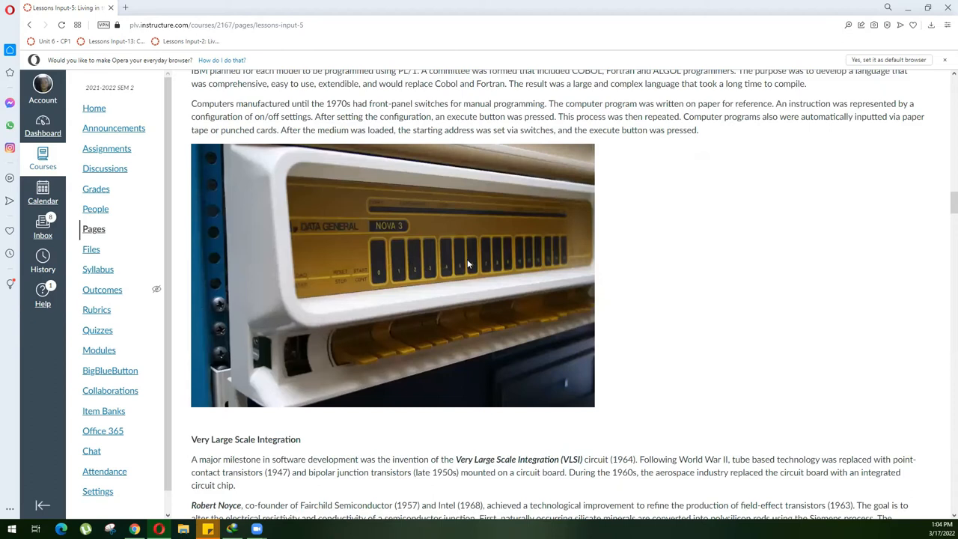
pyautogui.moveTo(356, 365)
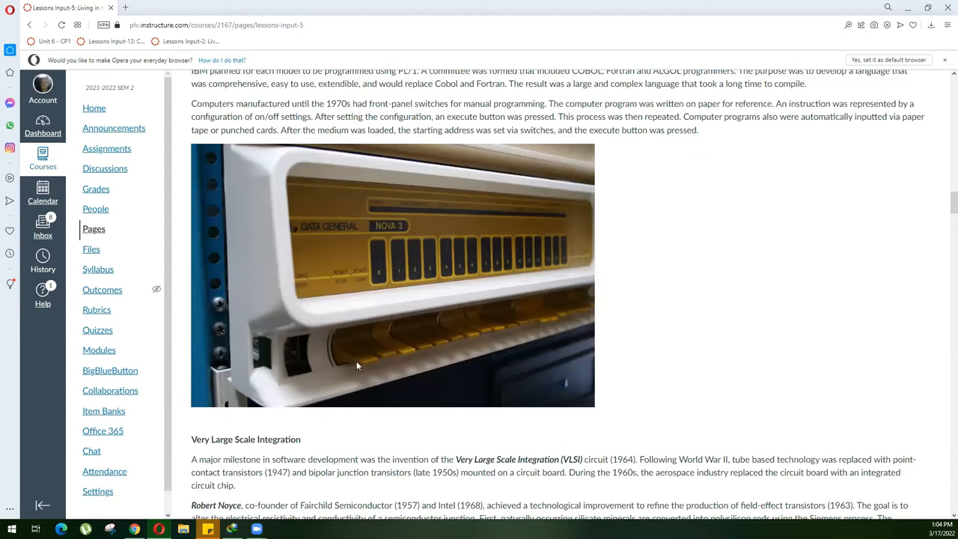
pyautogui.moveTo(604, 331)
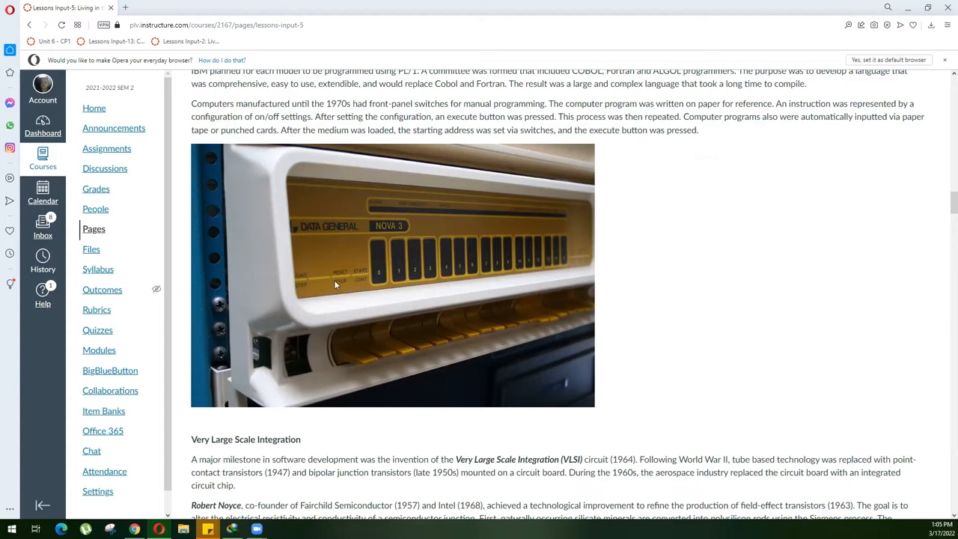
pyautogui.moveTo(345, 293)
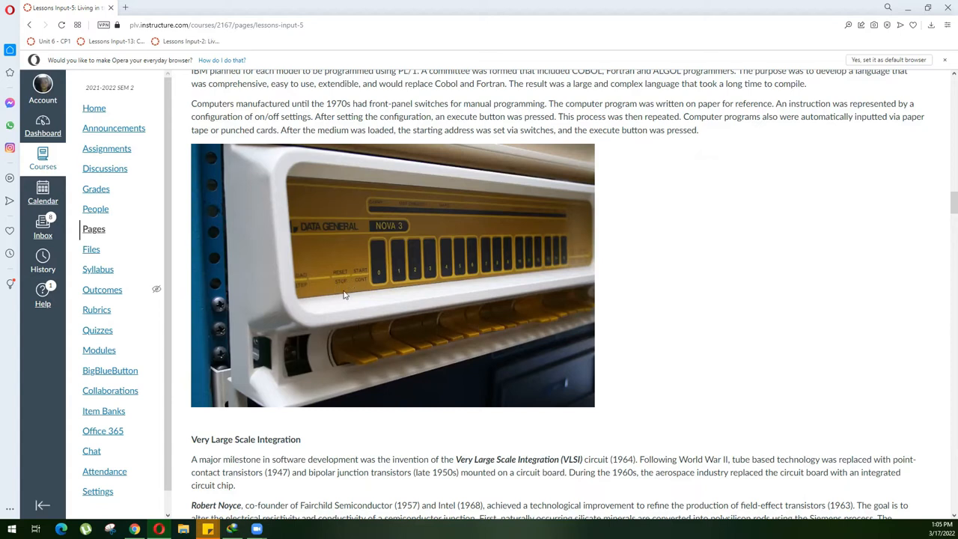
pyautogui.moveTo(360, 291)
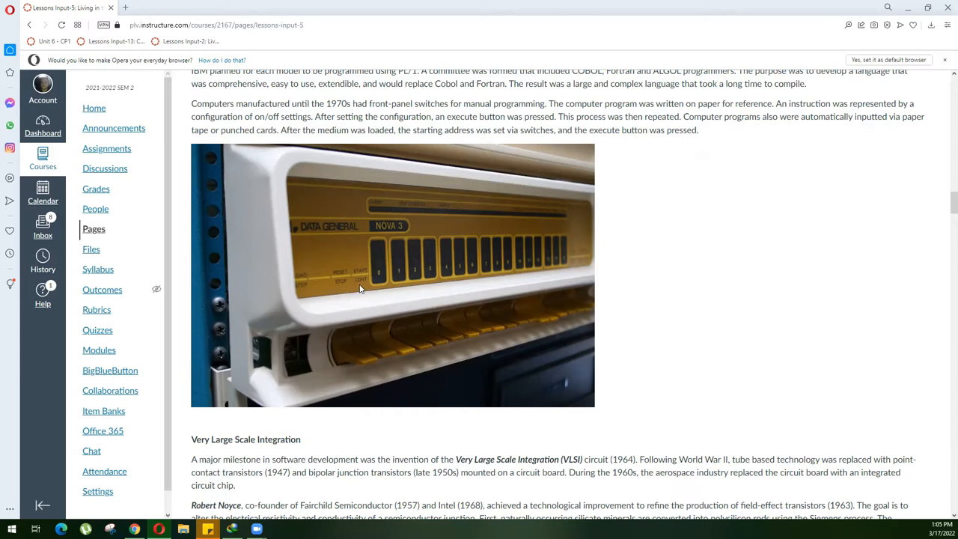
pyautogui.moveTo(521, 262)
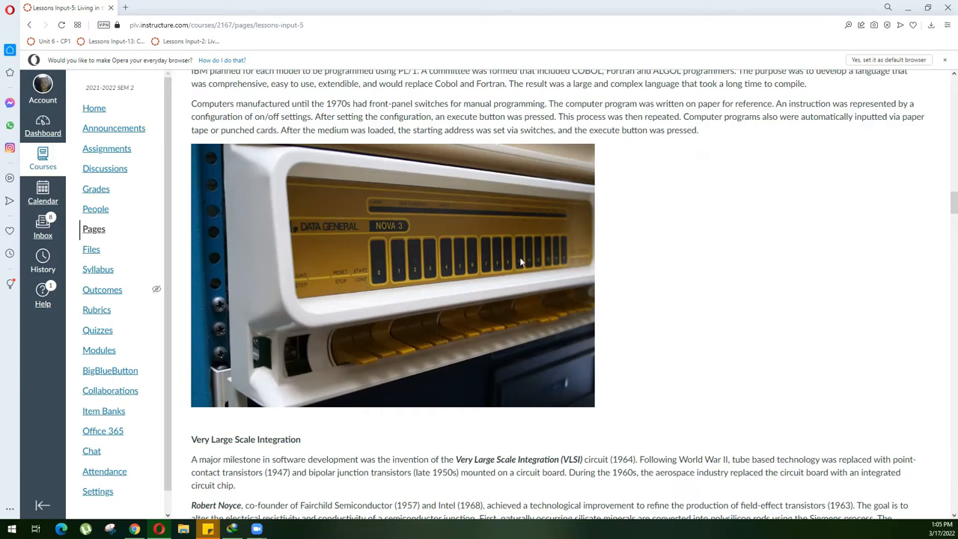
pyautogui.moveTo(534, 197)
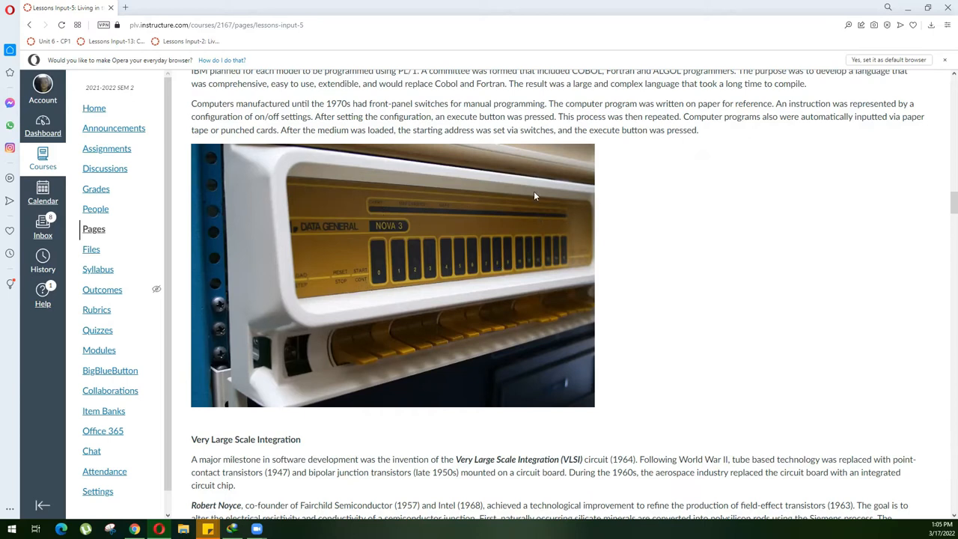
pyautogui.moveTo(570, 280)
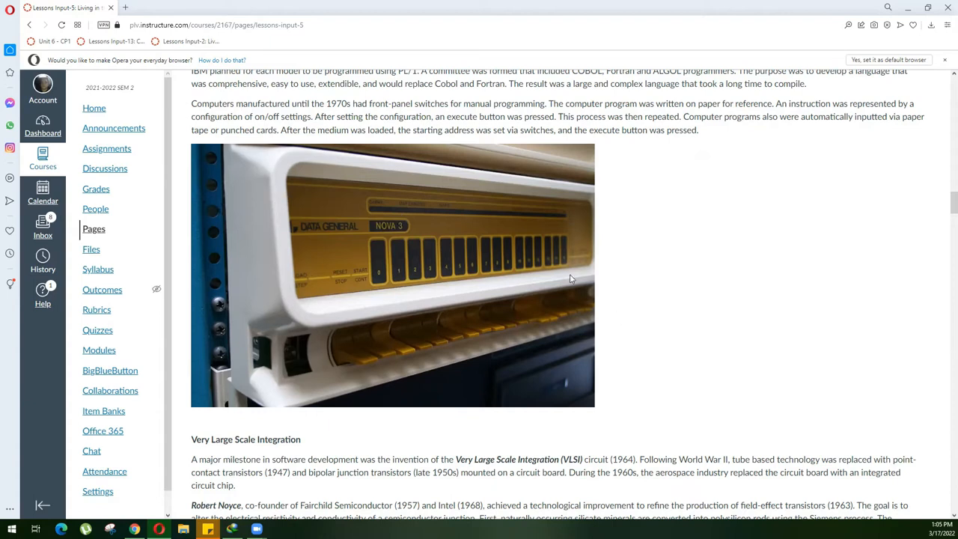
pyautogui.moveTo(618, 242)
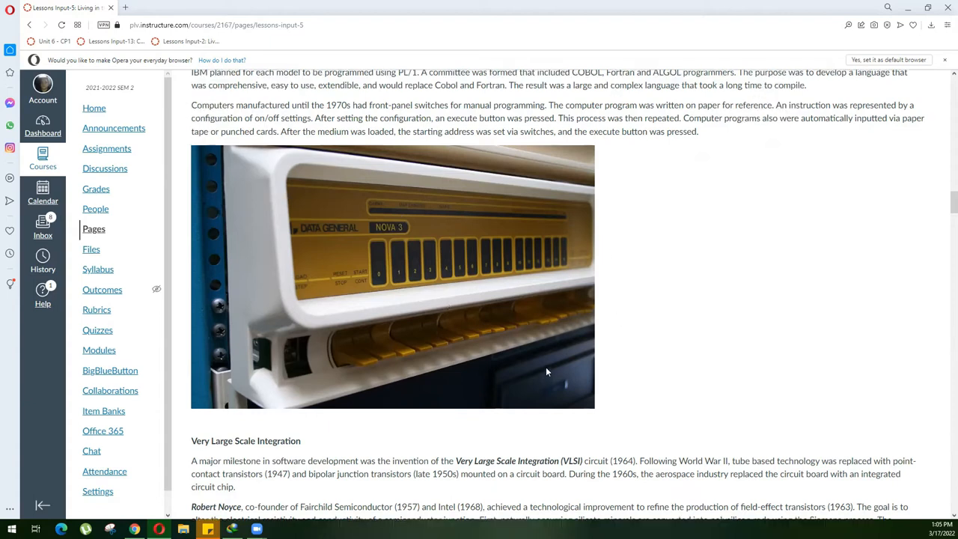
pyautogui.scroll(3)
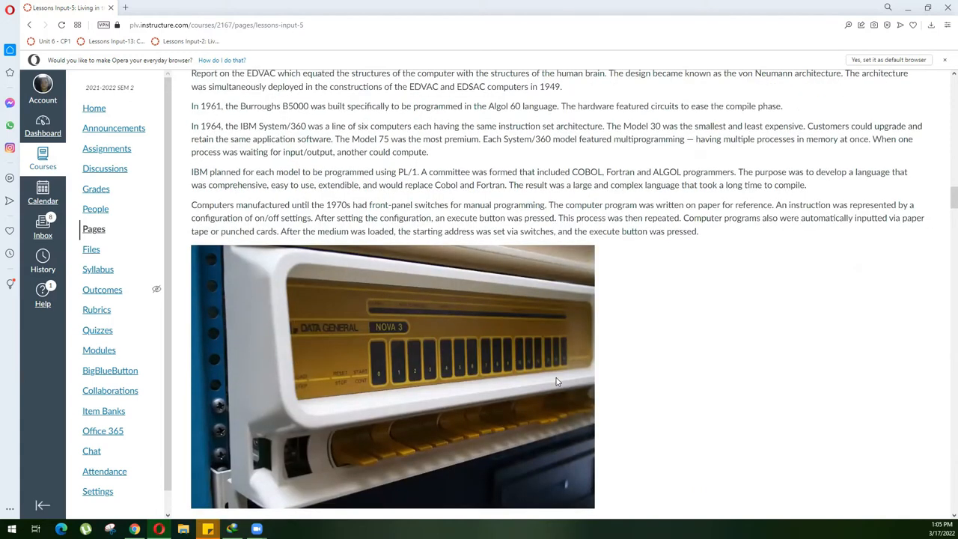
pyautogui.scroll(-3)
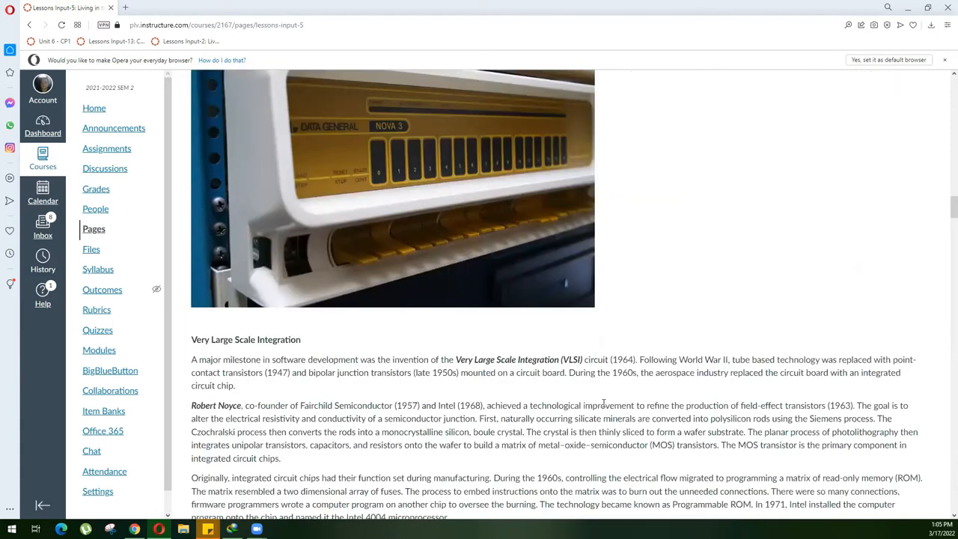
pyautogui.scroll(-3)
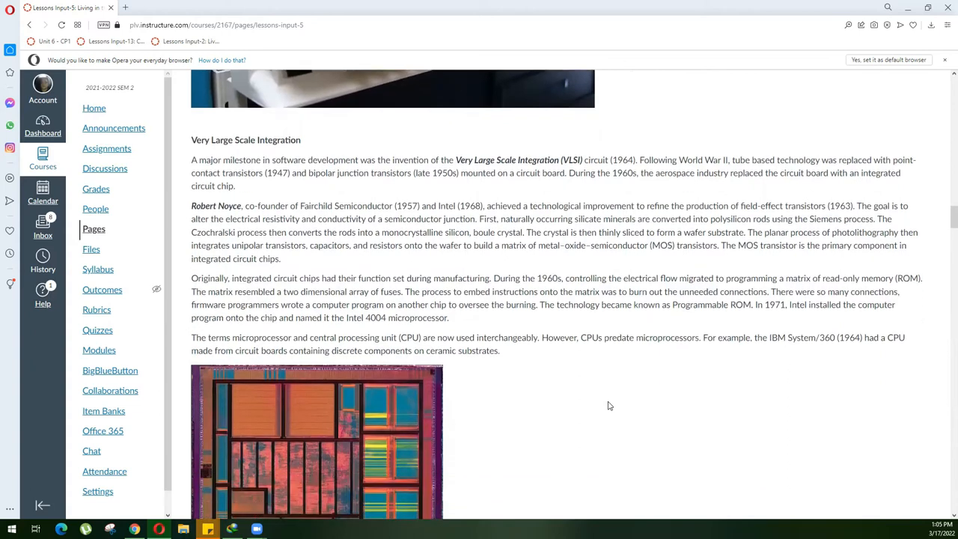
pyautogui.moveTo(625, 383)
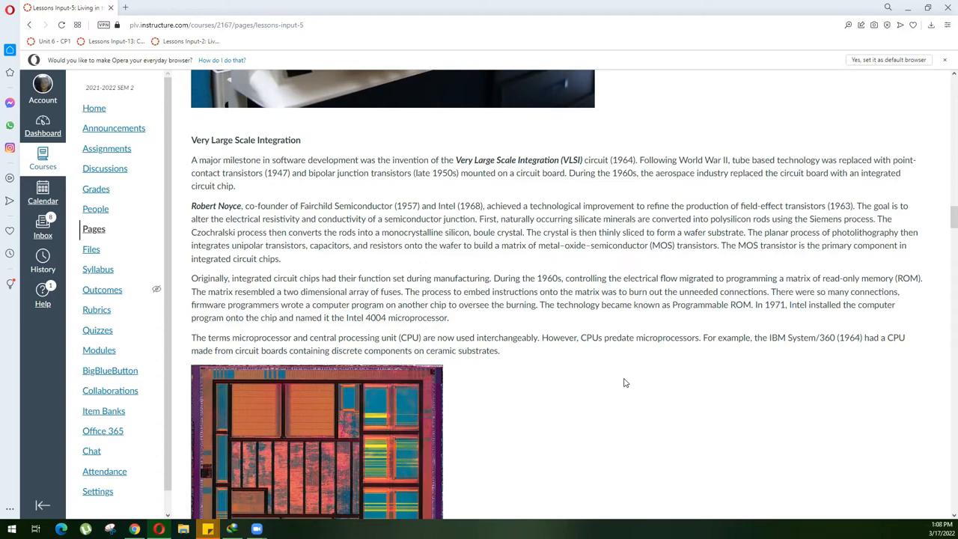
# - Scroll past the microprocessor chip photo to the Sac State 8008 section on the Intel 8008
pyautogui.scroll(-3)
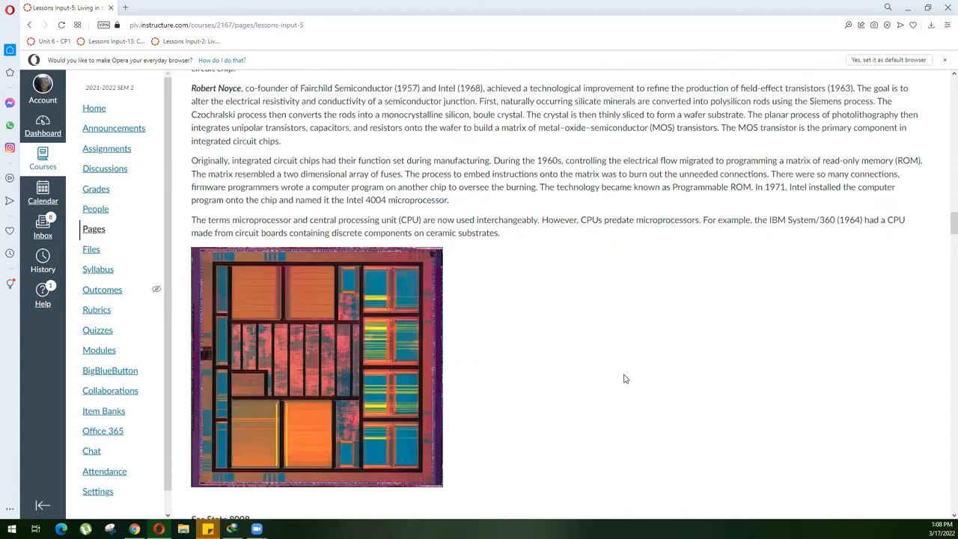
pyautogui.scroll(3)
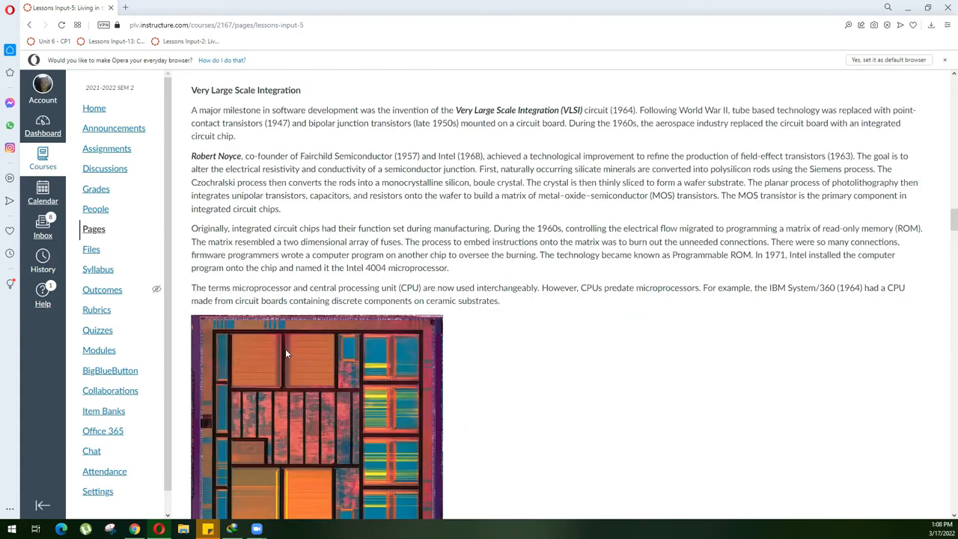
pyautogui.scroll(-3)
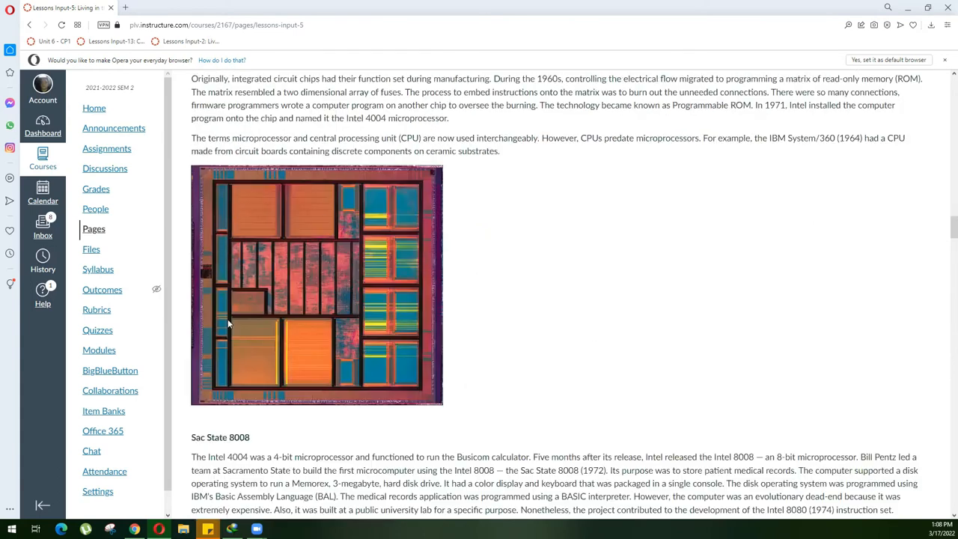
pyautogui.moveTo(328, 203)
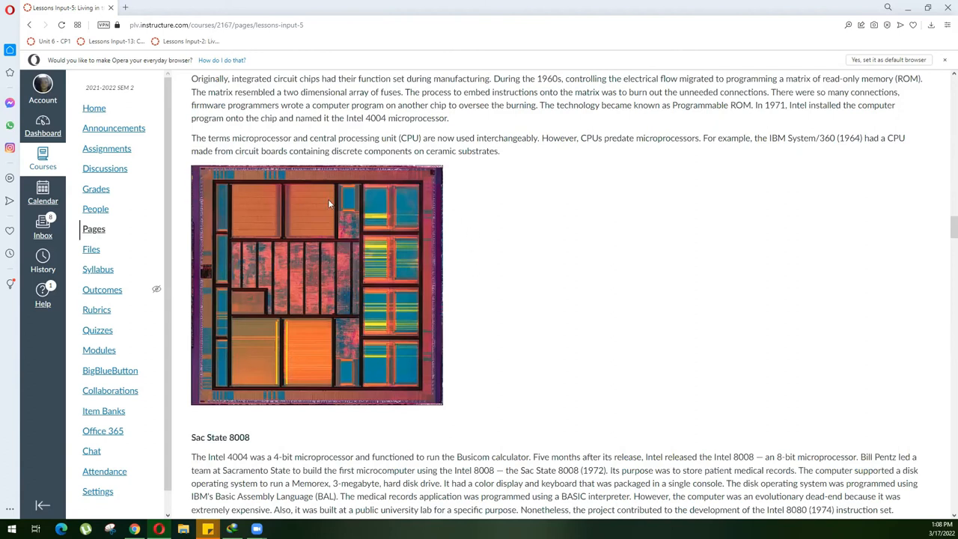
pyautogui.moveTo(229, 199)
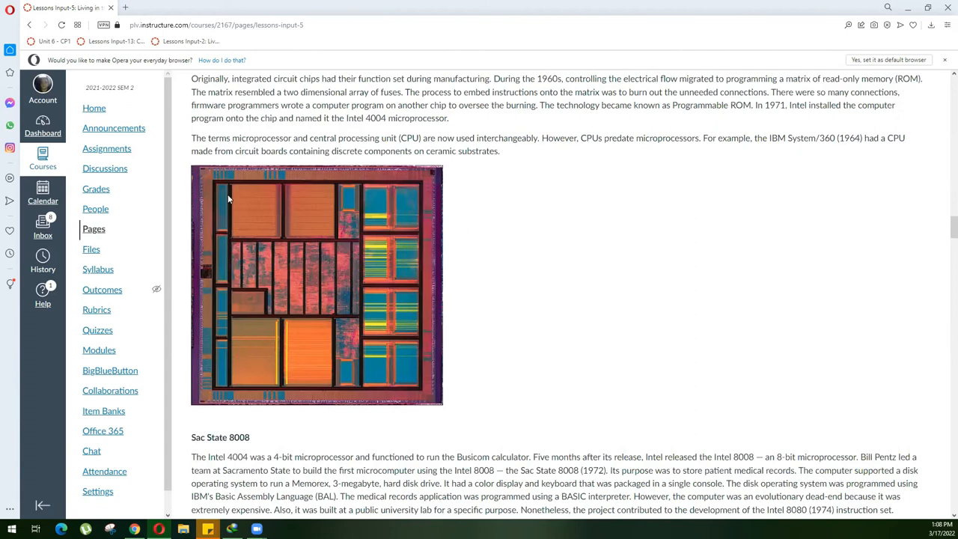
pyautogui.moveTo(446, 197)
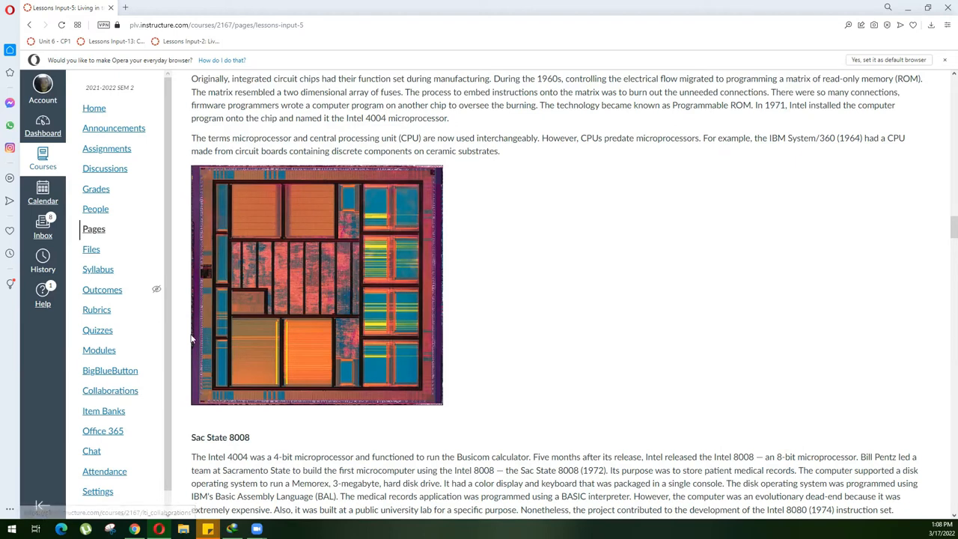
pyautogui.moveTo(427, 162)
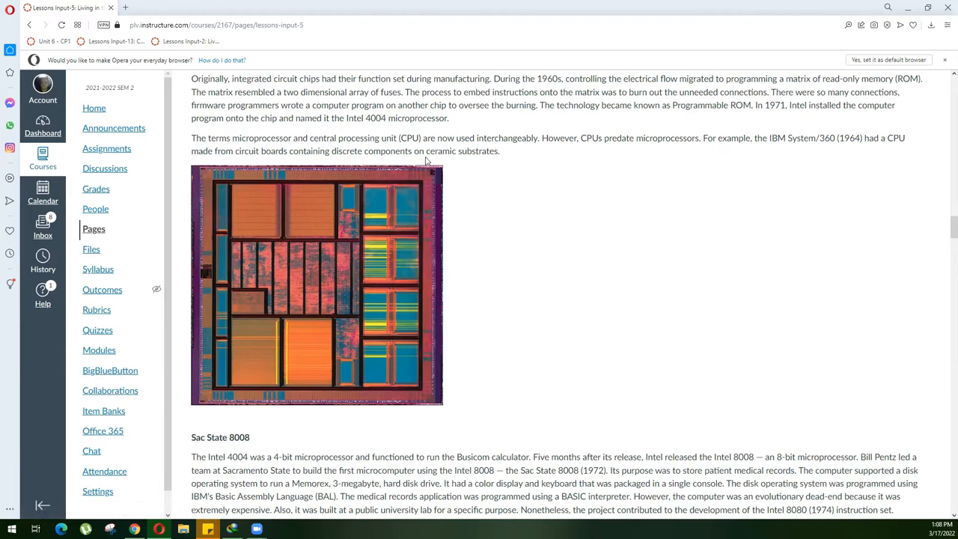
pyautogui.moveTo(256, 188)
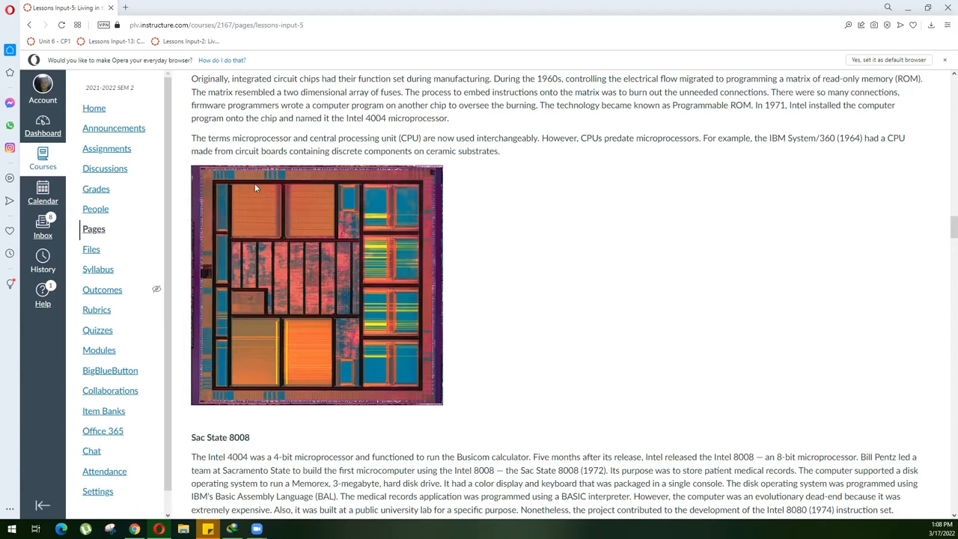
# - Scroll past Sac State 8008 and x86 series to the Programming environment and Two Types of Computer Software sections
pyautogui.scroll(-3)
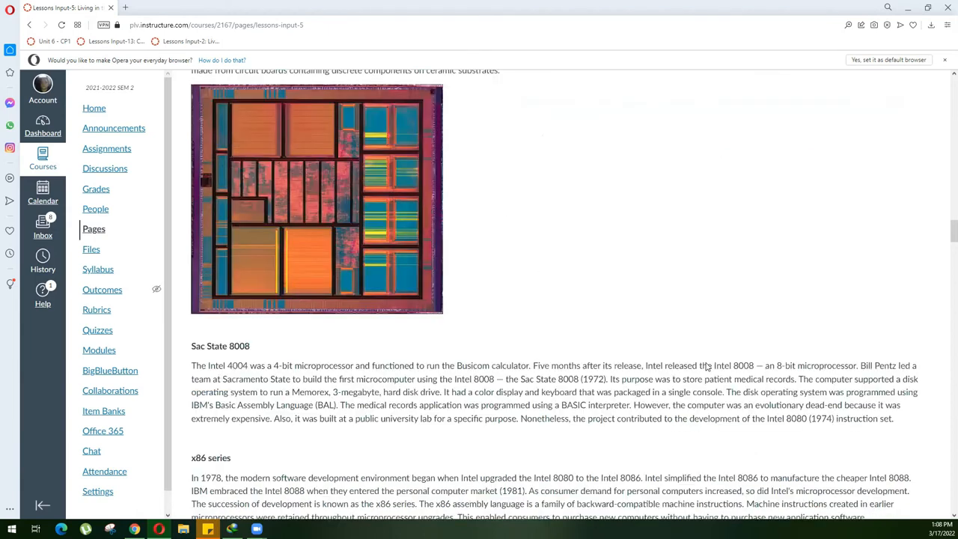
pyautogui.scroll(-3)
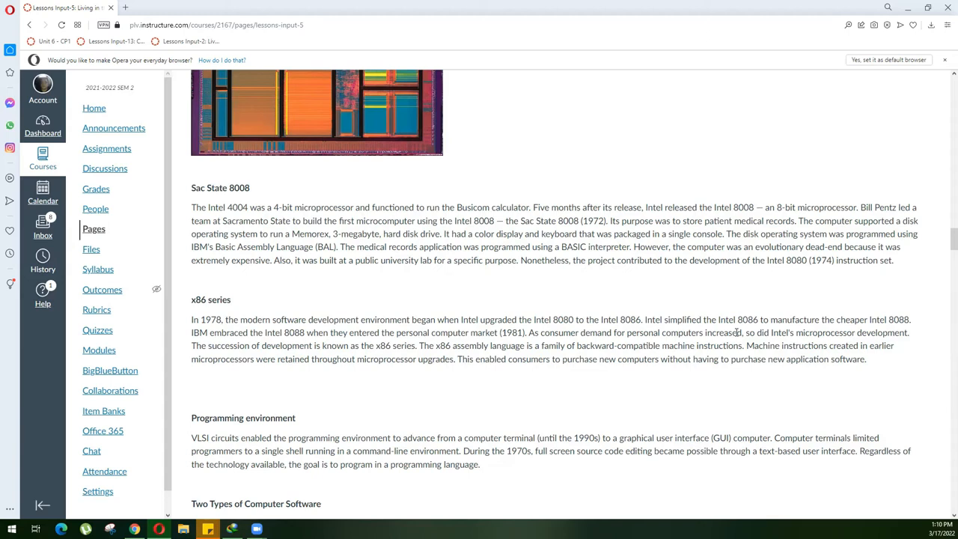
pyautogui.scroll(-3)
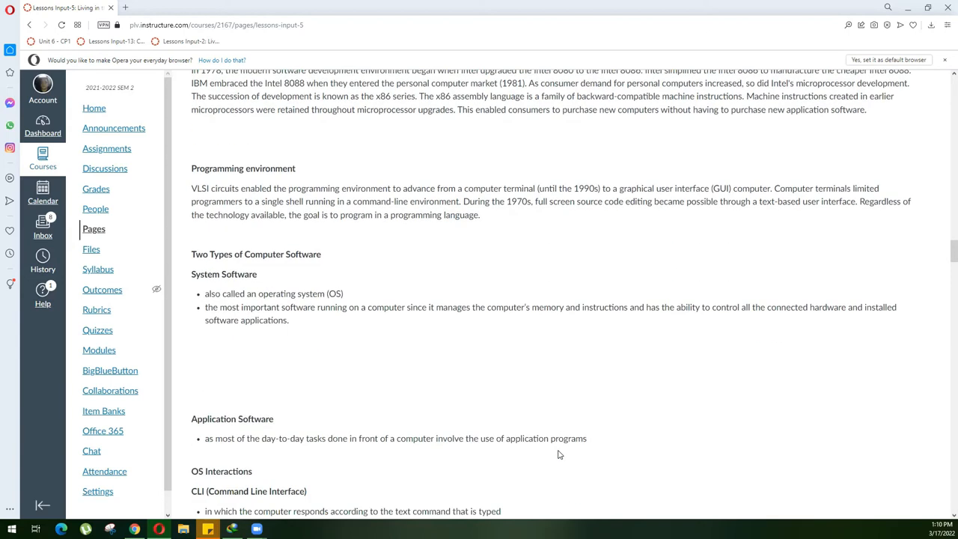
pyautogui.moveTo(566, 449)
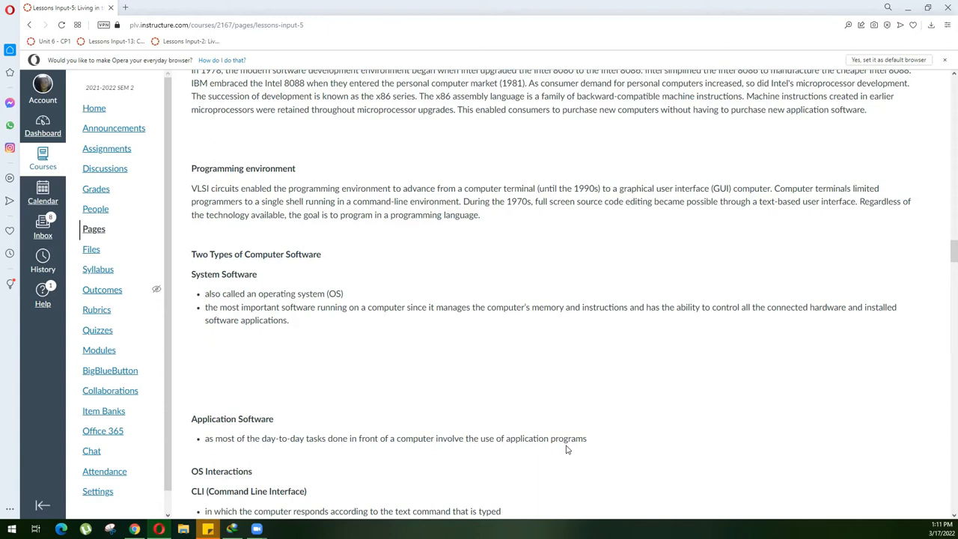
# - Scroll past Two Types of Computer Software to the OS Interactions, System Platforms and Operating System sections on Unix
pyautogui.scroll(-3)
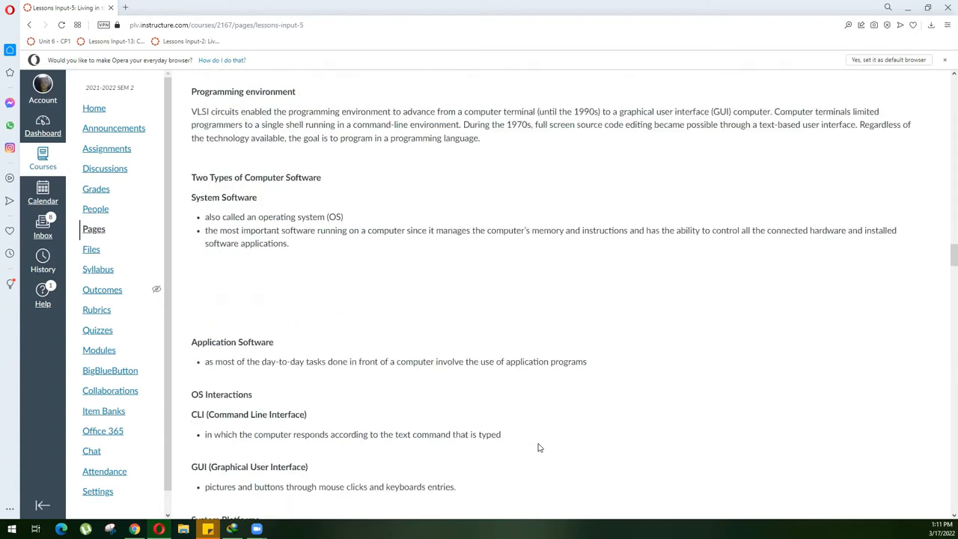
pyautogui.scroll(-3)
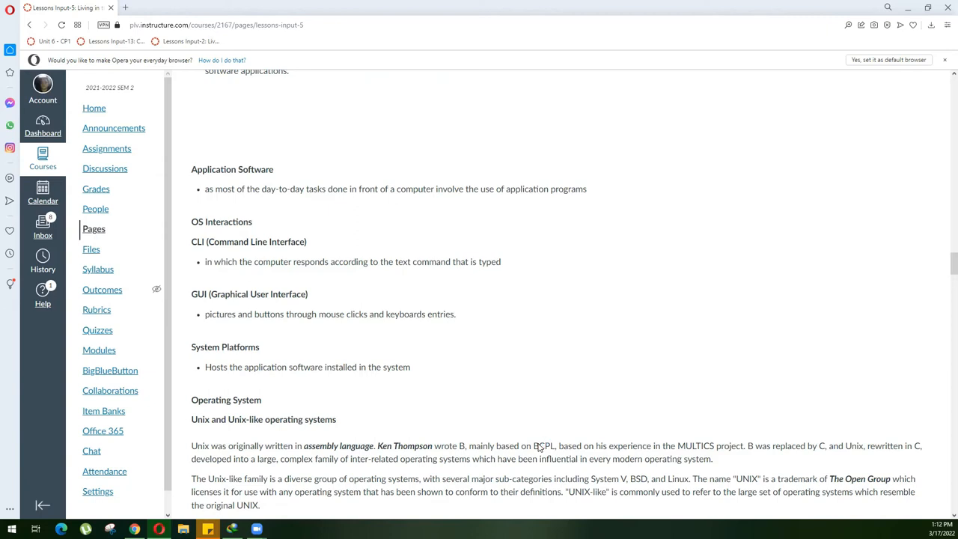
# - Scroll to the Unix and Unix-like section with its Solaris 10 CLI screenshot
pyautogui.scroll(-3)
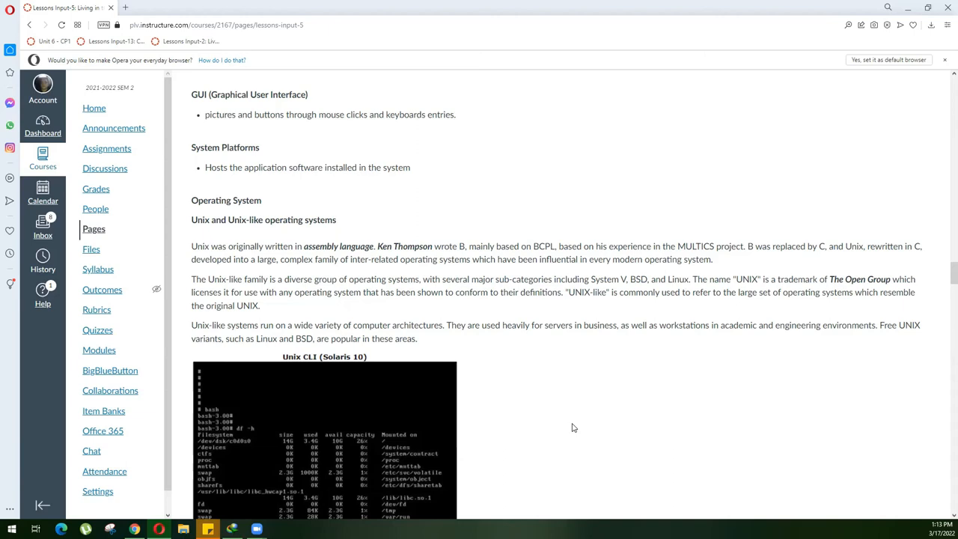
# - Scroll past the Solaris screenshot to the BSD and its descendants heading and FreeBSD image
pyautogui.scroll(-3)
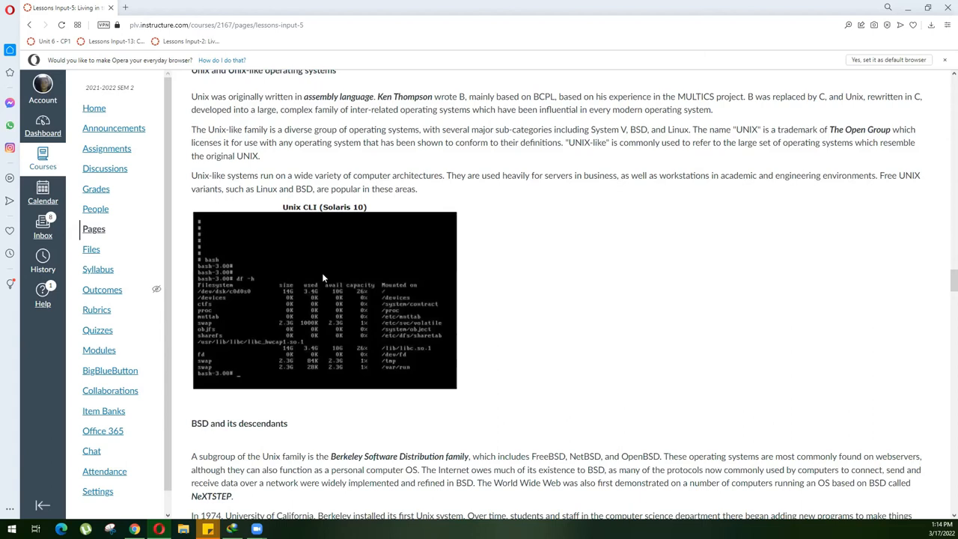
pyautogui.moveTo(409, 221)
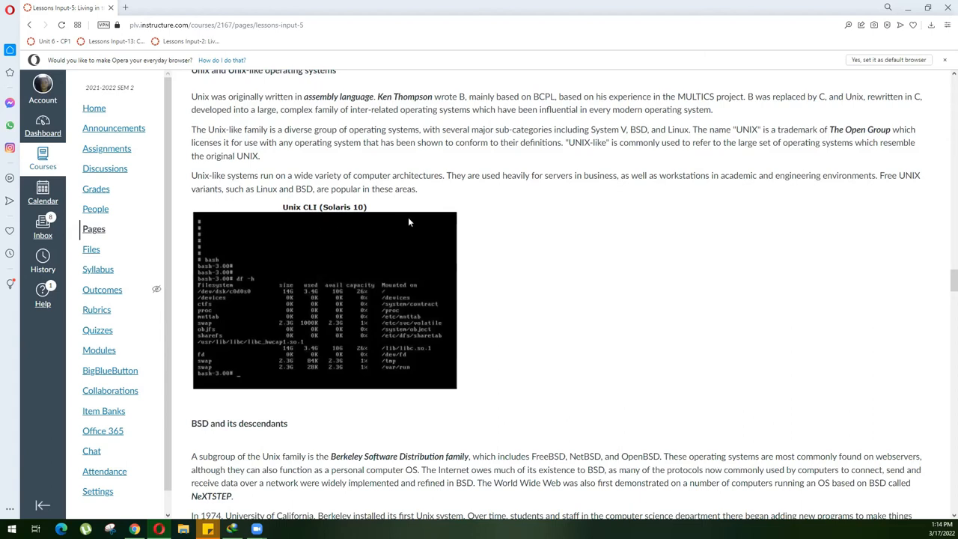
pyautogui.moveTo(338, 214)
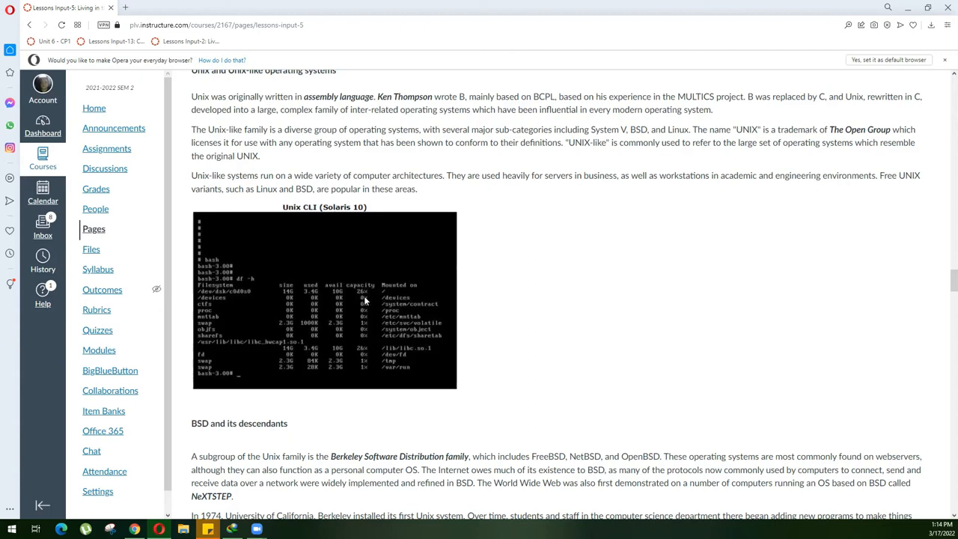
pyautogui.scroll(-3)
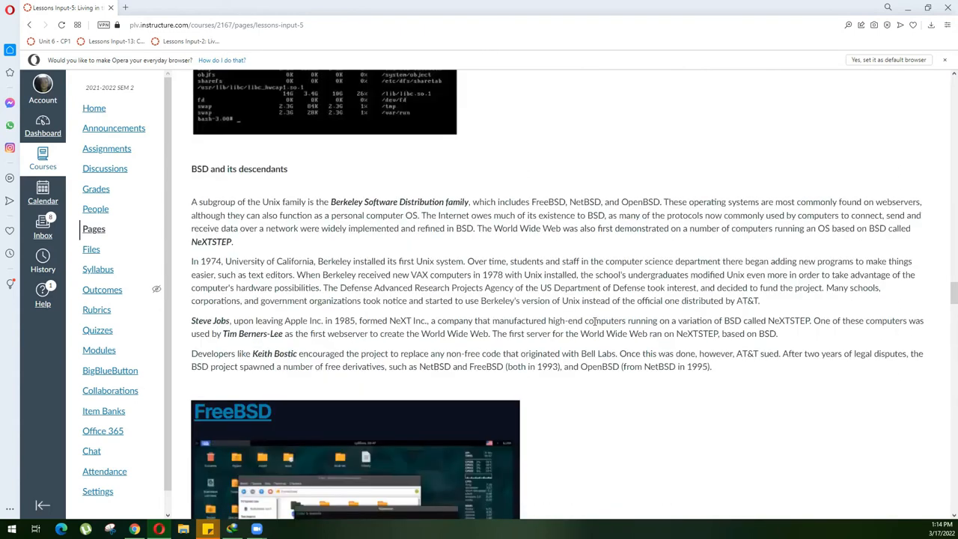
# - Scroll past the FreeBSD screenshot to where the macOS heading begins
pyautogui.scroll(-3)
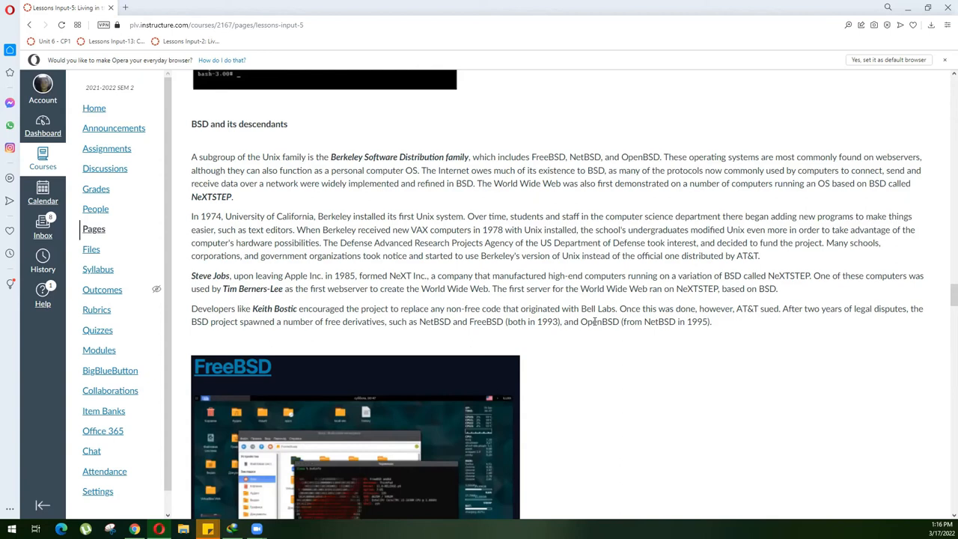
pyautogui.scroll(-3)
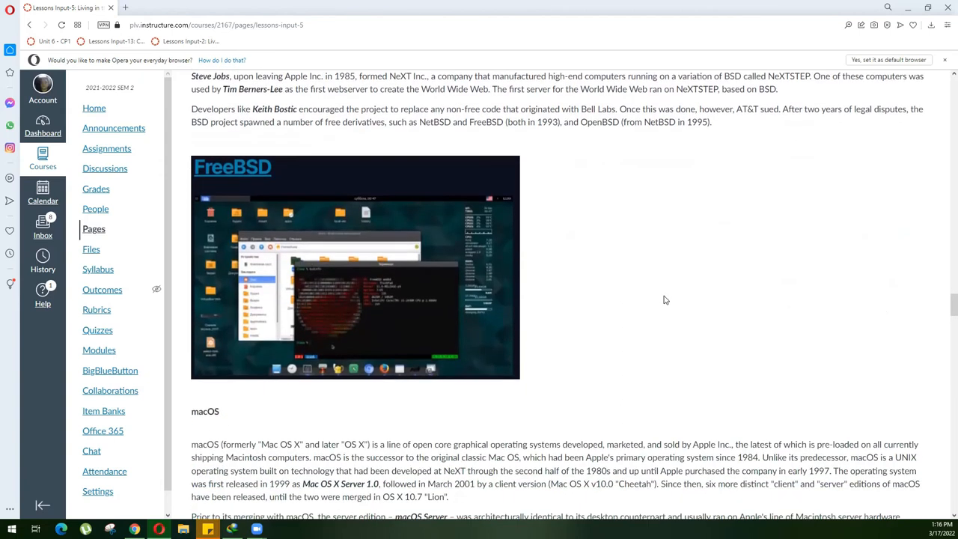
pyautogui.moveTo(315, 315)
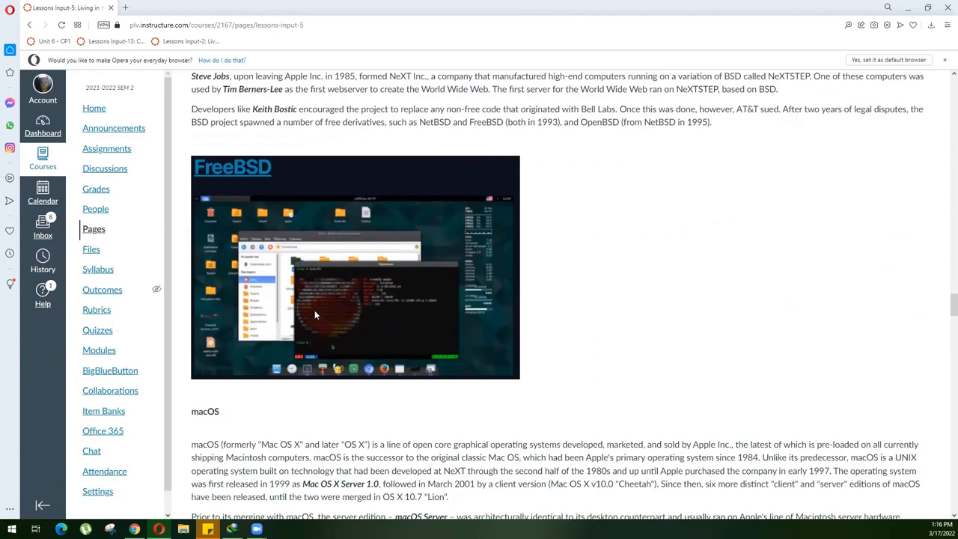
pyautogui.moveTo(793, 381)
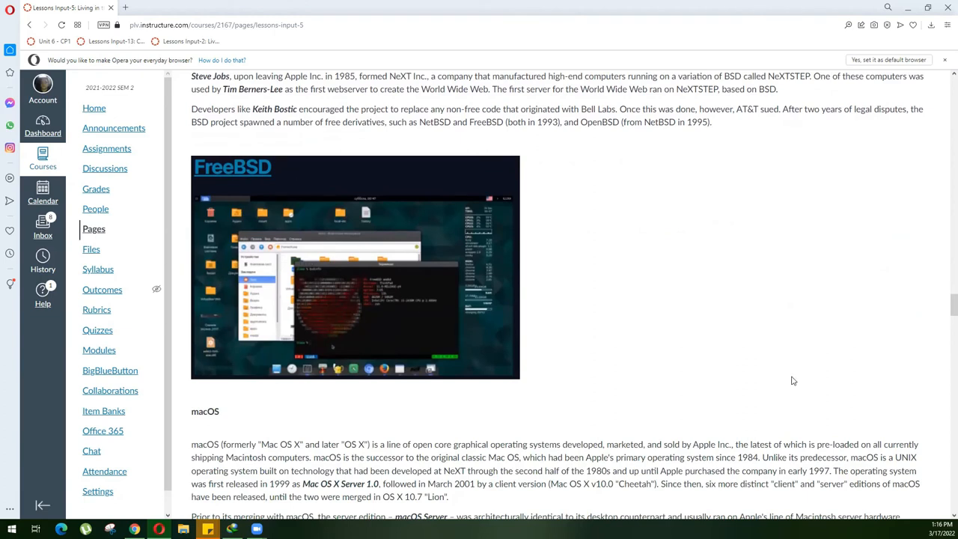
# - Scroll until the full macOS section, macOS Server paragraph and screenshot are visible
pyautogui.scroll(-3)
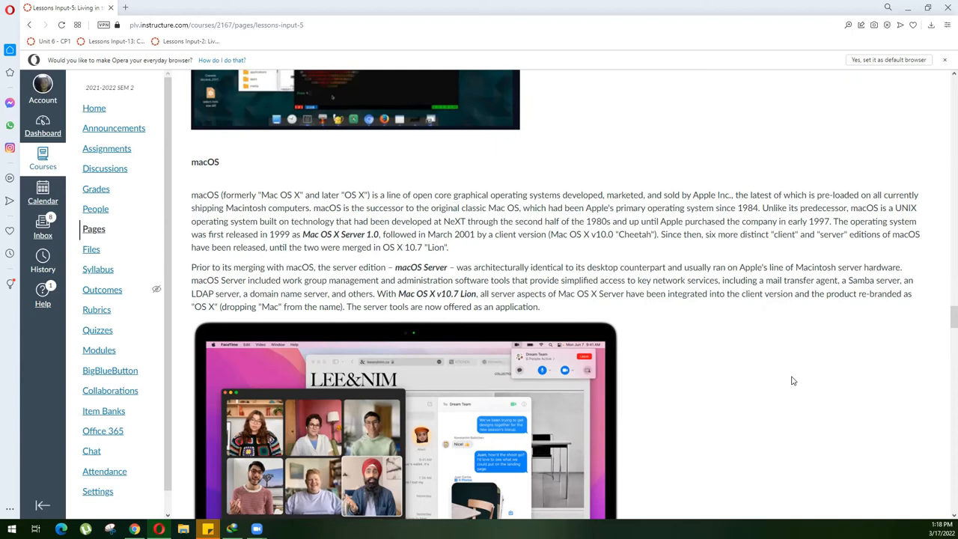
pyautogui.moveTo(737, 392)
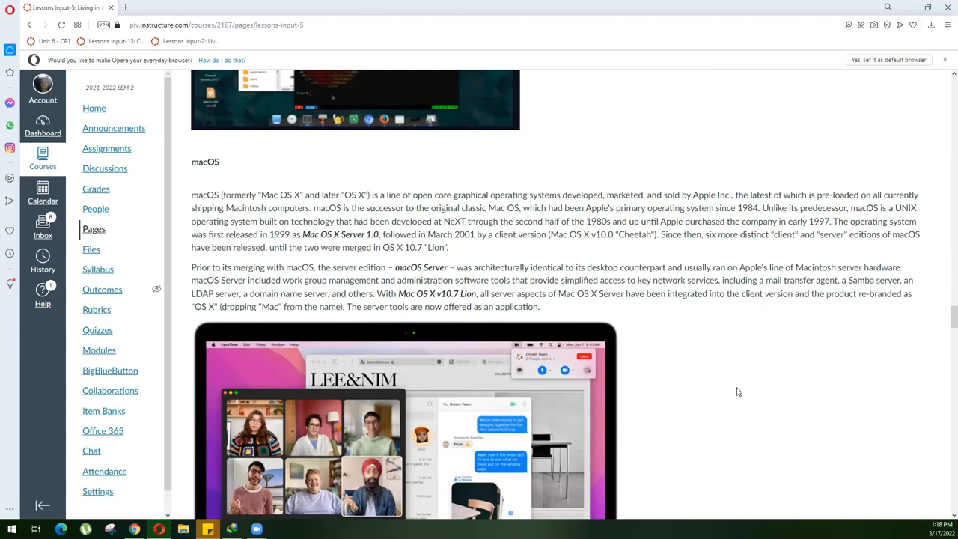
# - Scroll past the MacBook image to the Linux section with Torvalds paragraphs and Tux penguin
pyautogui.scroll(-3)
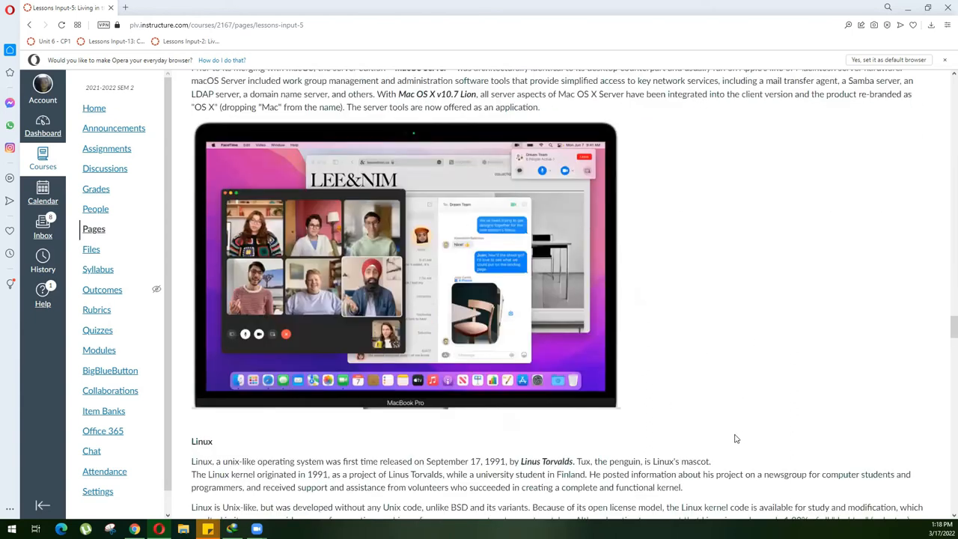
pyautogui.scroll(3)
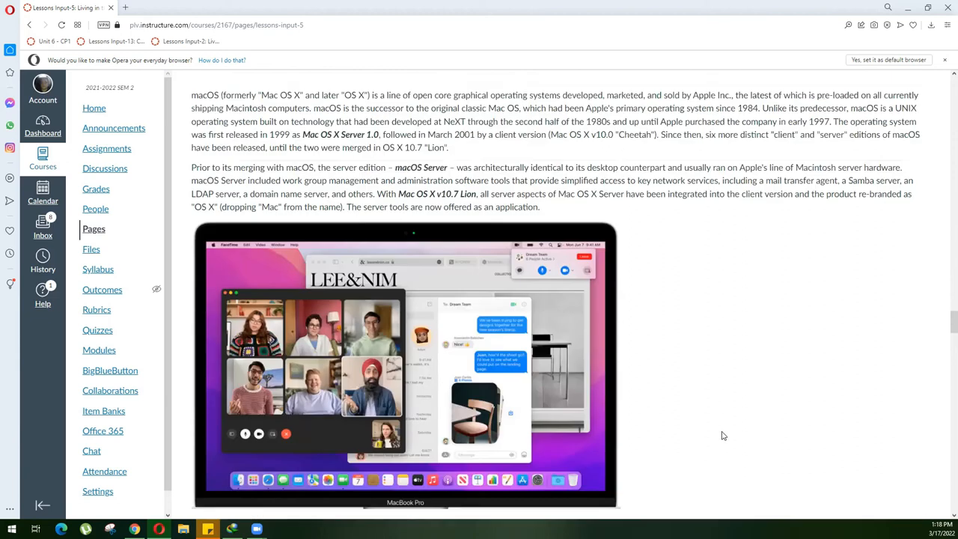
pyautogui.scroll(-3)
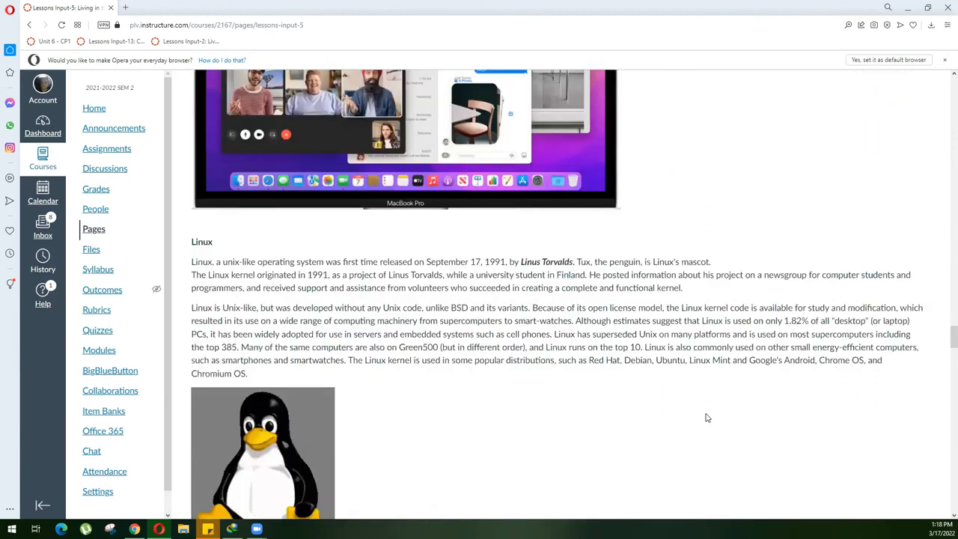
pyautogui.scroll(-3)
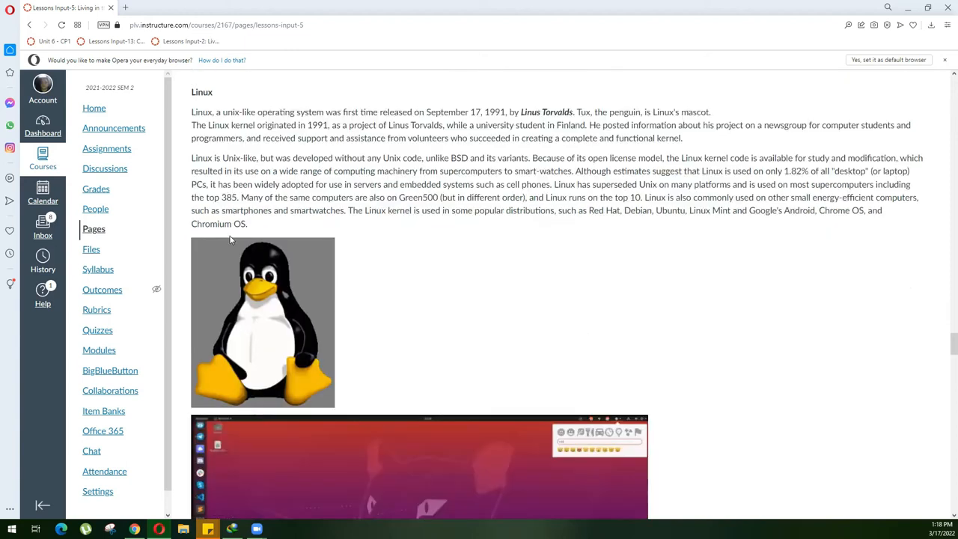
pyautogui.moveTo(304, 308)
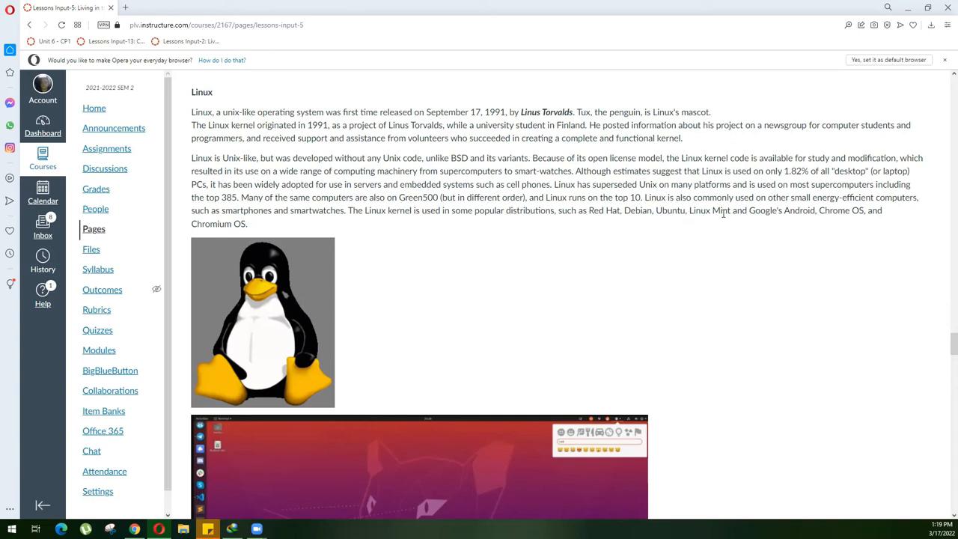
pyautogui.moveTo(751, 206)
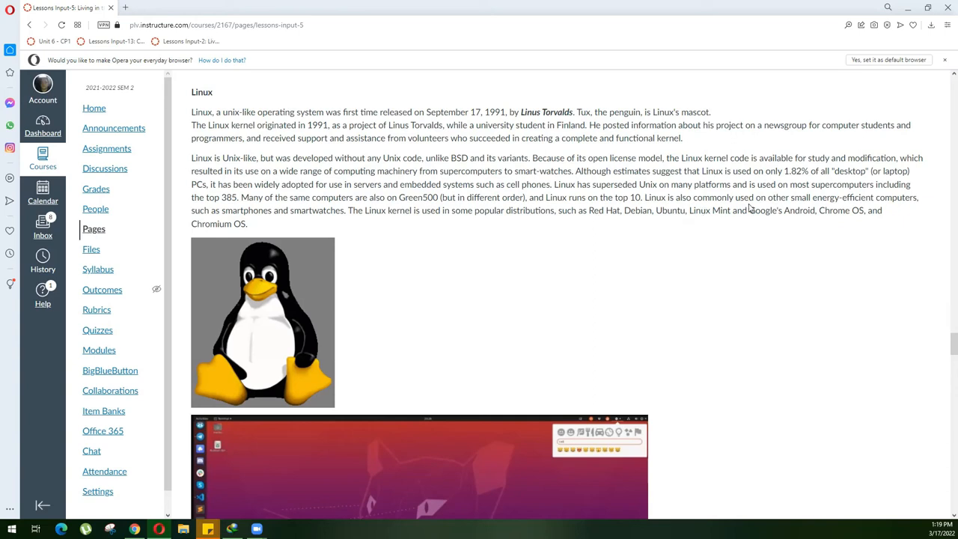
pyautogui.moveTo(854, 273)
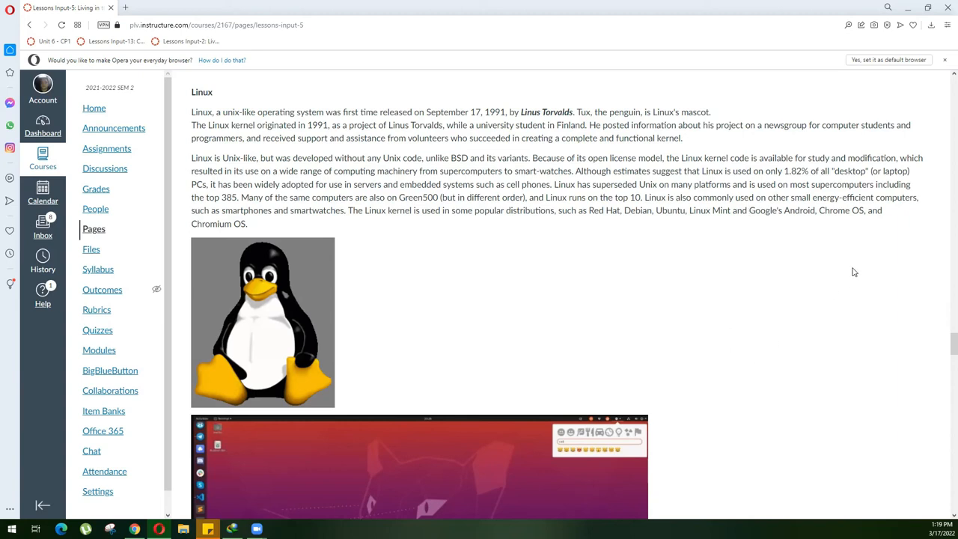
pyautogui.moveTo(823, 207)
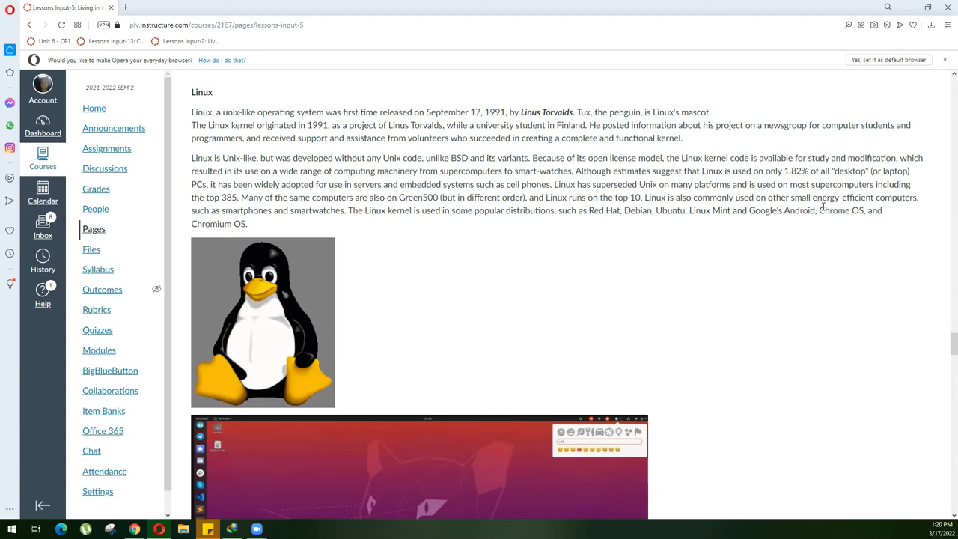
pyautogui.moveTo(754, 364)
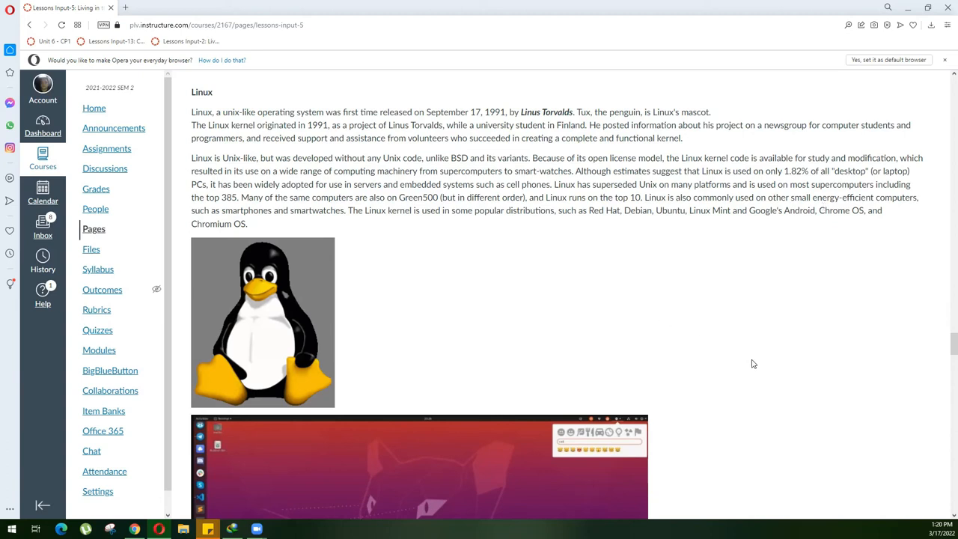
# - Scroll past the Ubuntu desktop screenshot to the Microsoft Windows paragraphs and History of Windows graphic
pyautogui.scroll(-3)
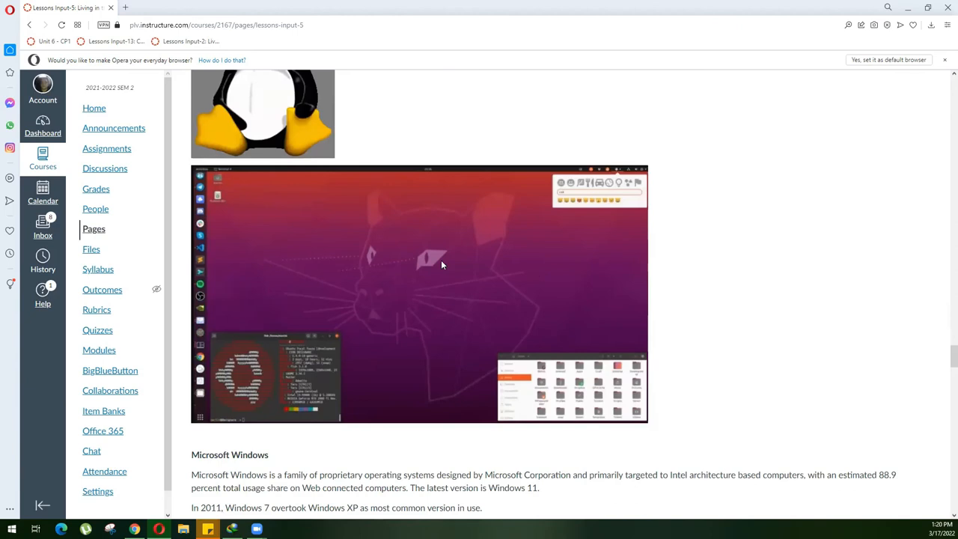
pyautogui.moveTo(493, 238)
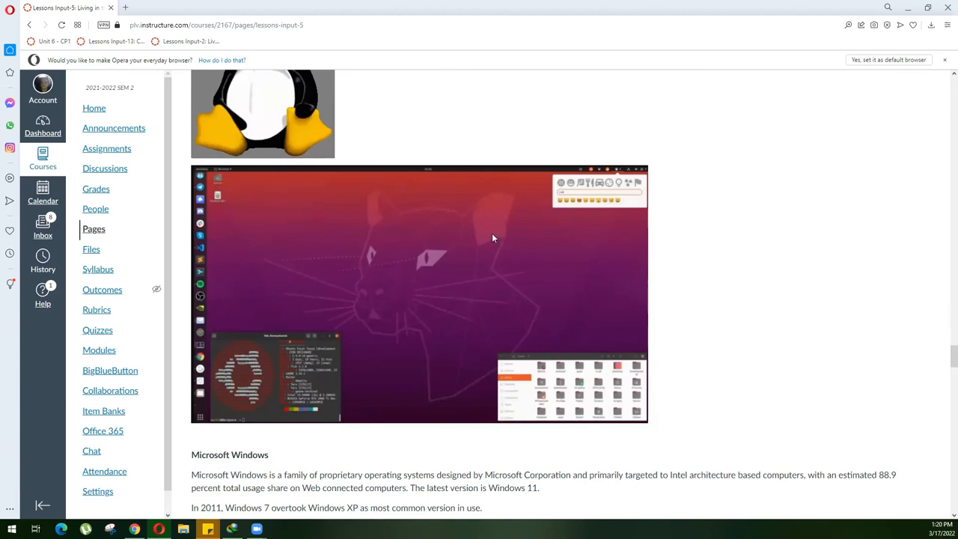
pyautogui.scroll(-3)
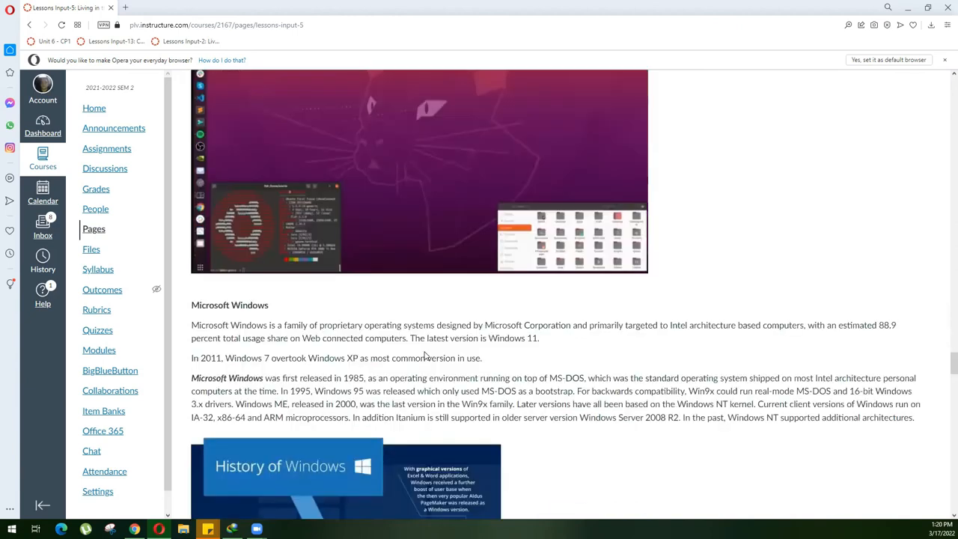
pyautogui.scroll(-3)
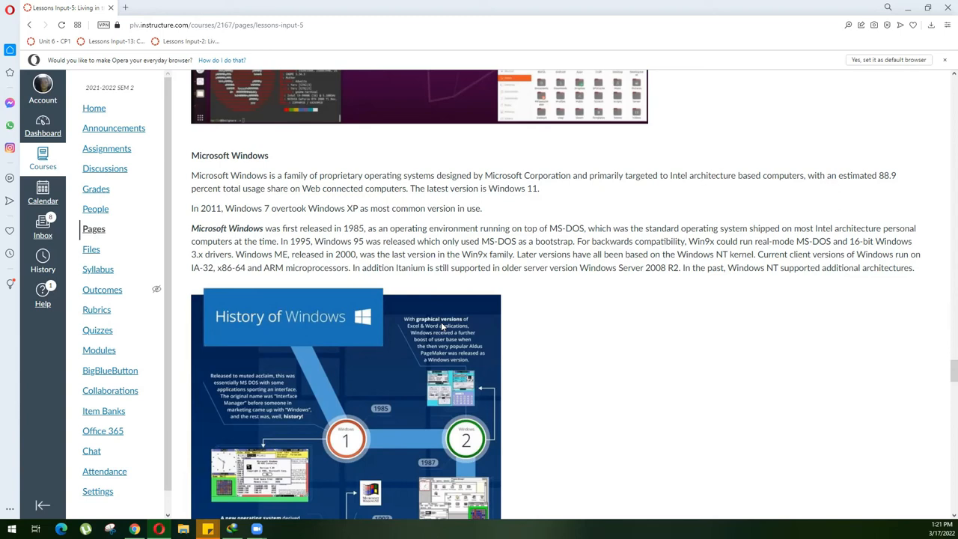
# - Scroll down through the History of Windows infographic and back up to review its earlier stages
pyautogui.scroll(-3)
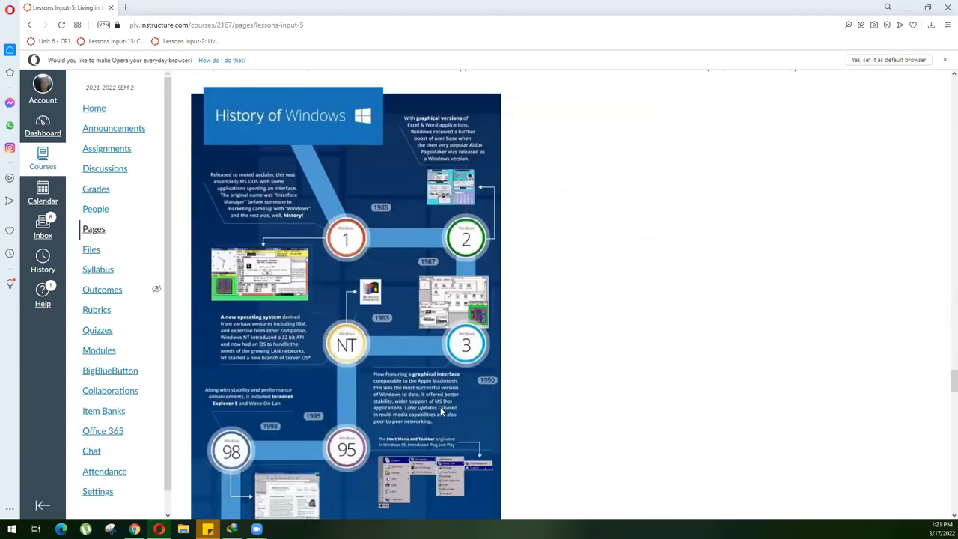
pyautogui.scroll(-3)
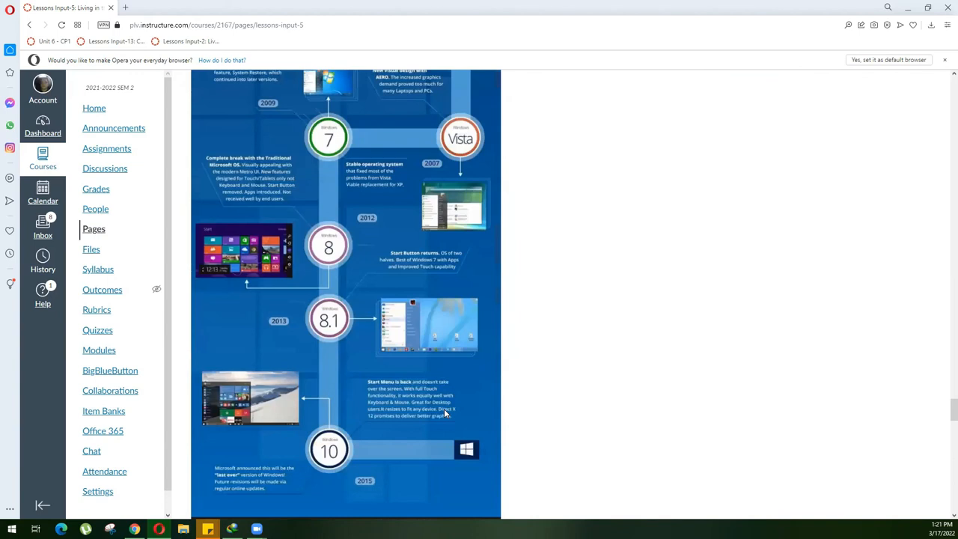
pyautogui.scroll(-3)
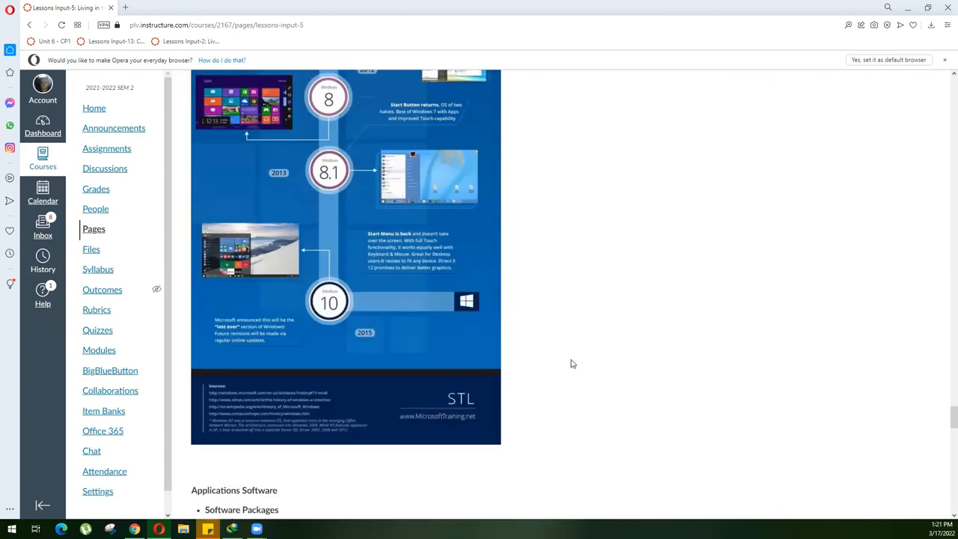
pyautogui.scroll(-3)
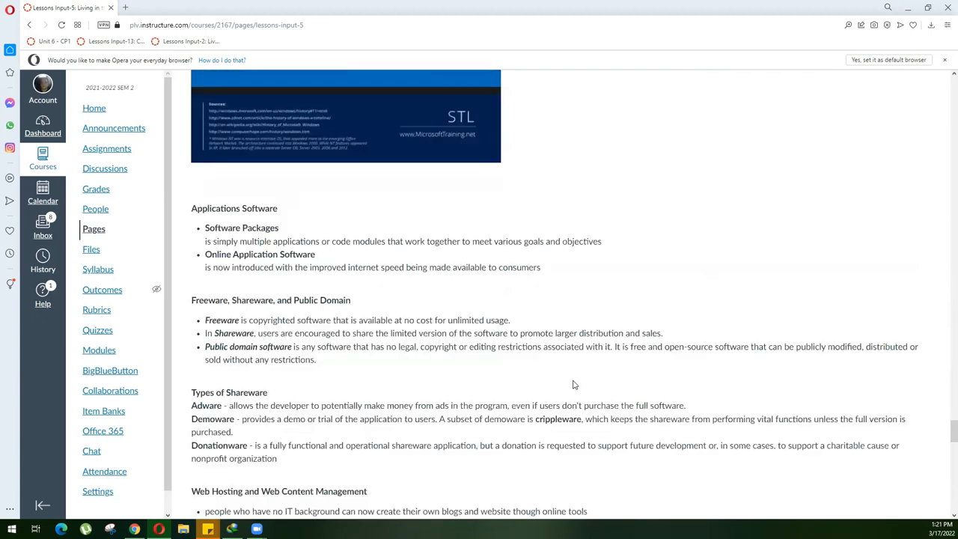
pyautogui.scroll(3)
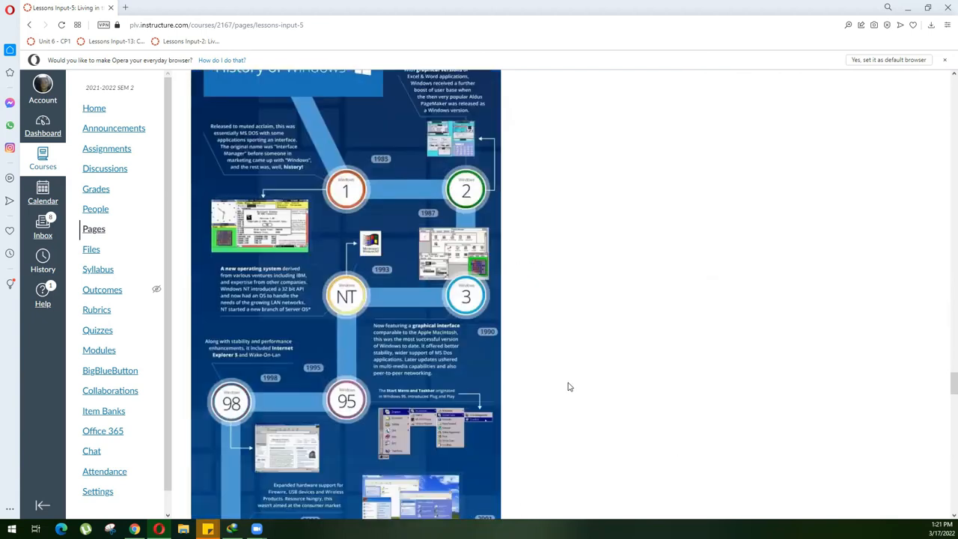
pyautogui.scroll(3)
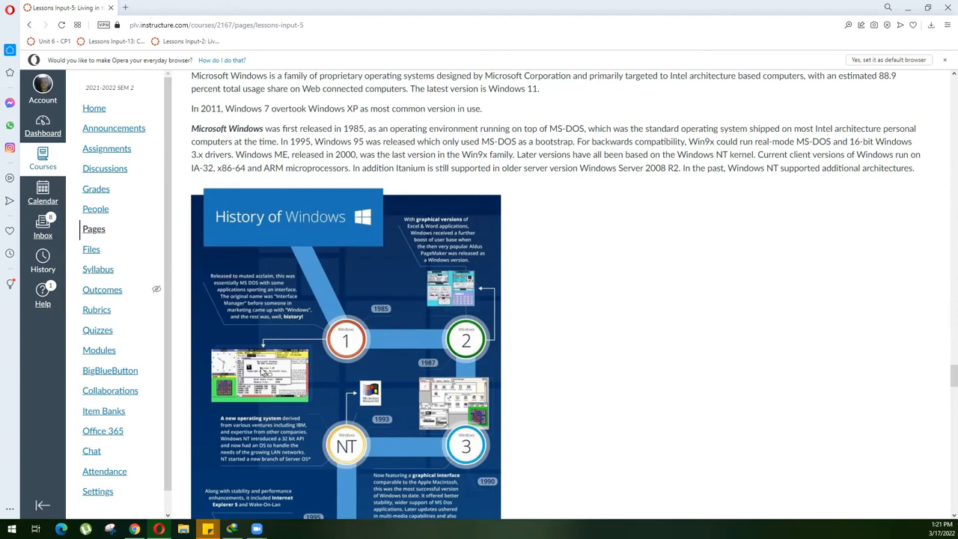
pyautogui.moveTo(668, 416)
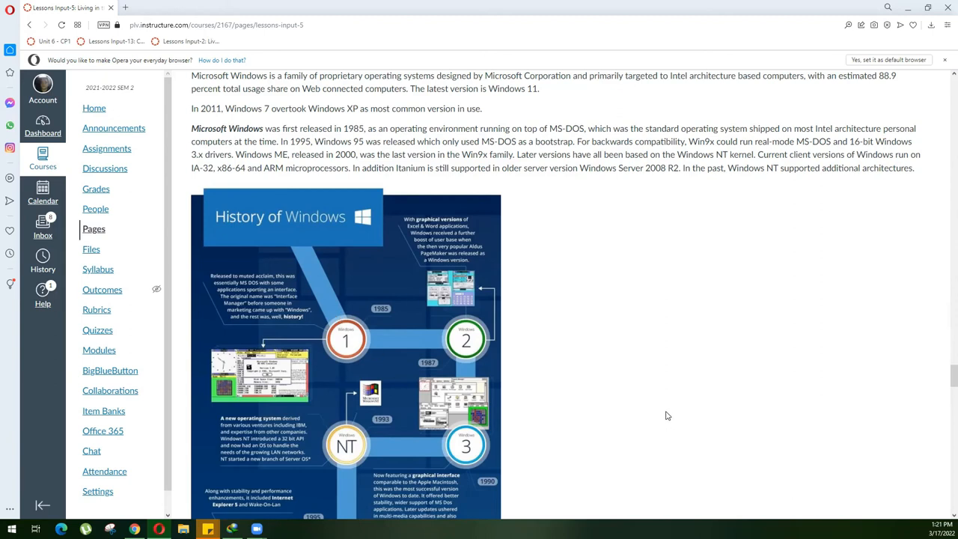
# - Scroll on through the Windows 7 to 10 stages toward Applications Software, freeware and web hosting
pyautogui.scroll(-3)
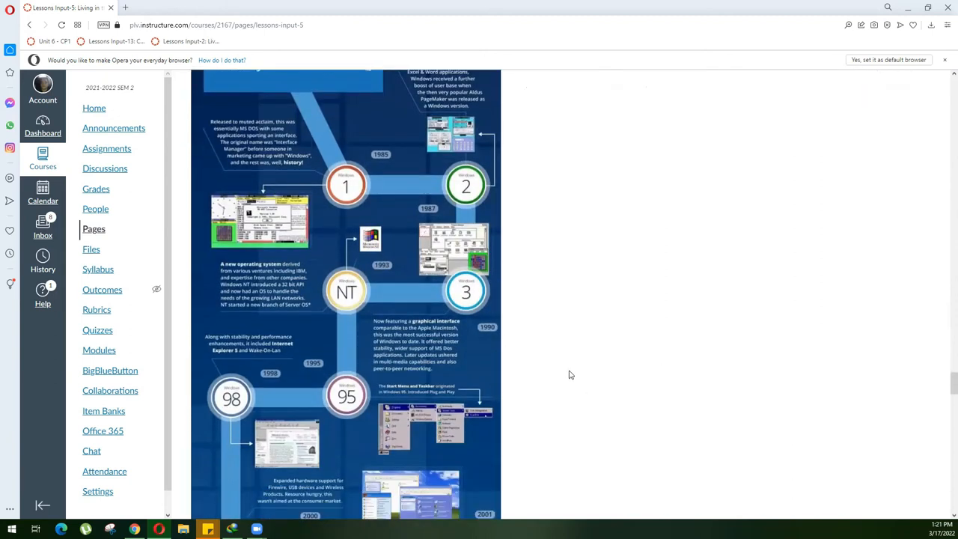
pyautogui.scroll(-3)
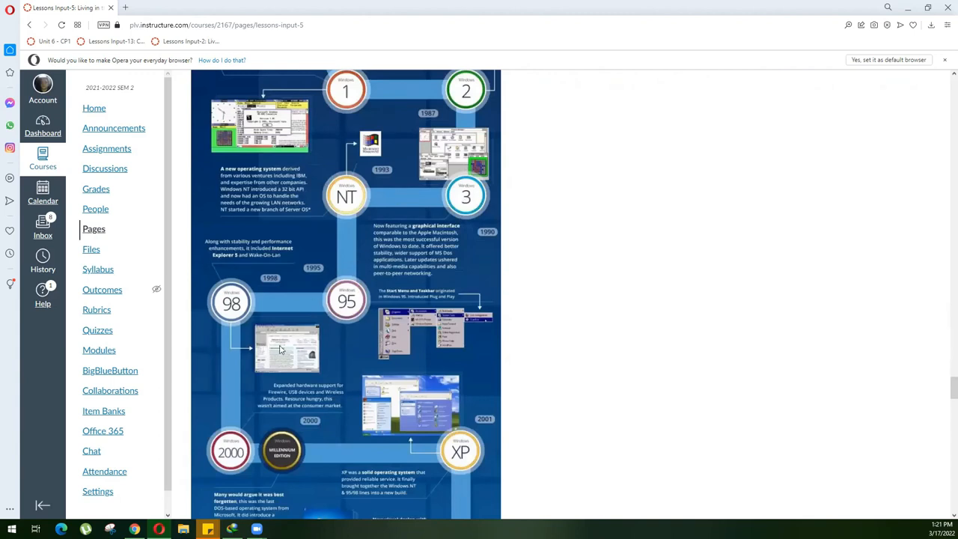
pyautogui.moveTo(352, 368)
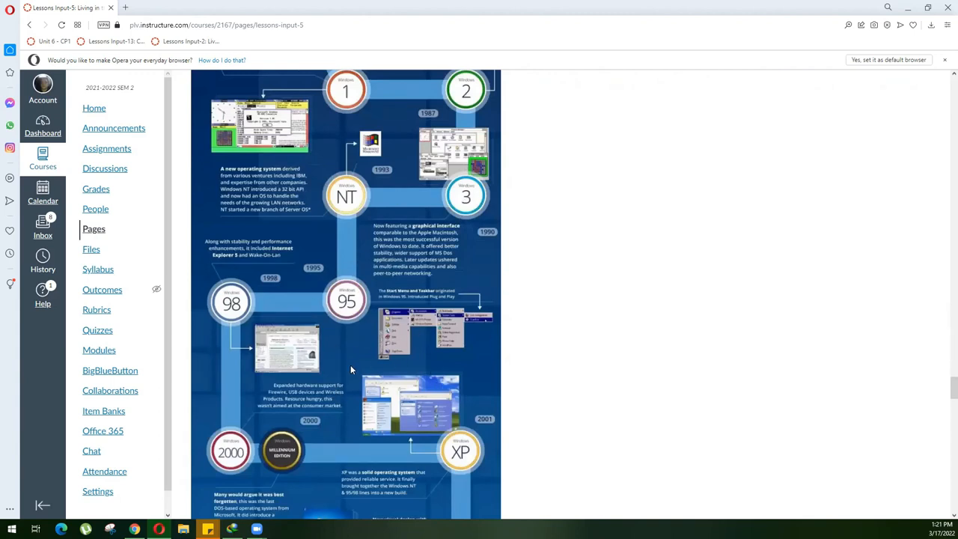
pyautogui.moveTo(411, 407)
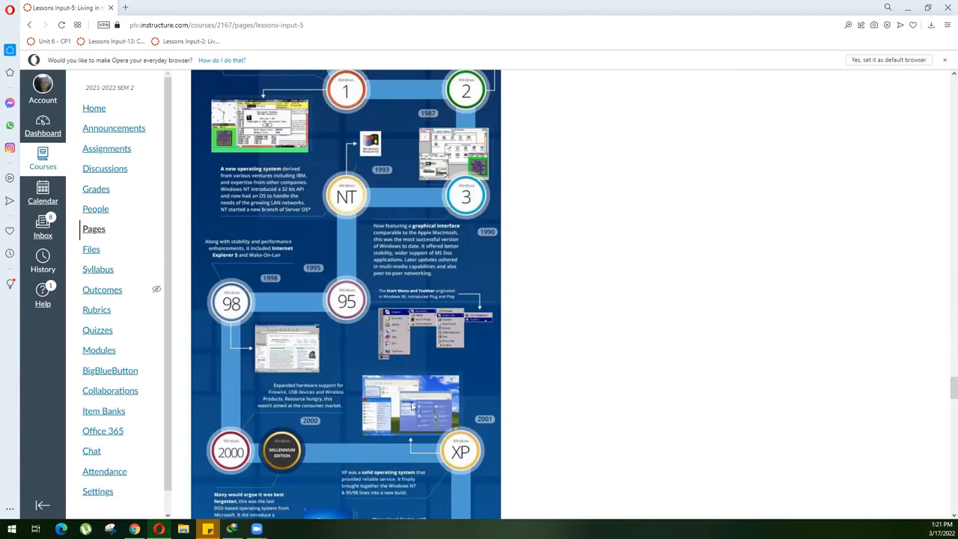
pyautogui.scroll(-3)
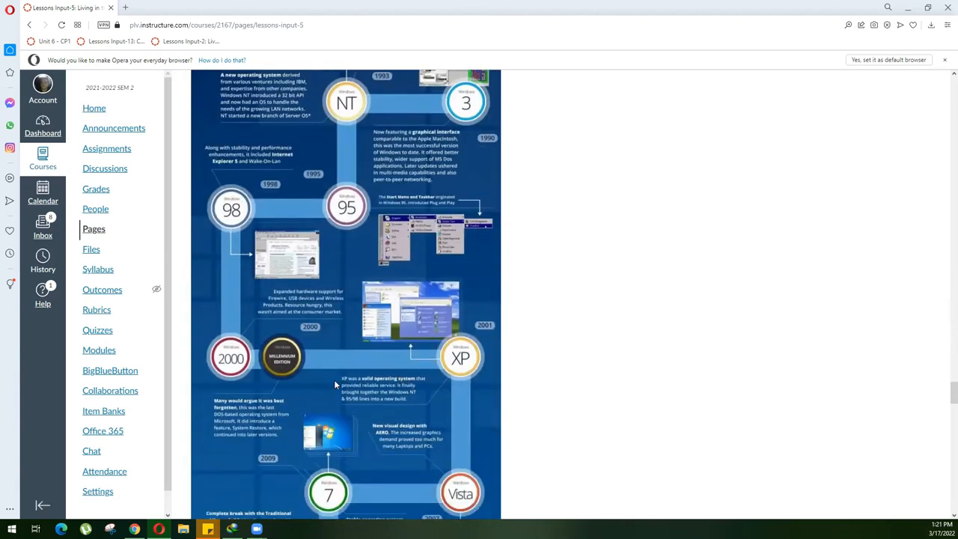
pyautogui.scroll(-3)
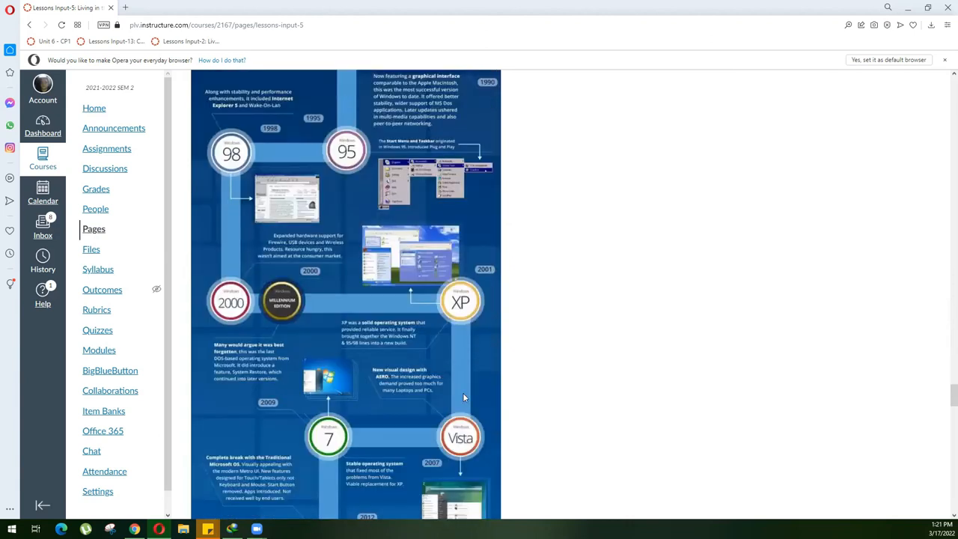
pyautogui.scroll(-3)
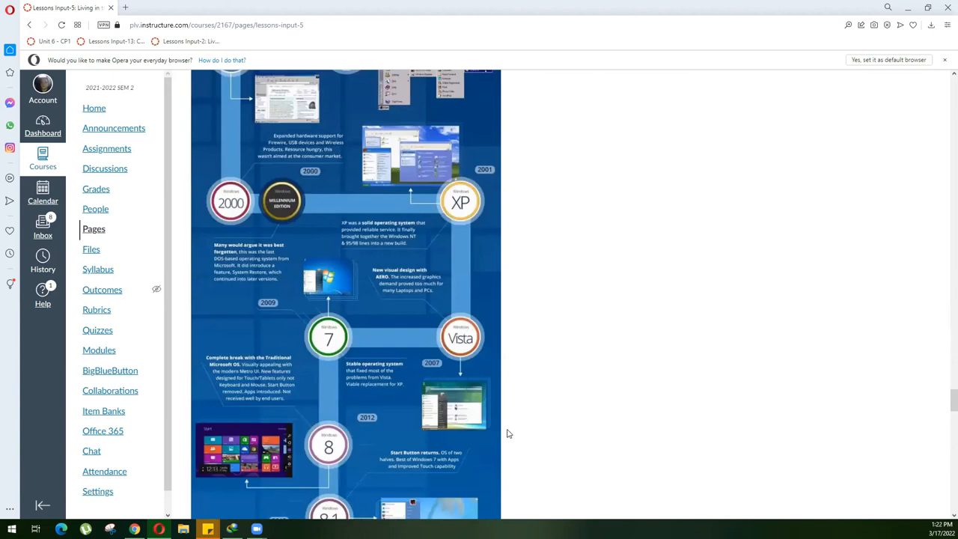
pyautogui.scroll(-3)
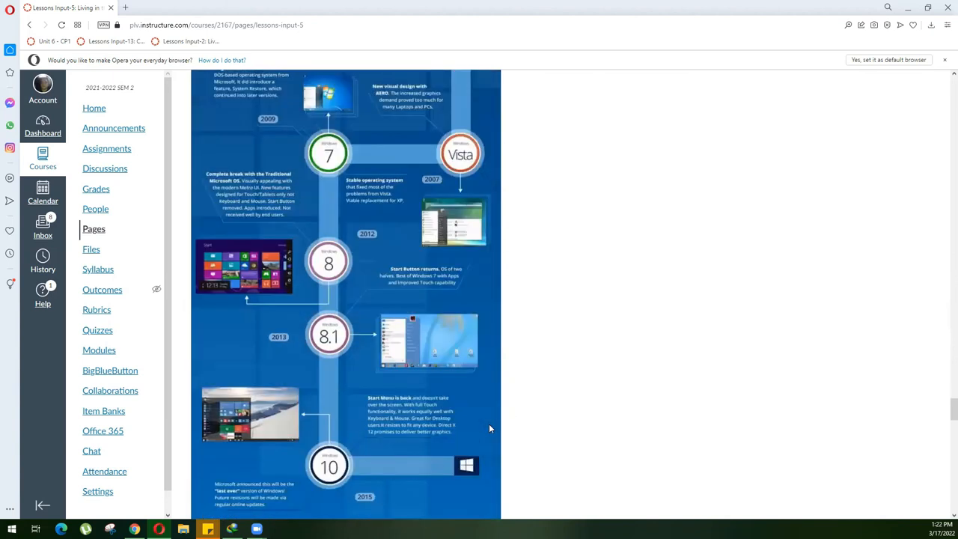
pyautogui.scroll(-3)
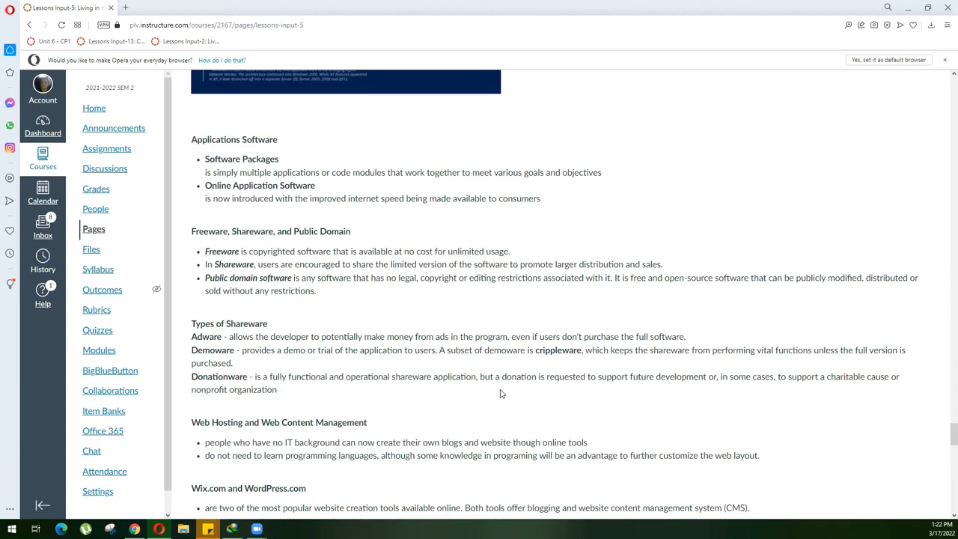
pyautogui.moveTo(252, 223)
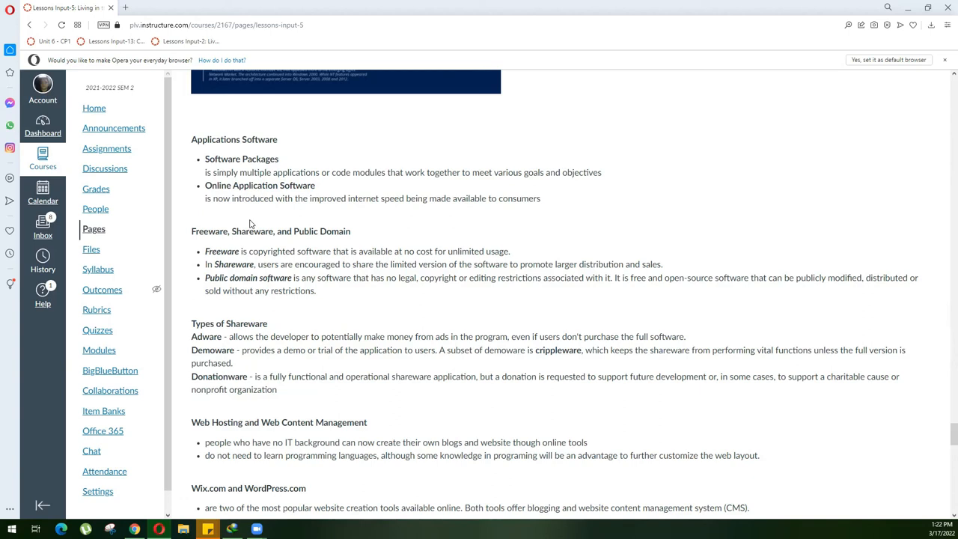
pyautogui.moveTo(248, 225)
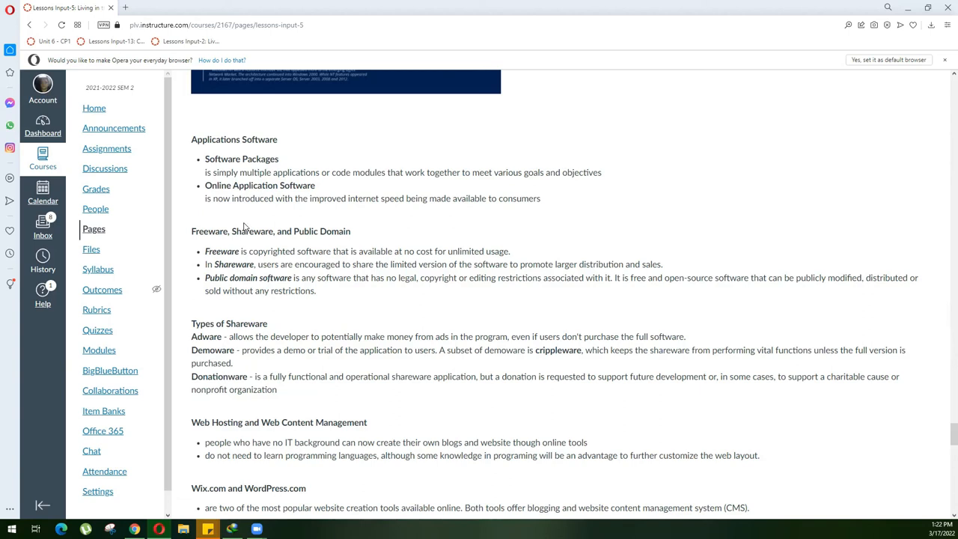
pyautogui.moveTo(284, 225)
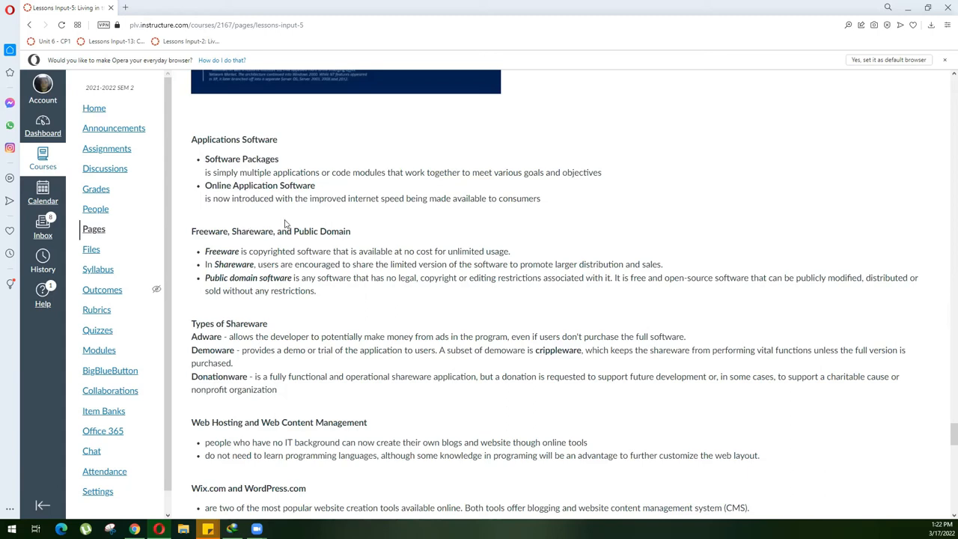
pyautogui.moveTo(407, 240)
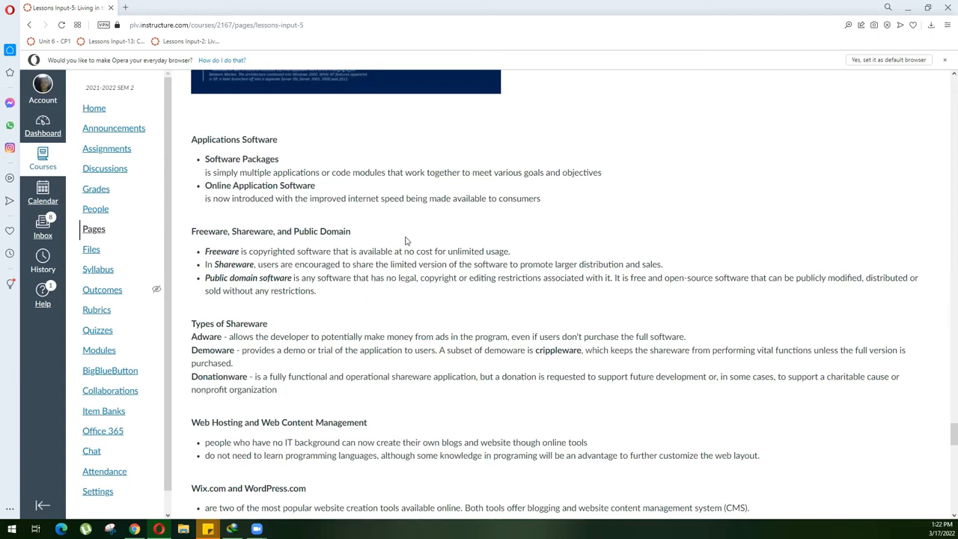
# - Scroll around Types of Shareware to reach Wix.com/WordPress.com and the first three template thumbnails
pyautogui.scroll(-3)
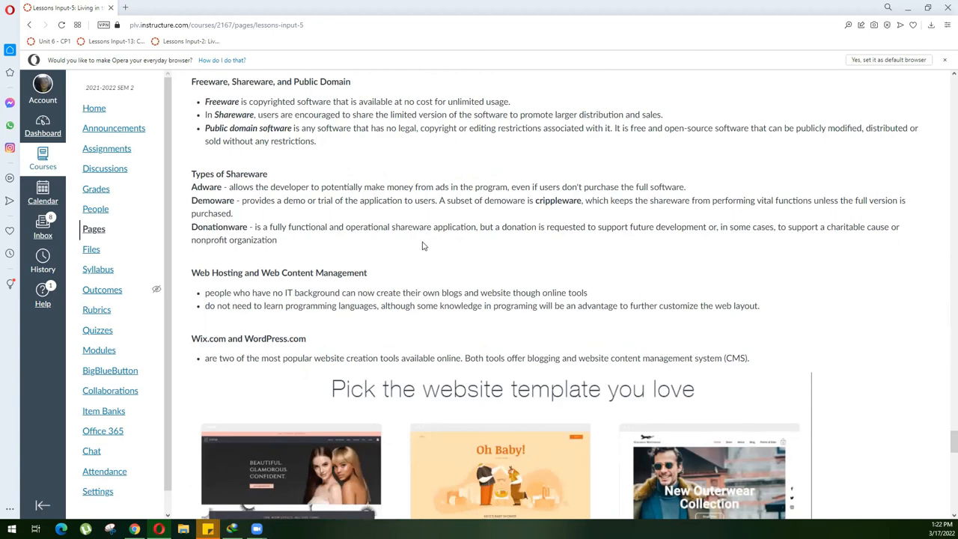
pyautogui.scroll(3)
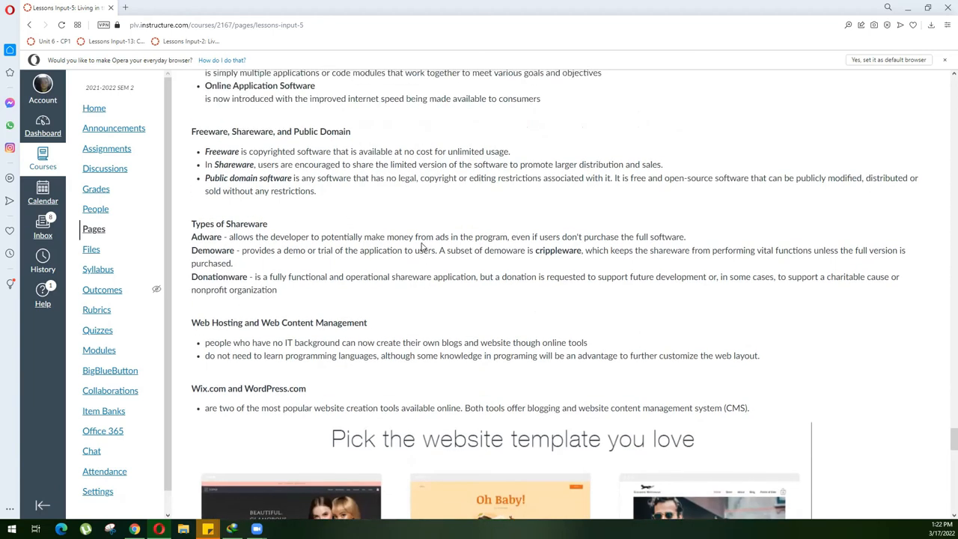
pyautogui.scroll(3)
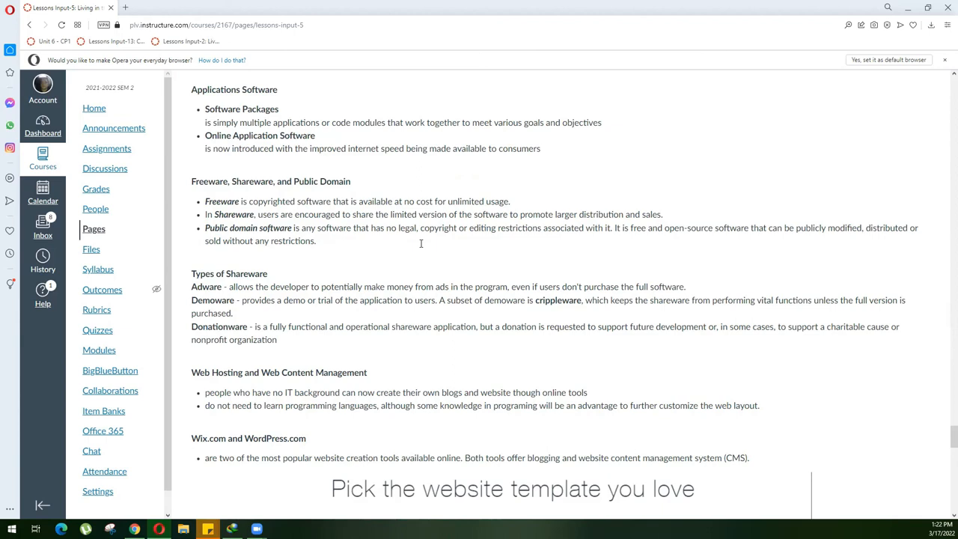
pyautogui.moveTo(422, 245)
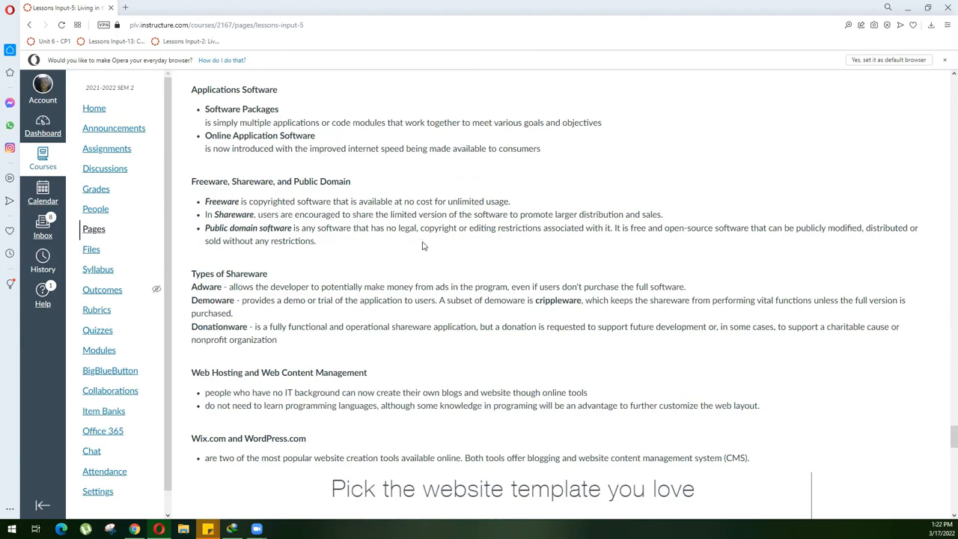
pyautogui.moveTo(425, 242)
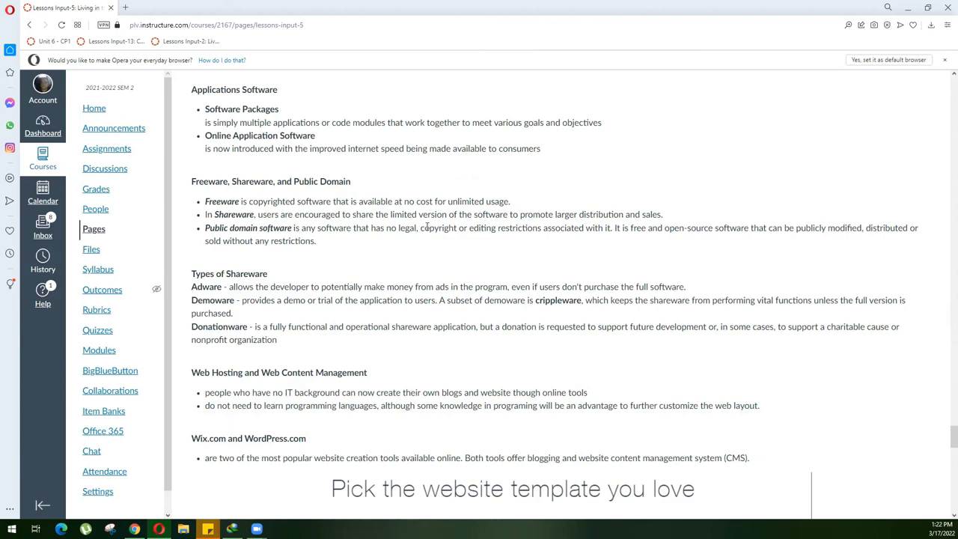
pyautogui.moveTo(410, 238)
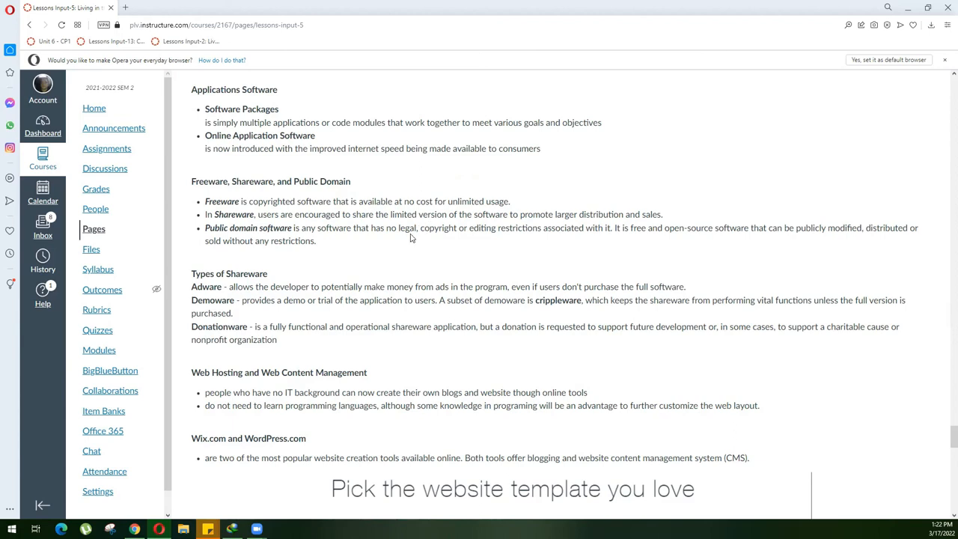
pyautogui.moveTo(400, 245)
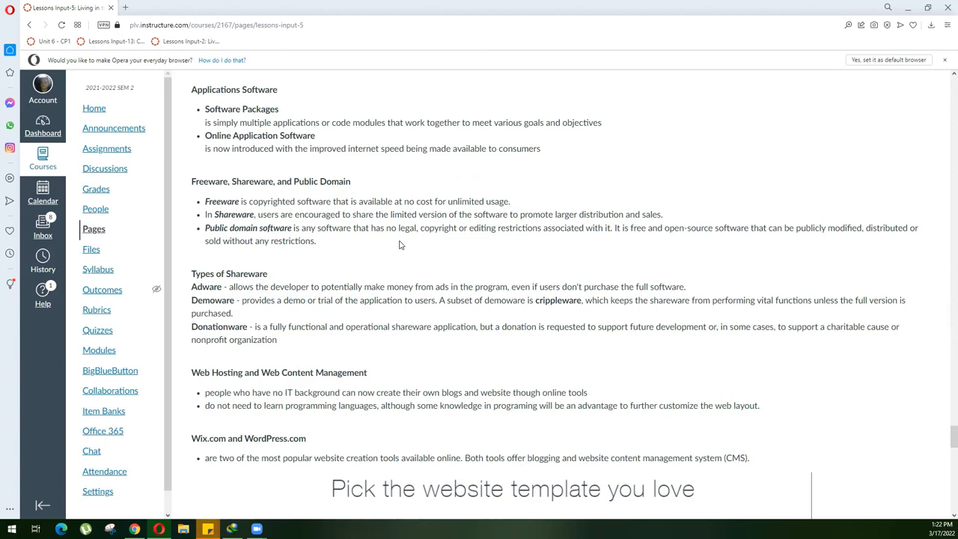
pyautogui.moveTo(392, 247)
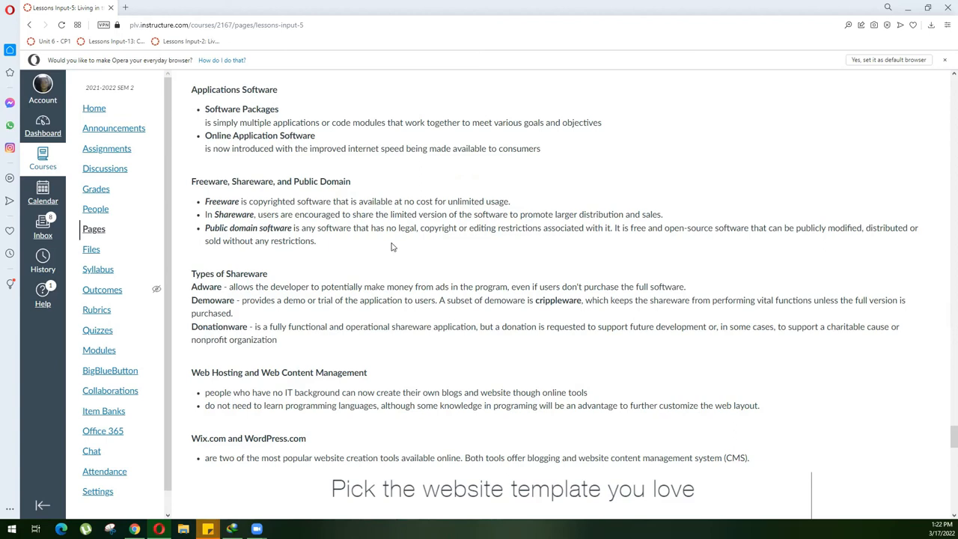
pyautogui.moveTo(386, 248)
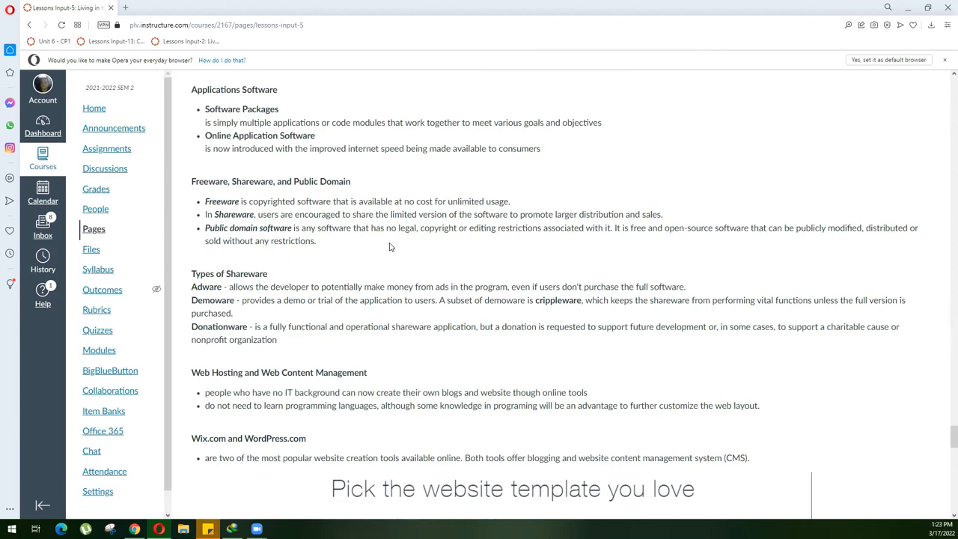
pyautogui.scroll(-3)
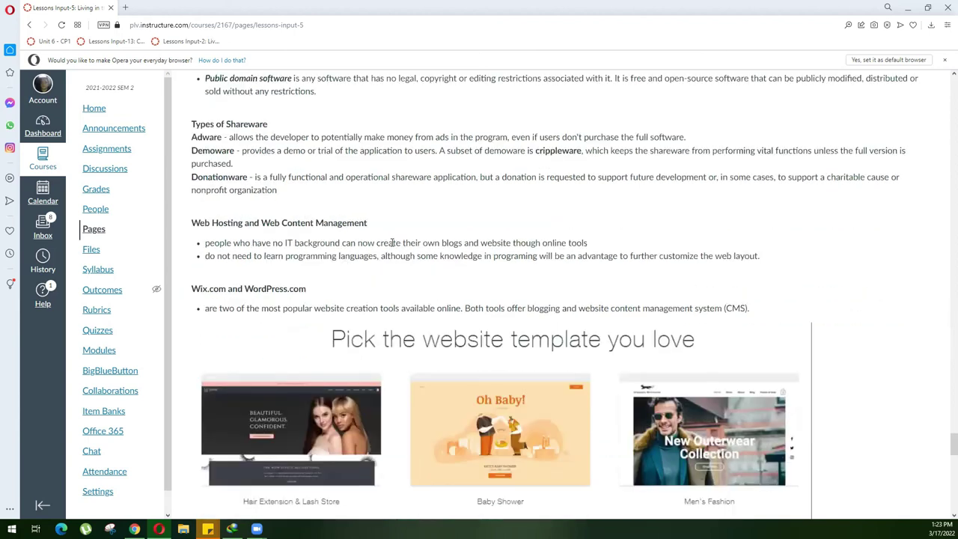
# - Scroll to show all six website template thumbnails and the WordPress dashboard screenshot
pyautogui.scroll(3)
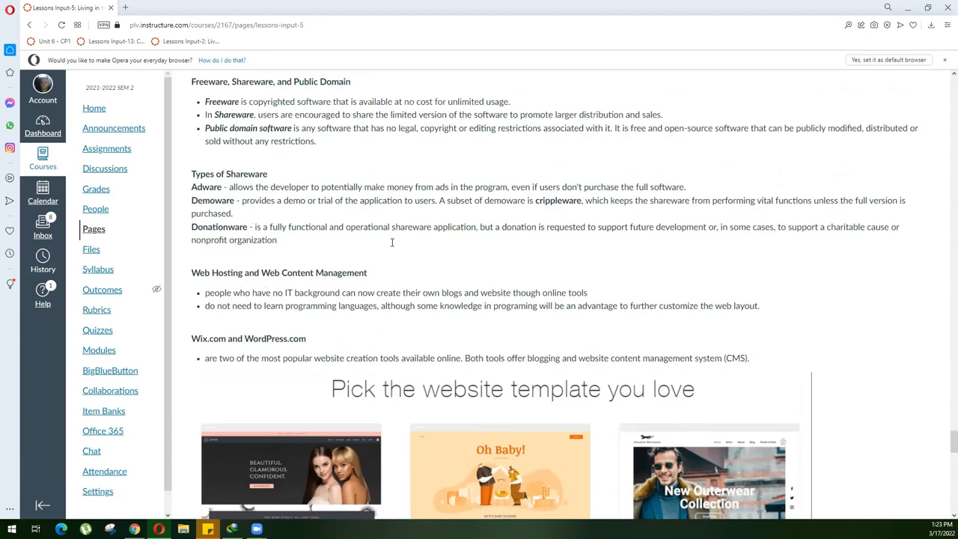
pyautogui.moveTo(417, 225)
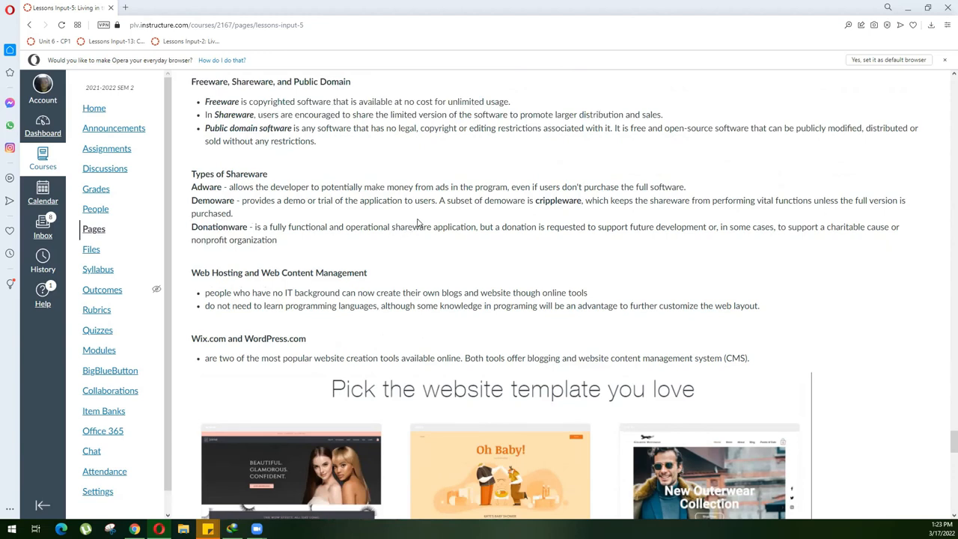
pyautogui.moveTo(440, 172)
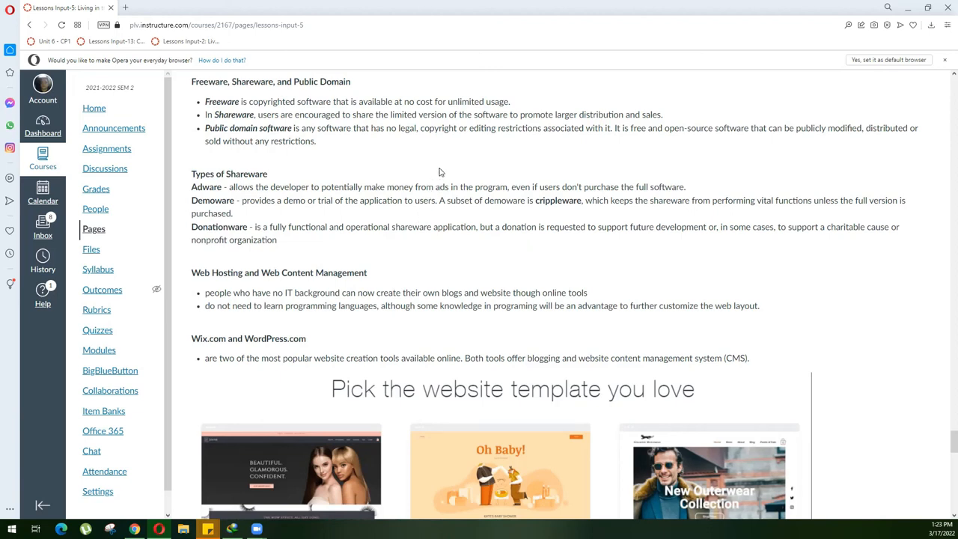
pyautogui.moveTo(407, 182)
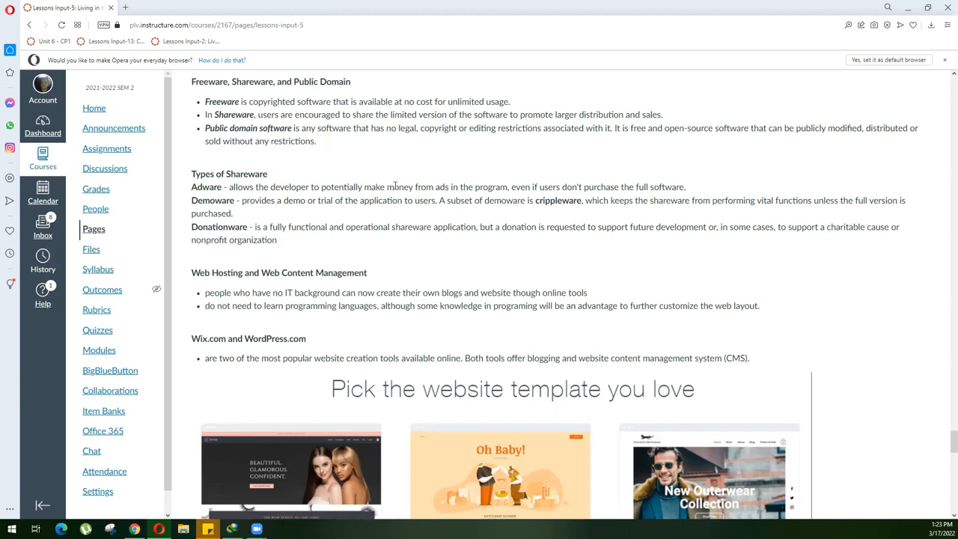
pyautogui.moveTo(398, 186)
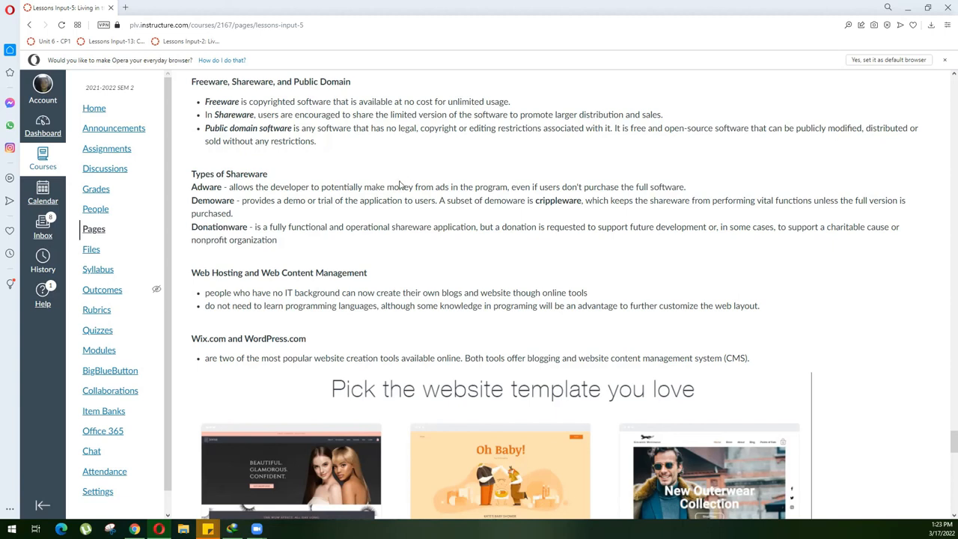
pyautogui.moveTo(403, 174)
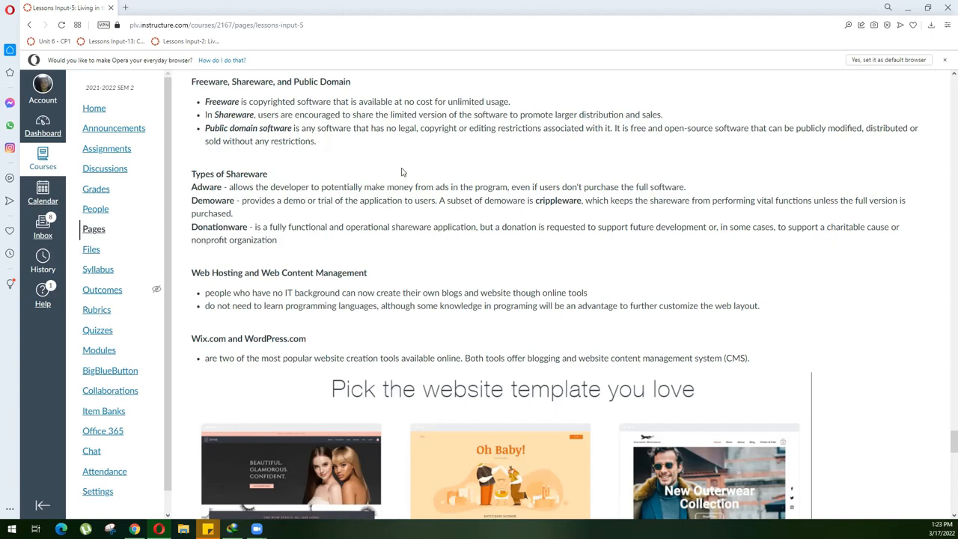
pyautogui.moveTo(434, 142)
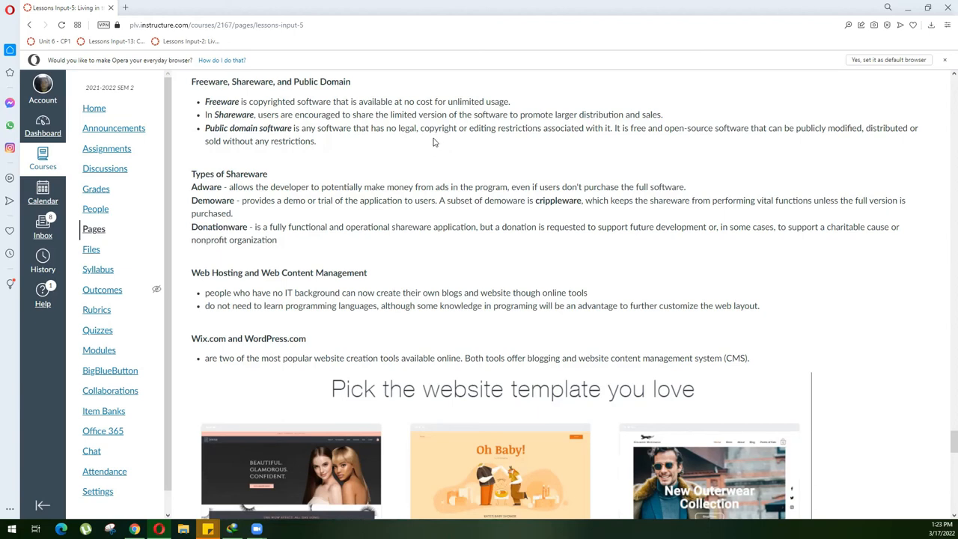
pyautogui.moveTo(411, 158)
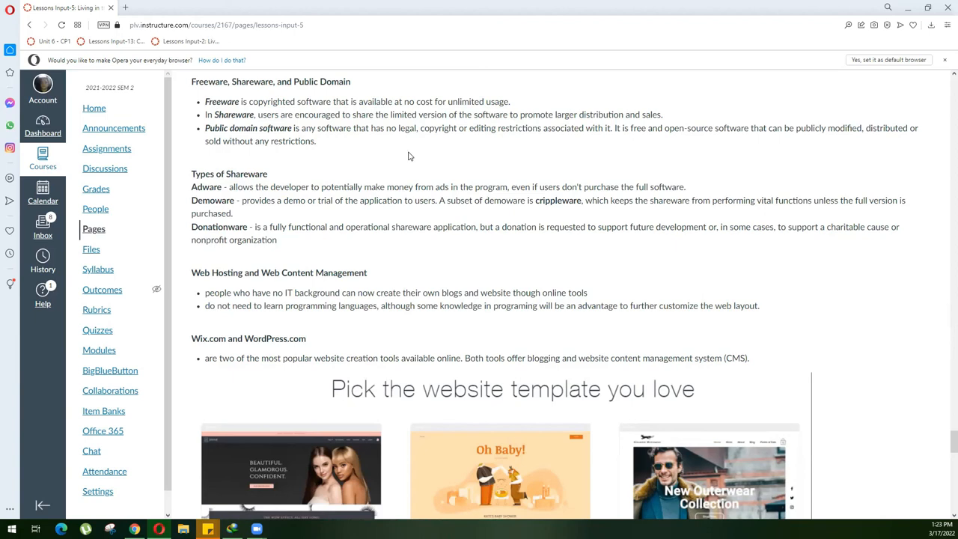
pyautogui.moveTo(407, 154)
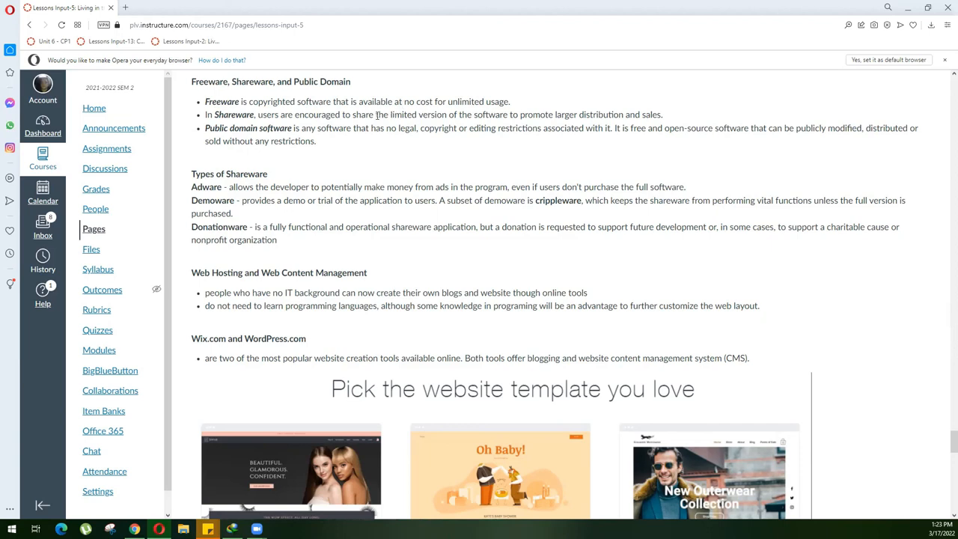
pyautogui.moveTo(377, 94)
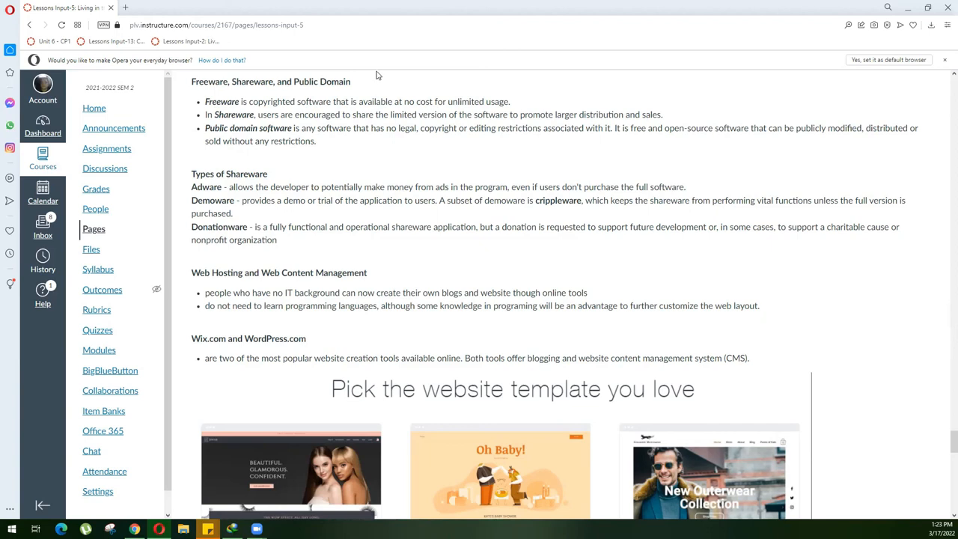
pyautogui.moveTo(377, 75)
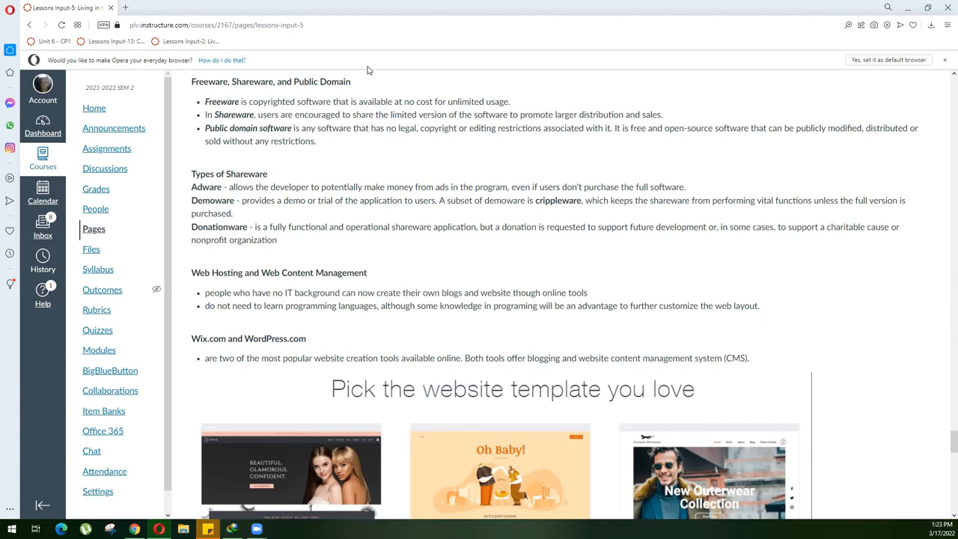
pyautogui.scroll(-3)
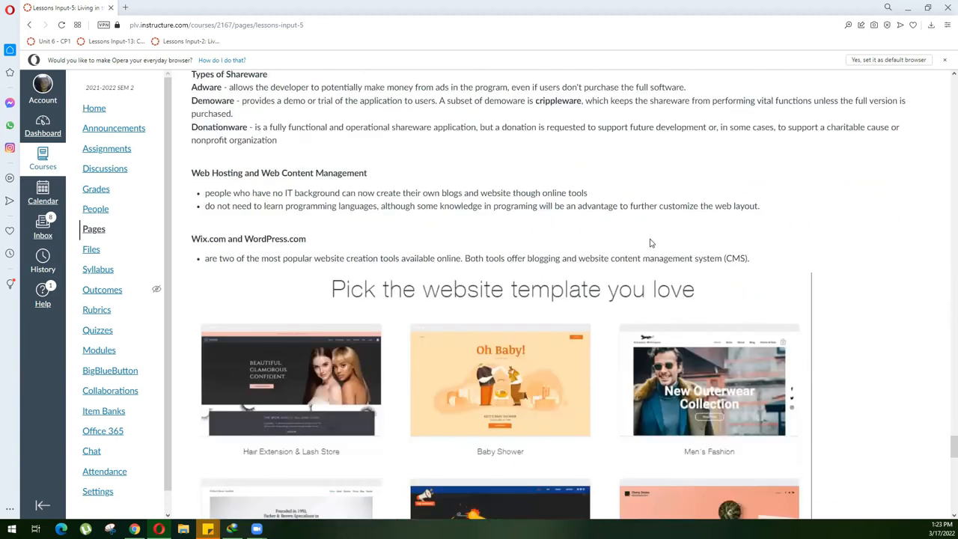
pyautogui.moveTo(629, 246)
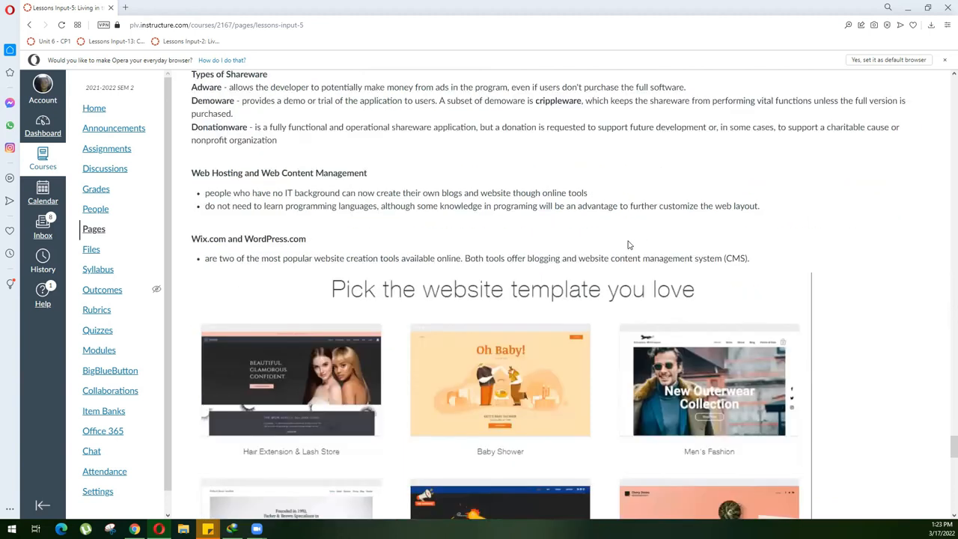
pyautogui.moveTo(634, 230)
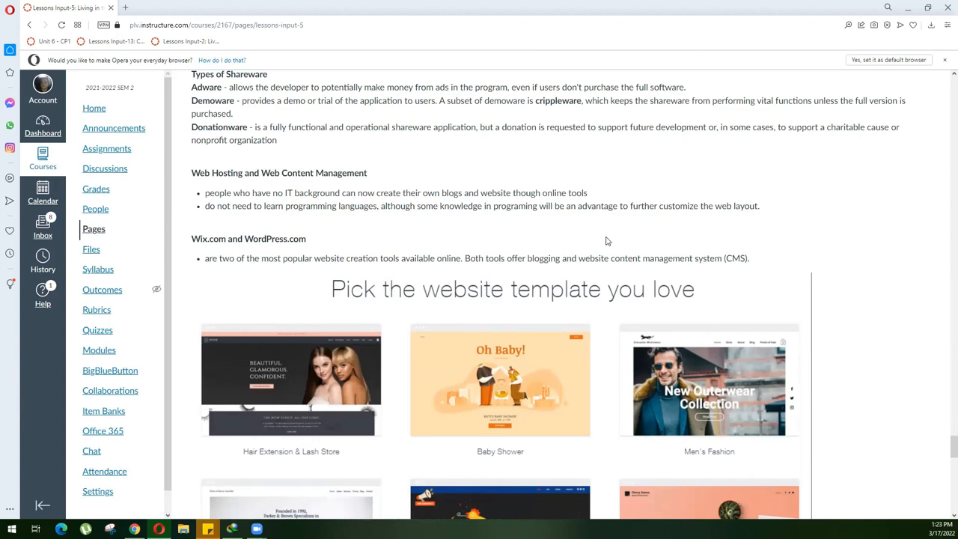
pyautogui.moveTo(566, 255)
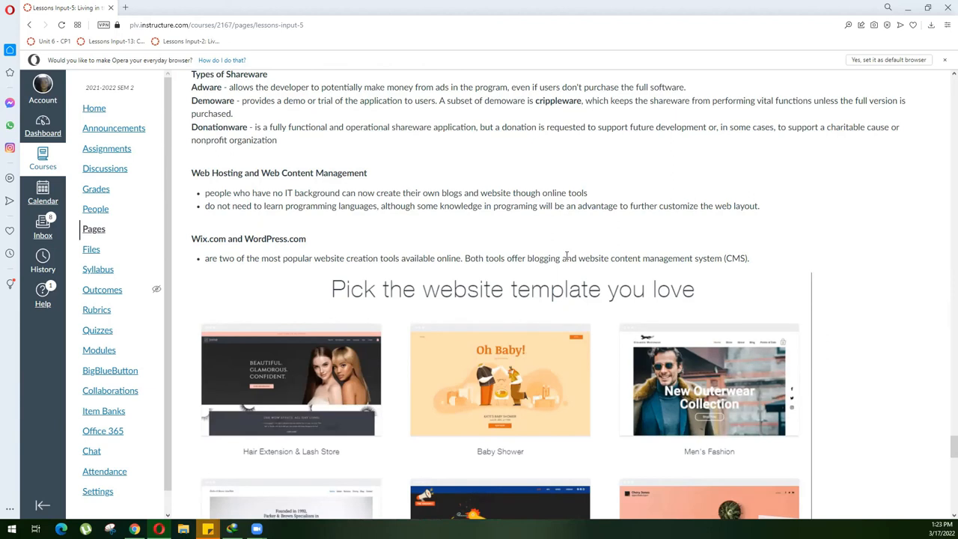
pyautogui.scroll(-3)
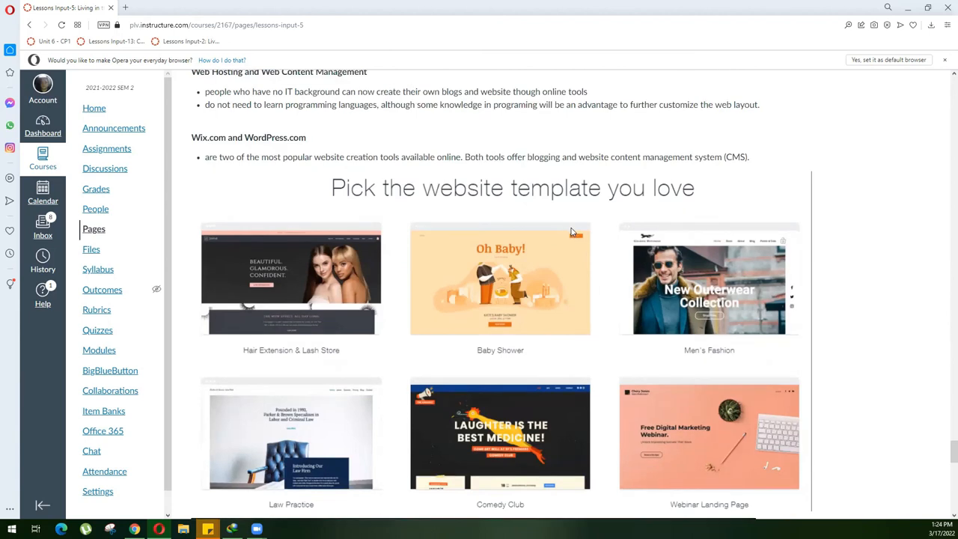
pyautogui.scroll(-3)
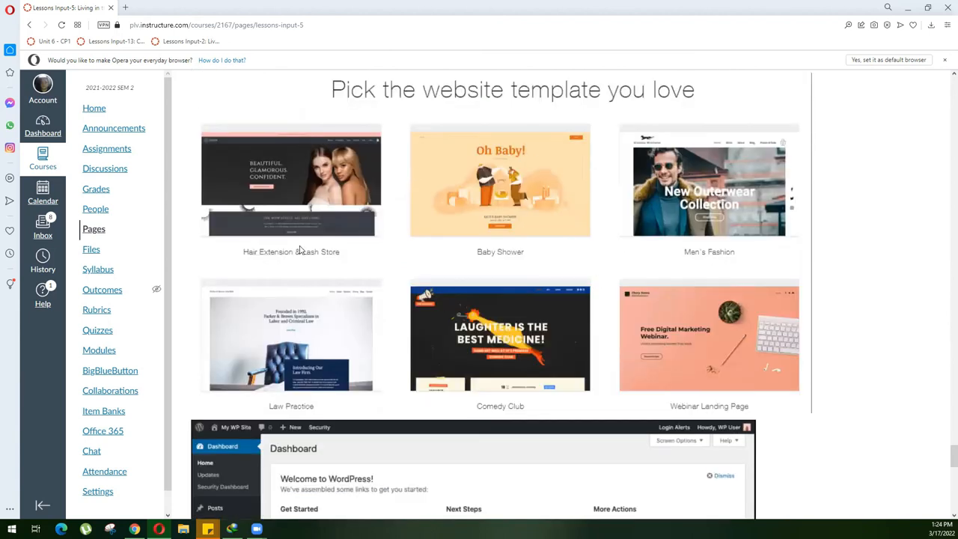
pyautogui.scroll(-3)
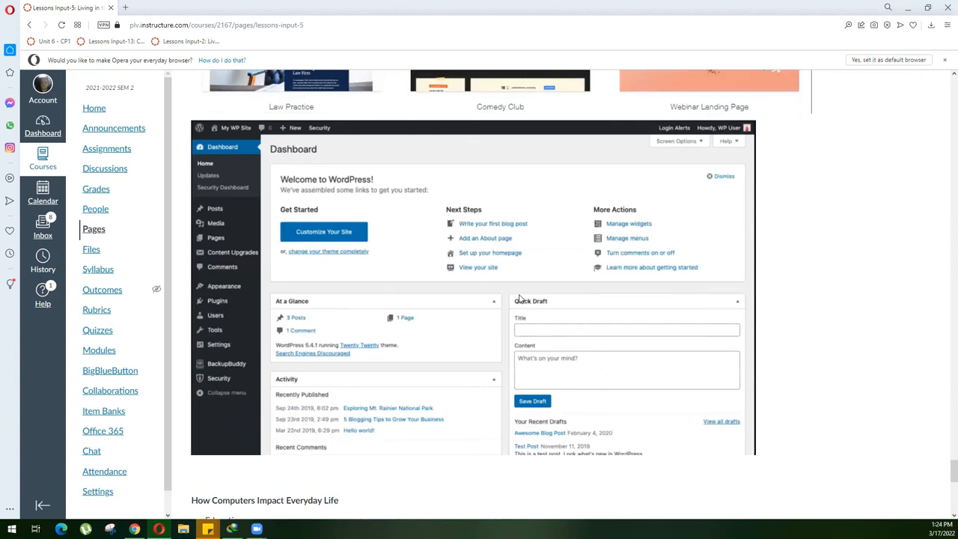
# - Scroll through Banking, Workforce Industry and Electronic Commerce lists to the final Hospitals section
pyautogui.scroll(-3)
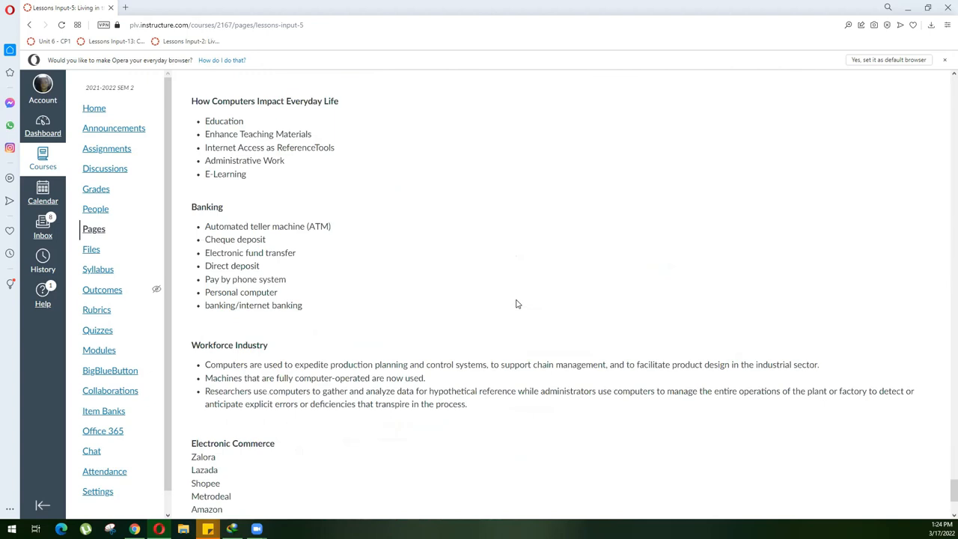
pyautogui.moveTo(508, 302)
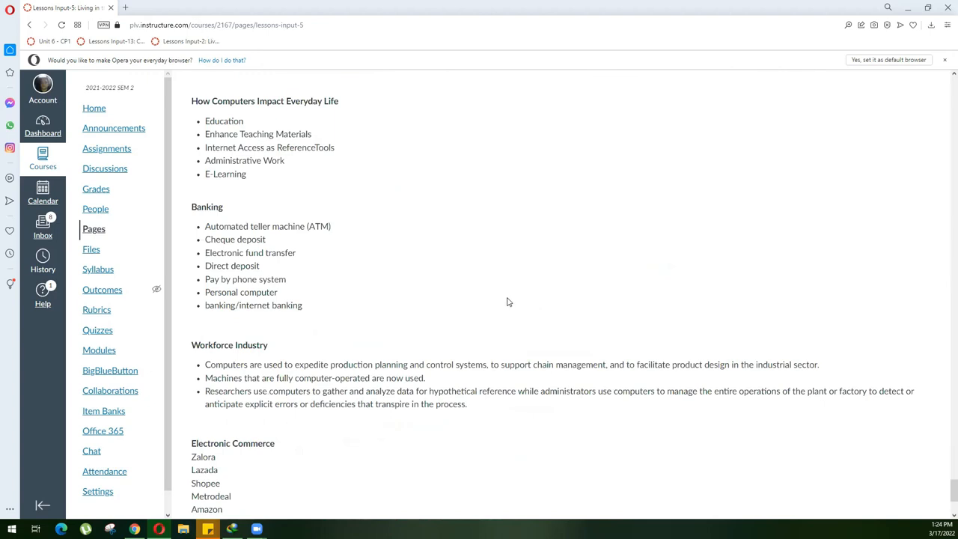
pyautogui.moveTo(533, 282)
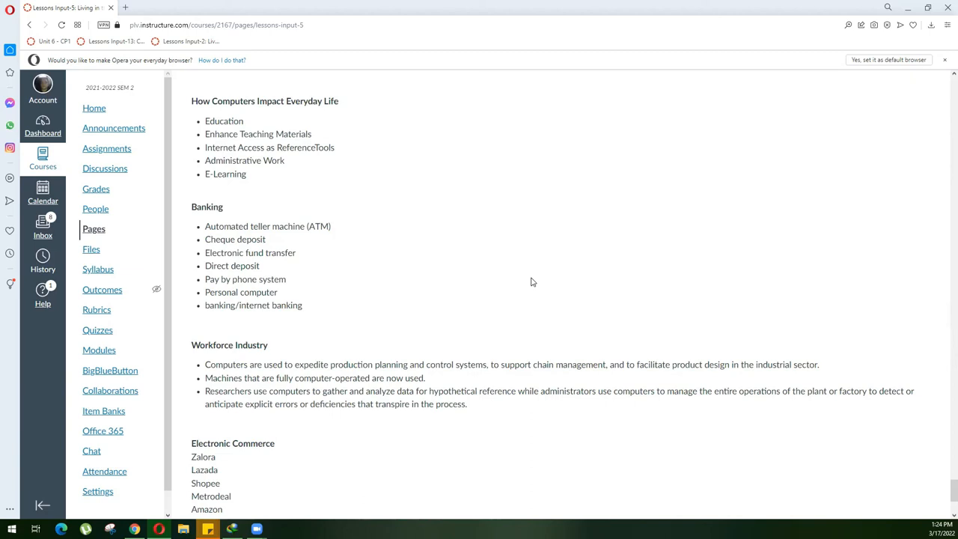
pyautogui.scroll(-3)
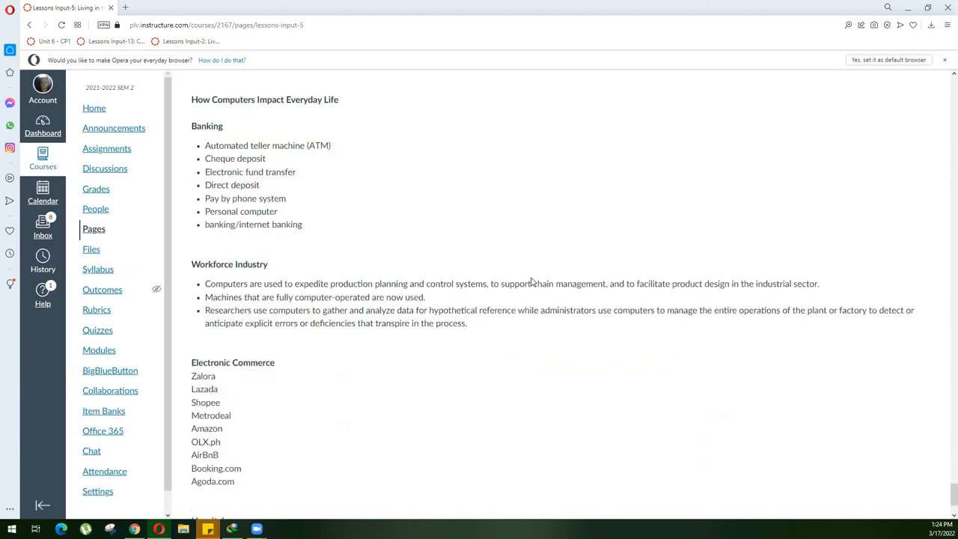
pyautogui.scroll(-3)
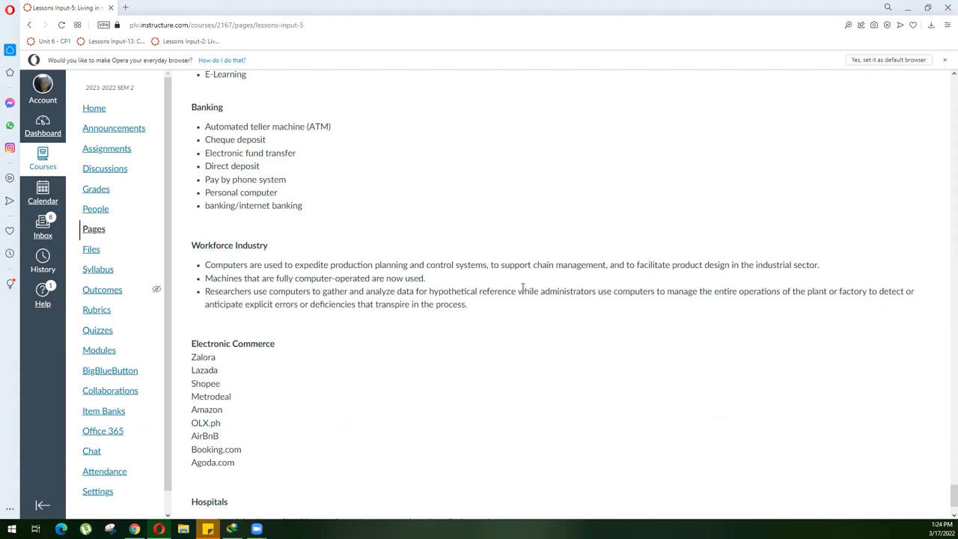
pyautogui.moveTo(594, 200)
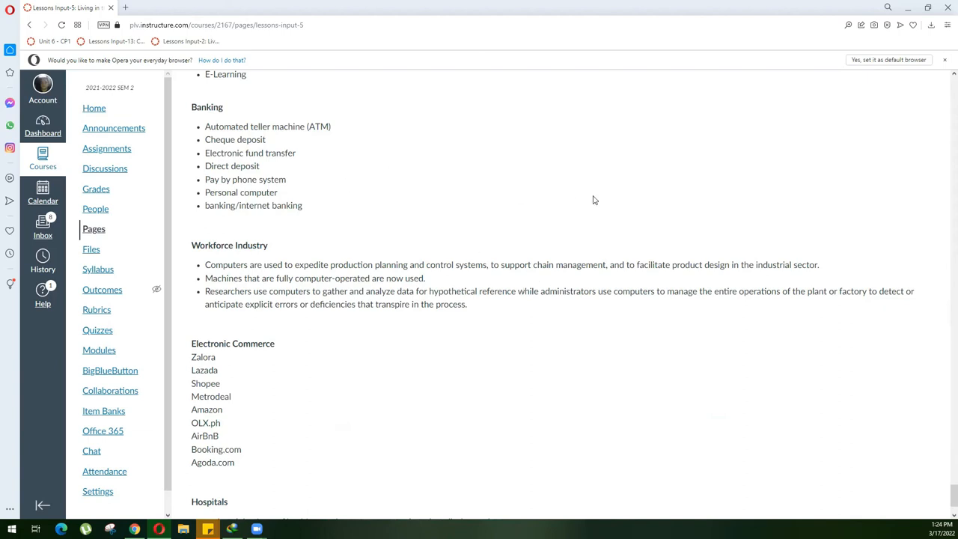
pyautogui.scroll(-3)
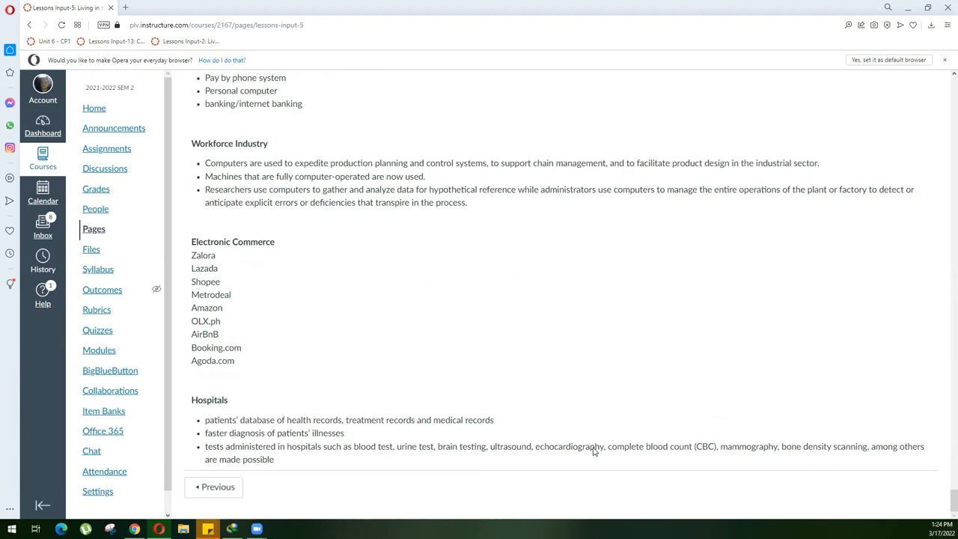
pyautogui.moveTo(347, 174)
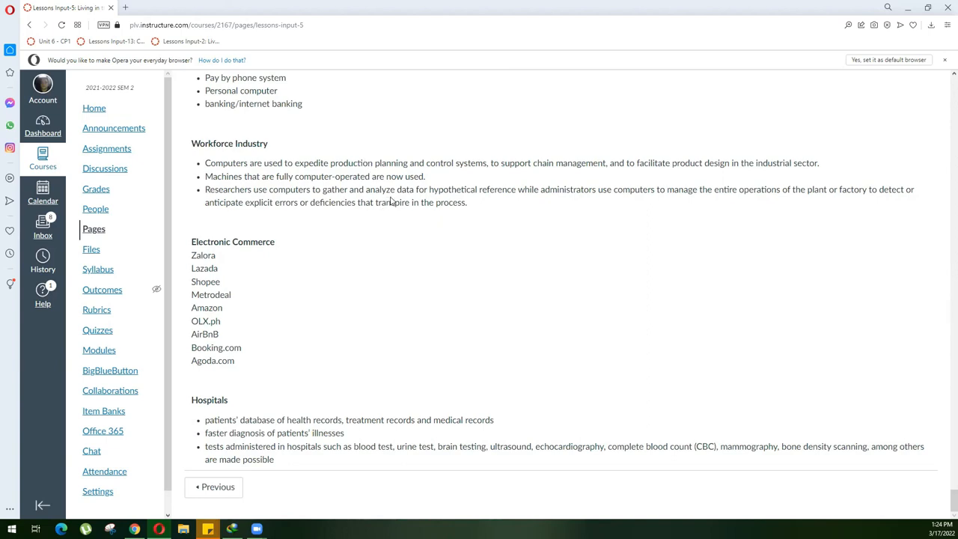
pyautogui.moveTo(478, 204)
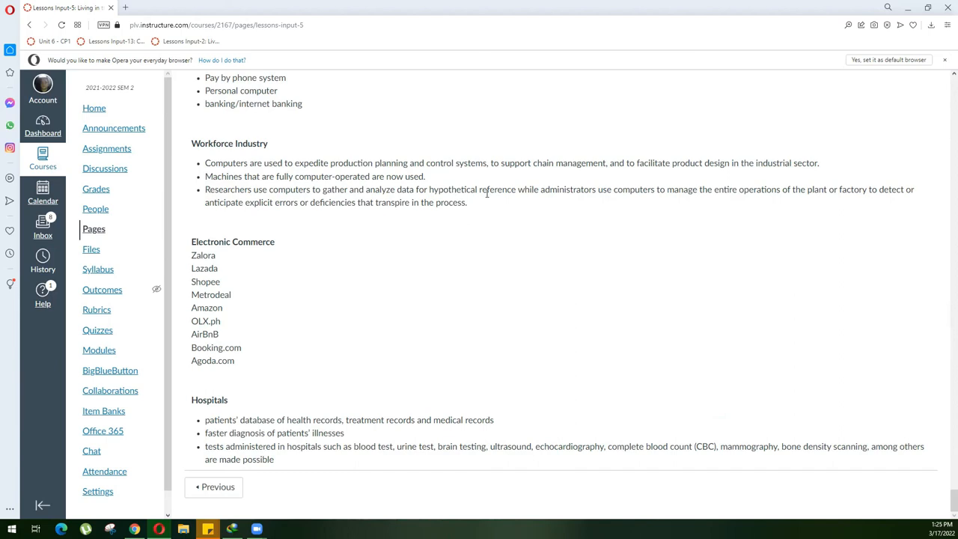
pyautogui.moveTo(497, 184)
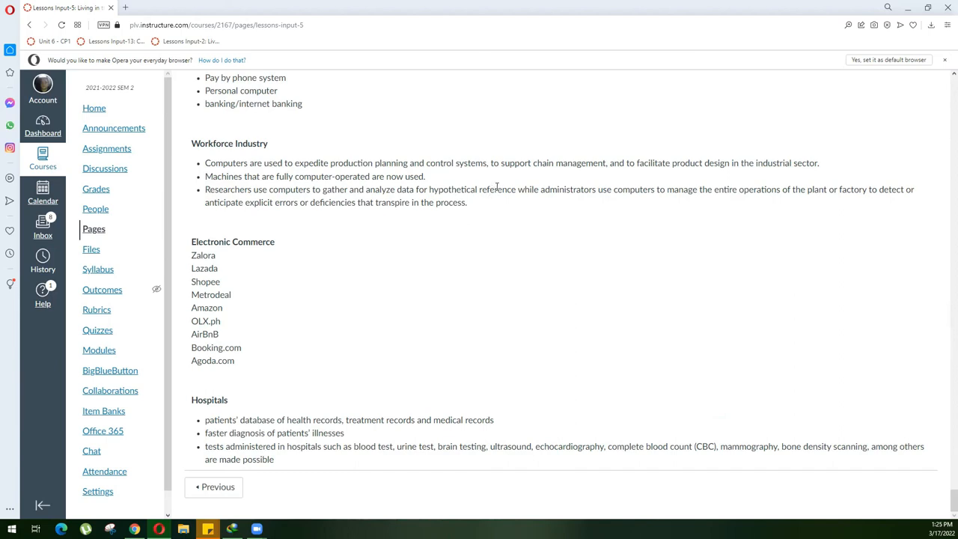
pyautogui.moveTo(500, 187)
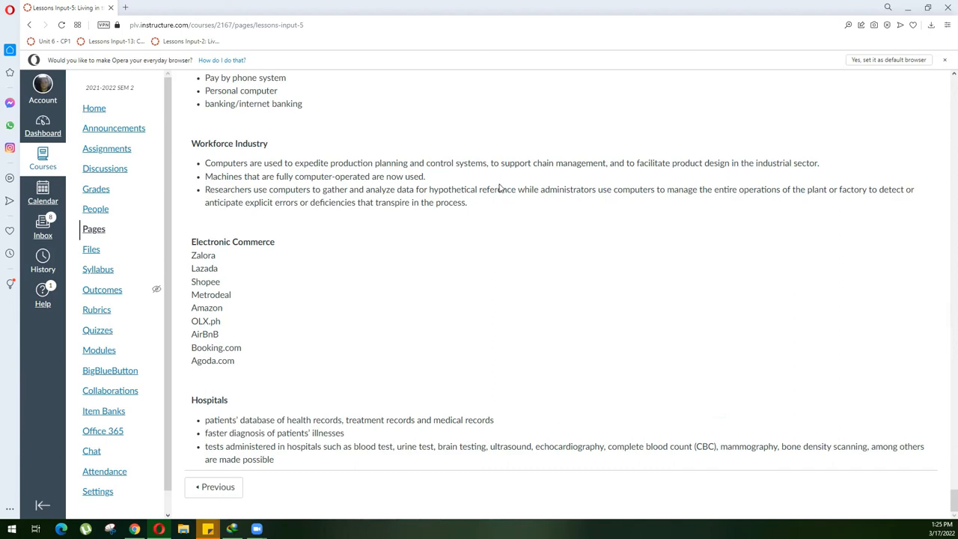
pyautogui.moveTo(461, 300)
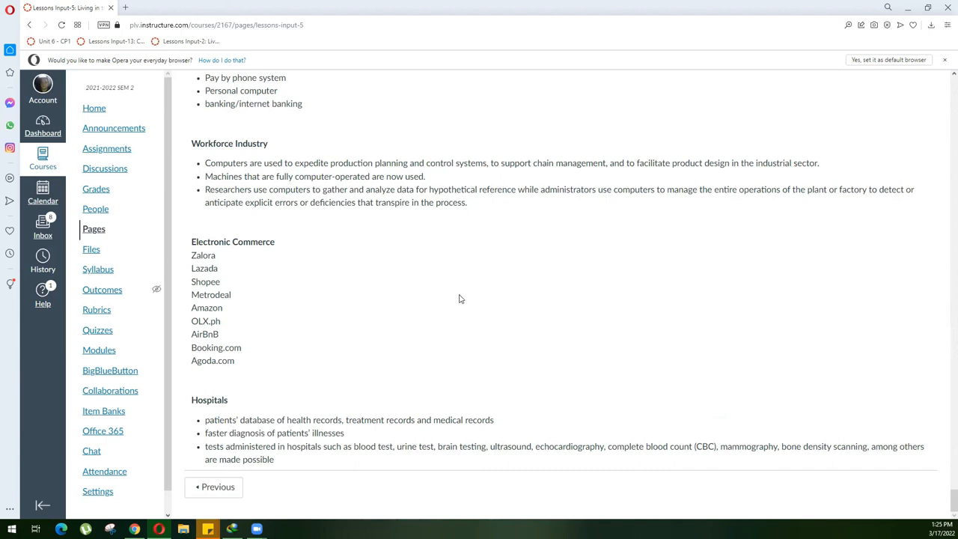
pyautogui.moveTo(260, 263)
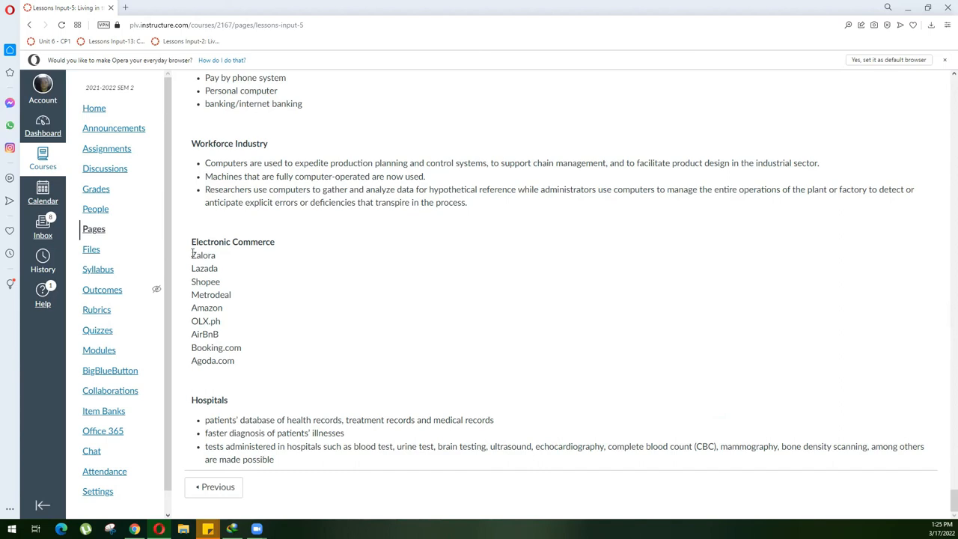
# - Highlight Zalora, Lazada and Shopee under Electronic Commerce, then return to the page top
pyautogui.moveTo(192, 255); pyautogui.dragTo(221, 284)
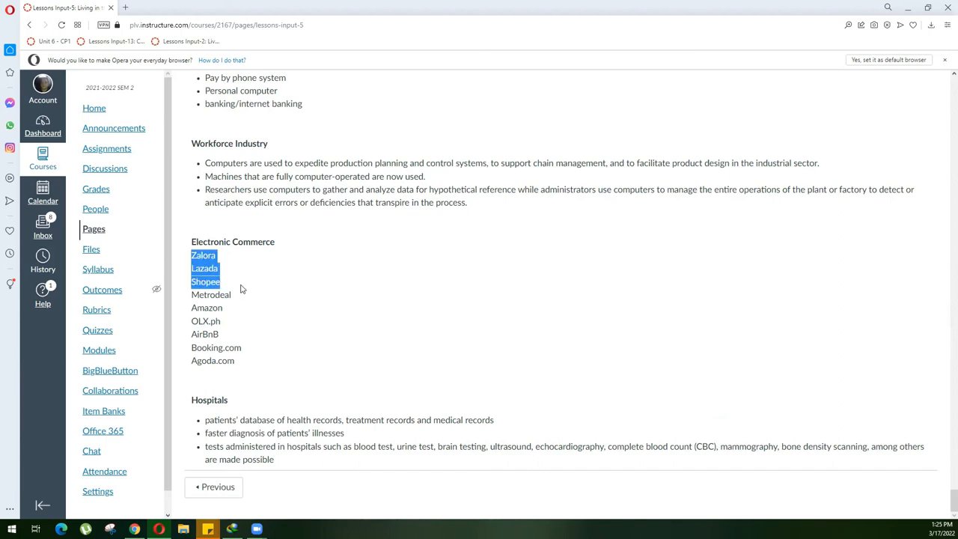
pyautogui.moveTo(260, 286)
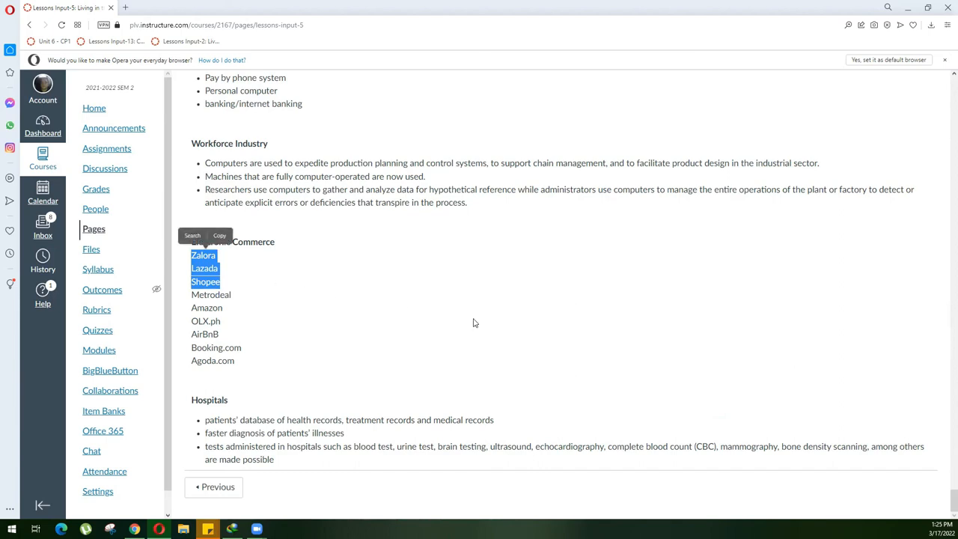
pyautogui.moveTo(548, 347)
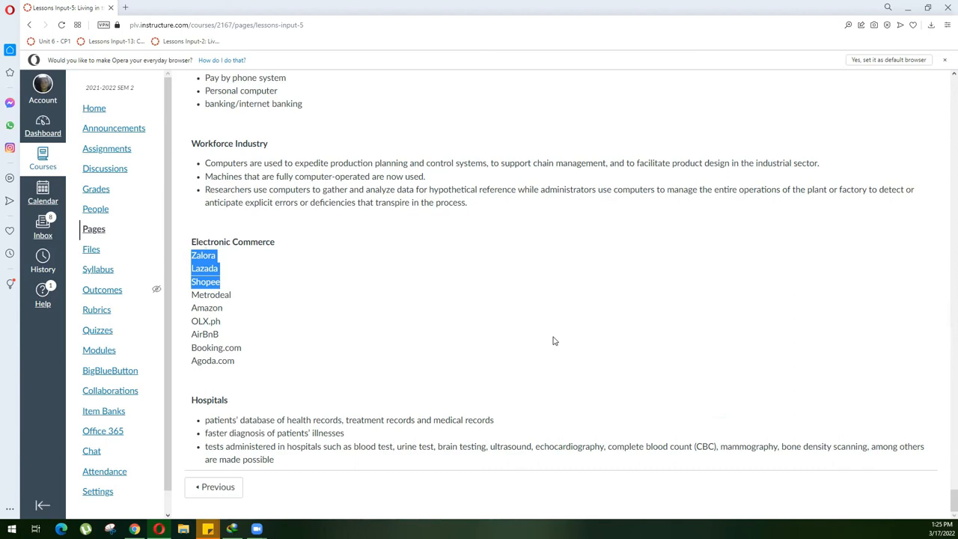
pyautogui.moveTo(563, 338)
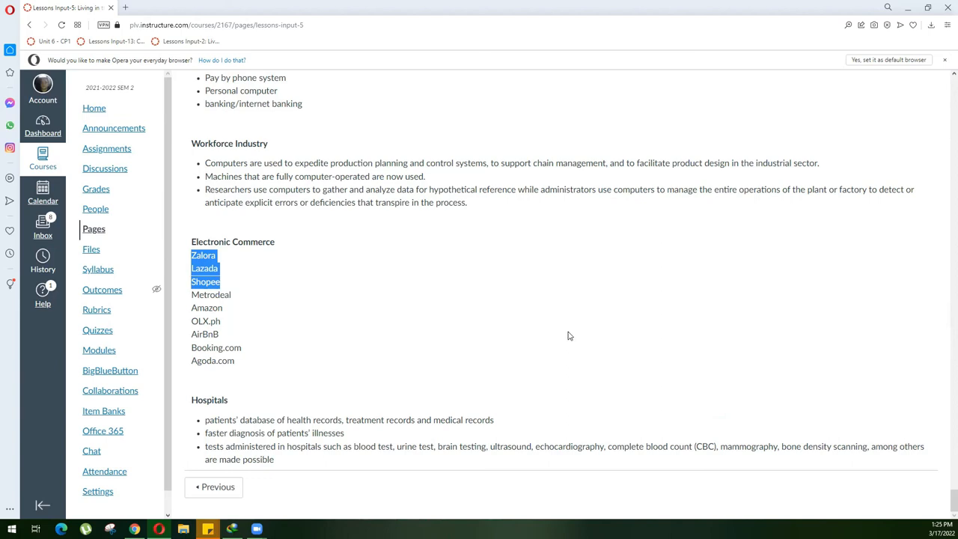
pyautogui.moveTo(583, 315)
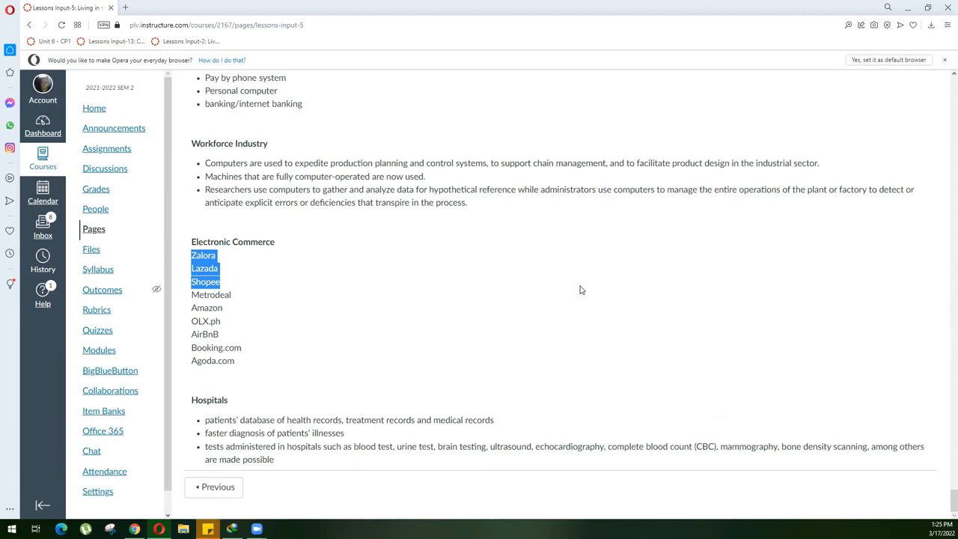
pyautogui.moveTo(572, 296)
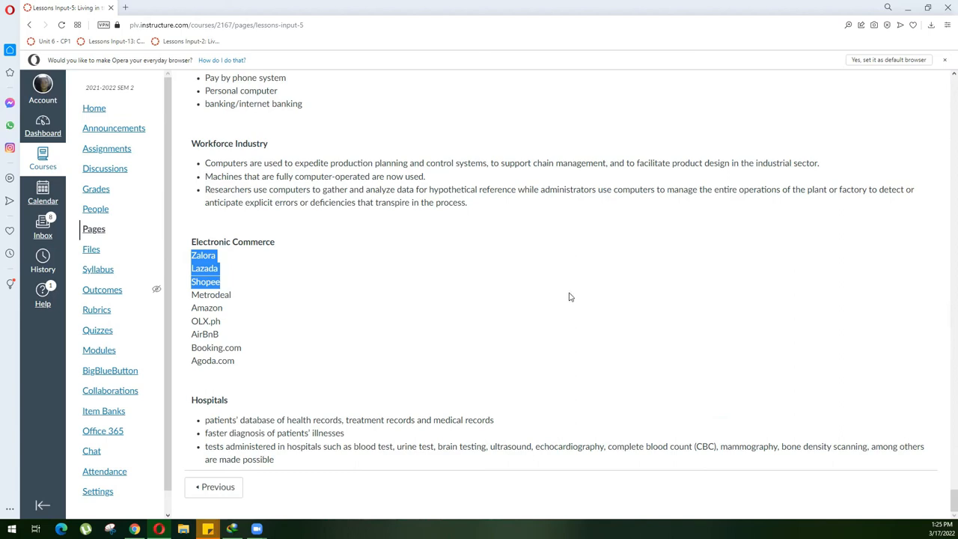
pyautogui.moveTo(524, 305)
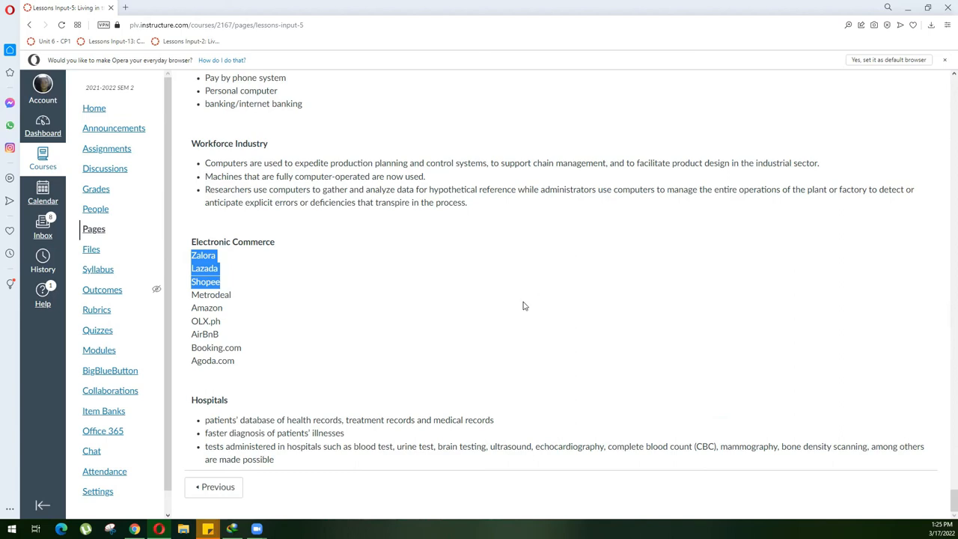
pyautogui.scroll(3)
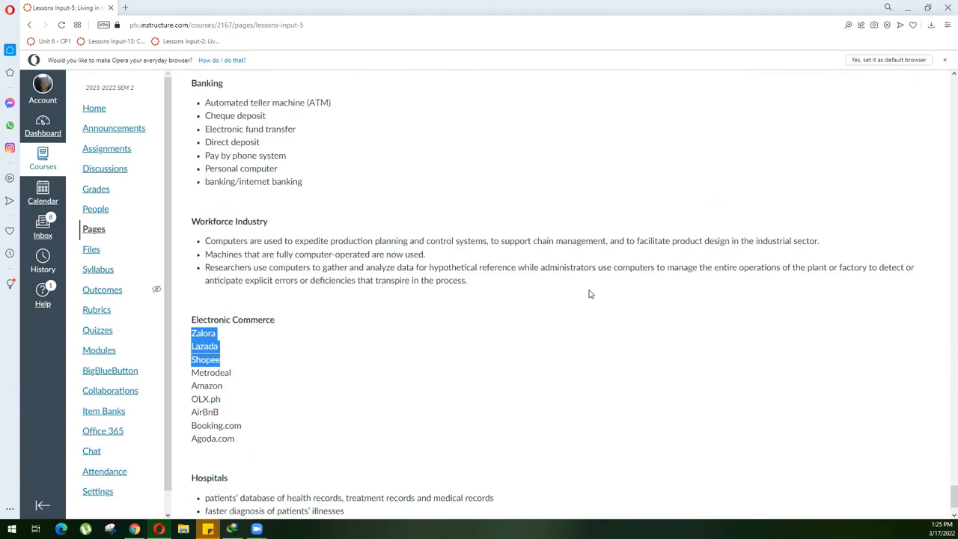
pyautogui.scroll(3)
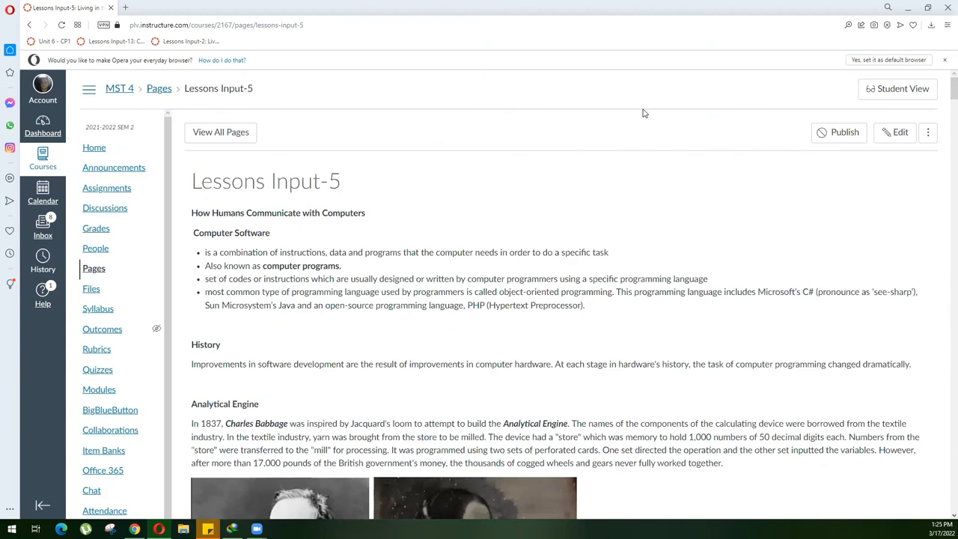
pyautogui.moveTo(472, 43)
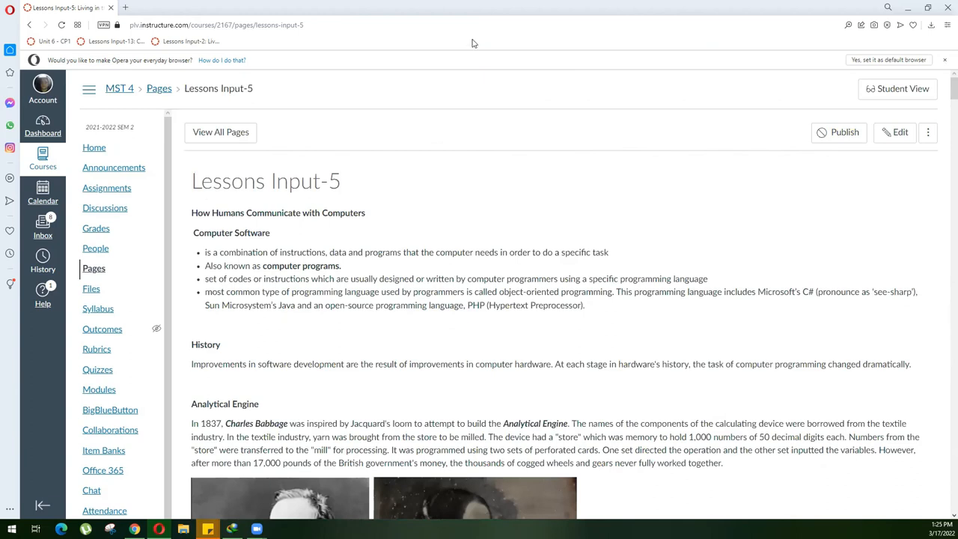